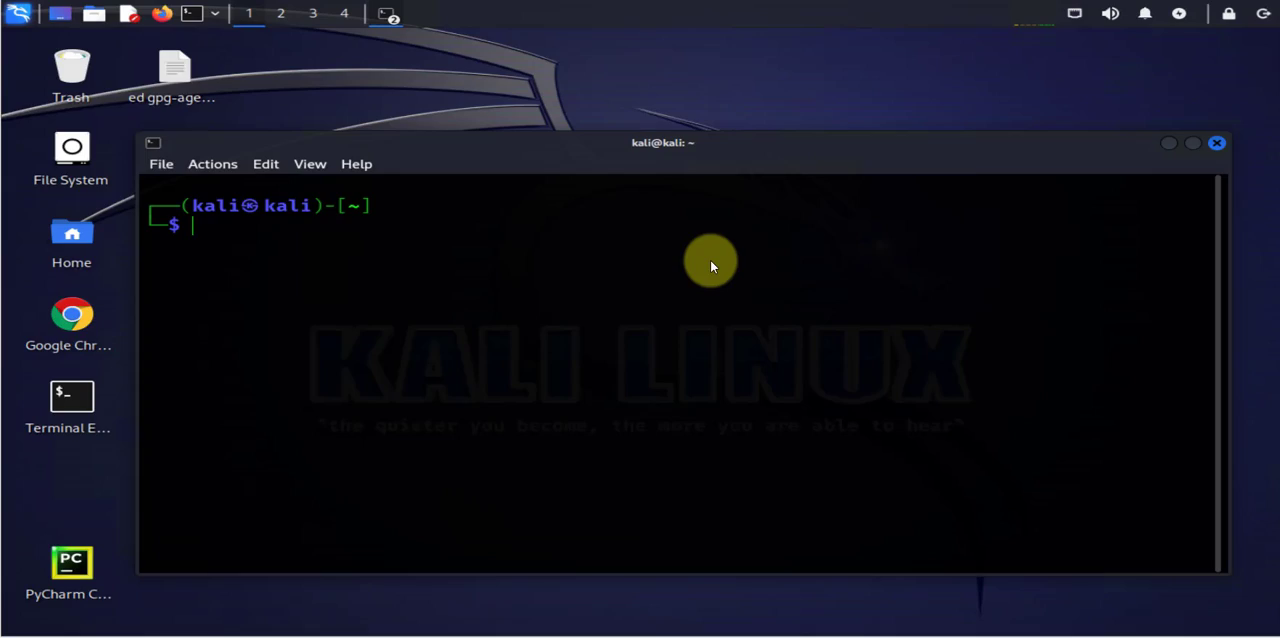
pyautogui.moveTo(698, 258)
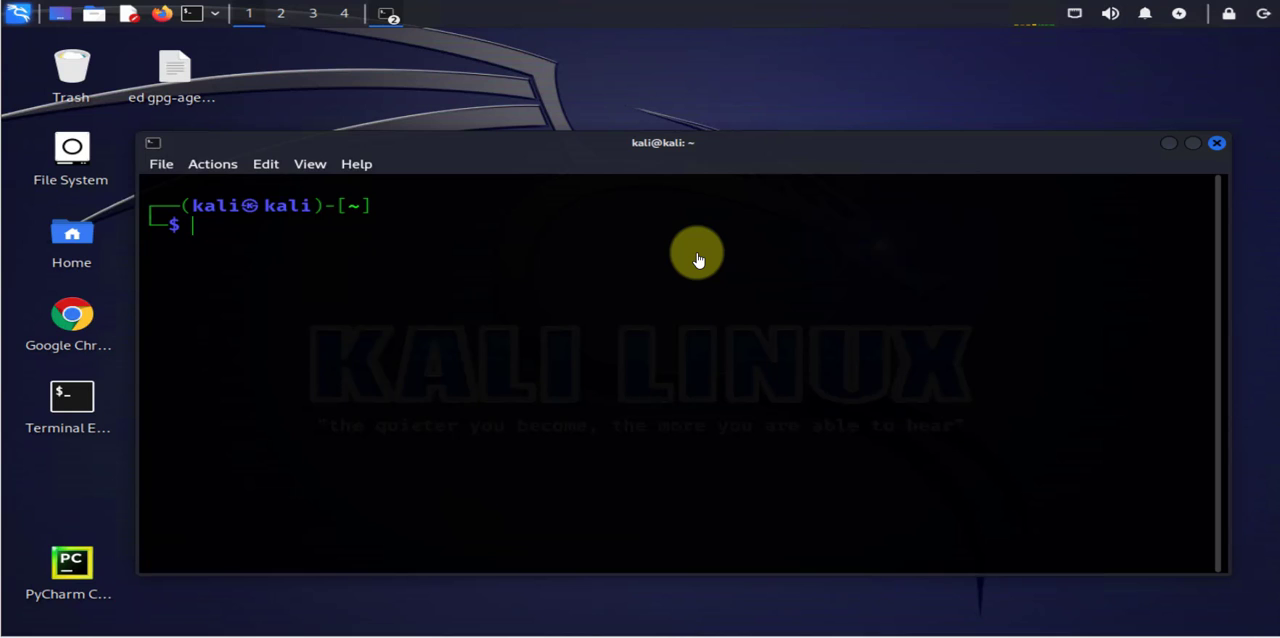
pyautogui.moveTo(616, 137)
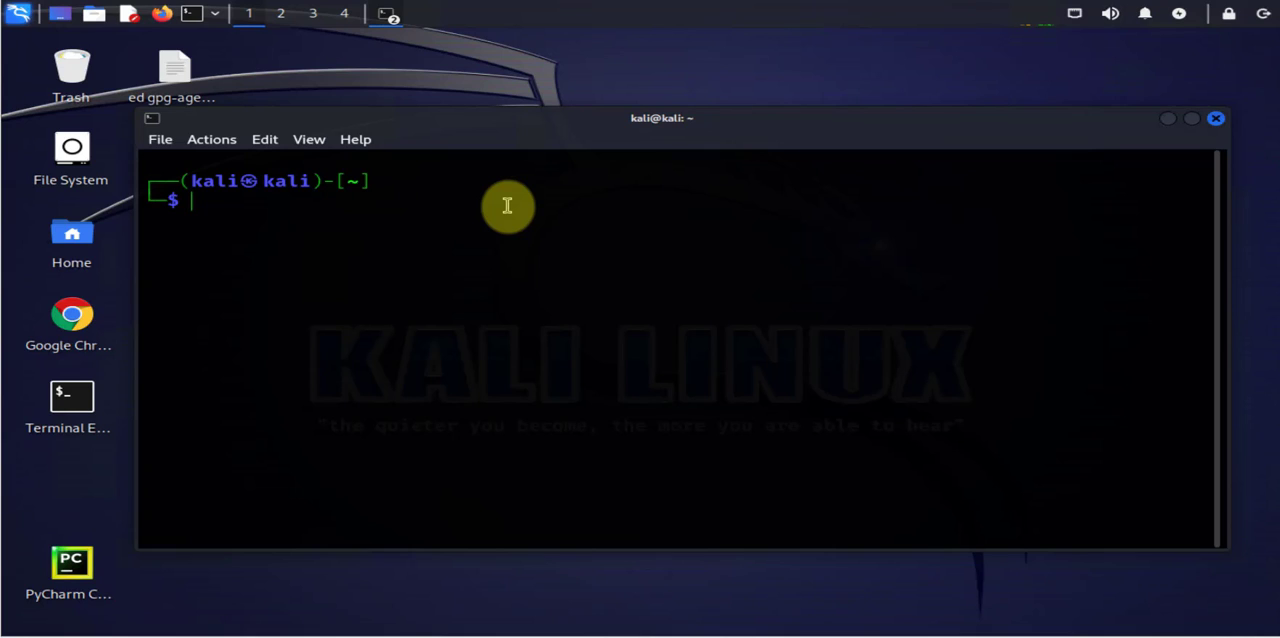
# Launch Wireshark with 'wireshark &' or by searching 'wires' in the Kali applications menu.
pyautogui.write('wireshark &')
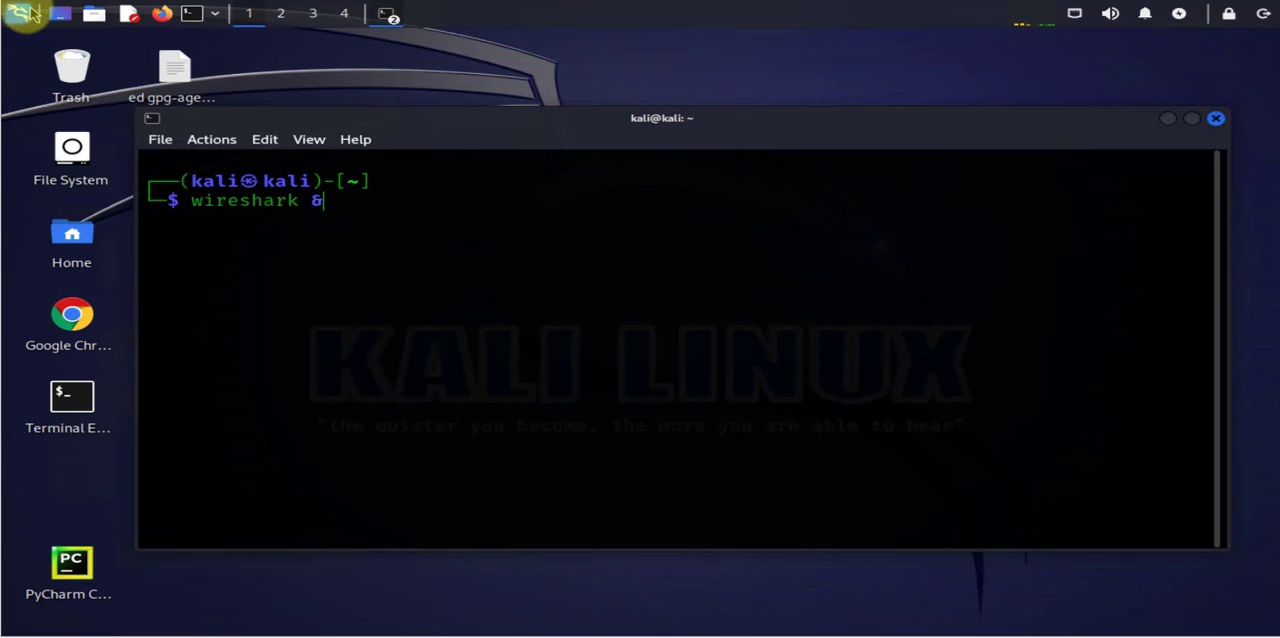
pyautogui.click(22, 11)
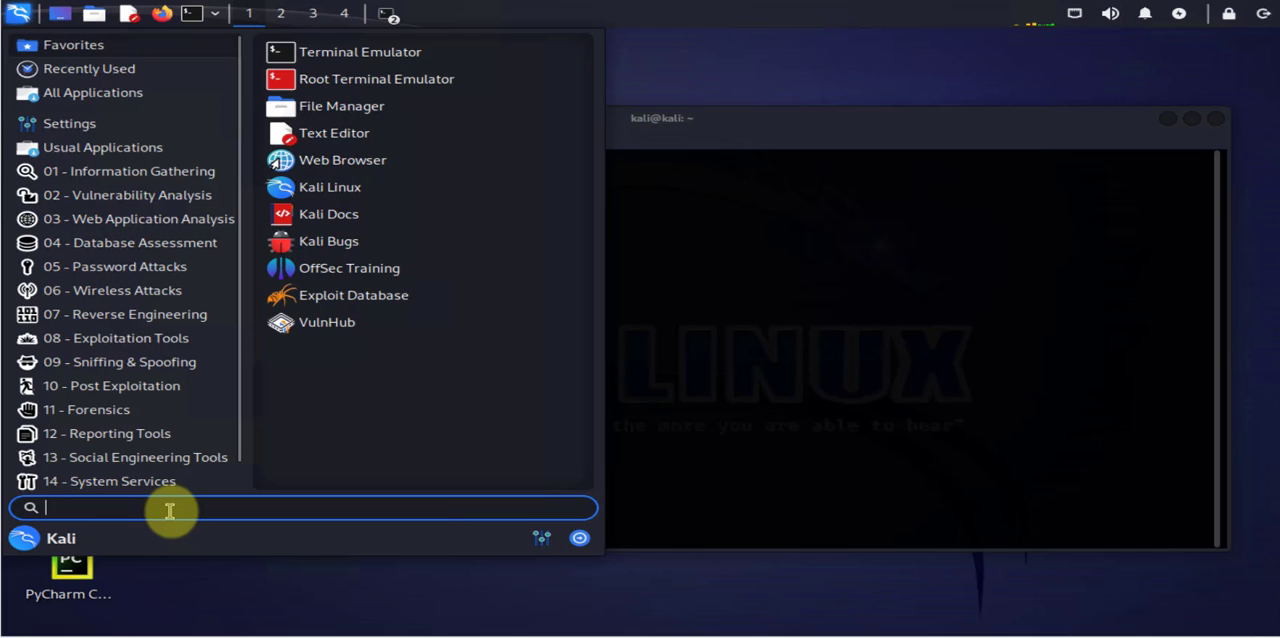
pyautogui.write('wires')
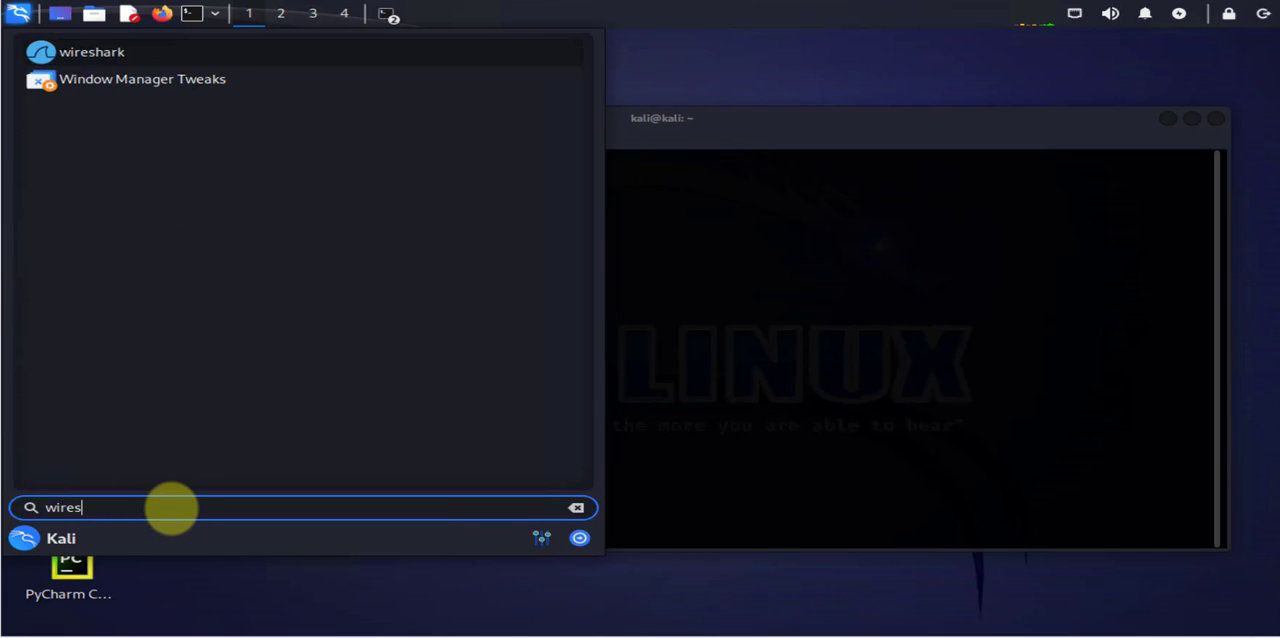
pyautogui.moveTo(670, 157)
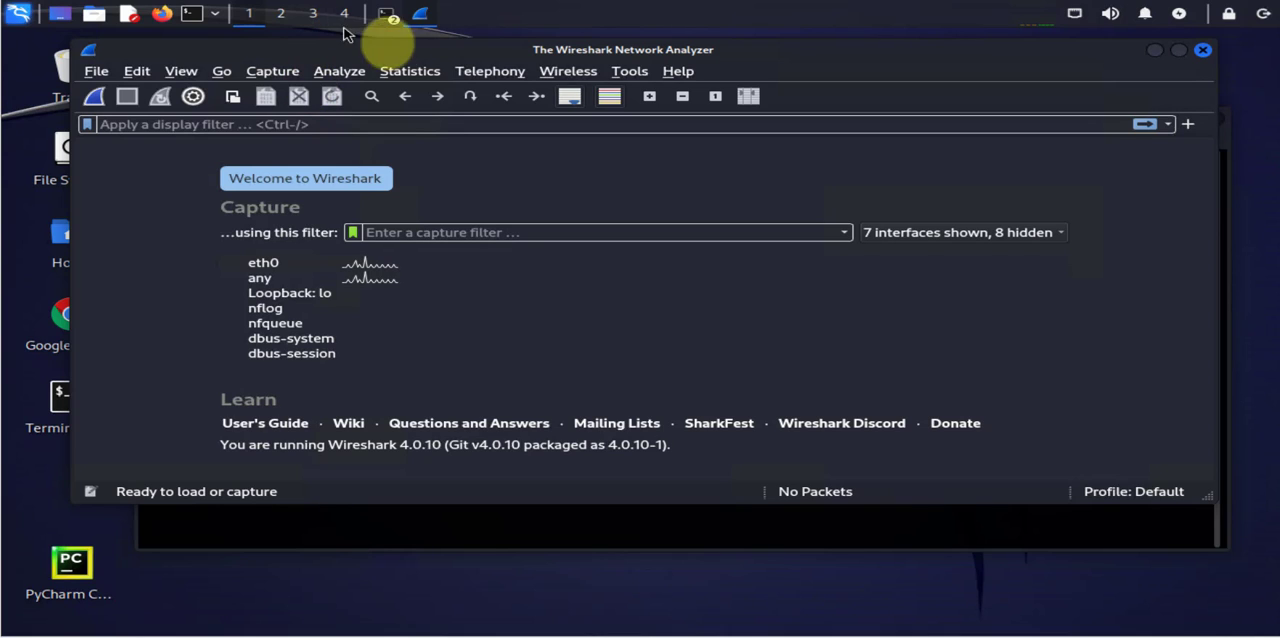
pyautogui.moveTo(270, 262)
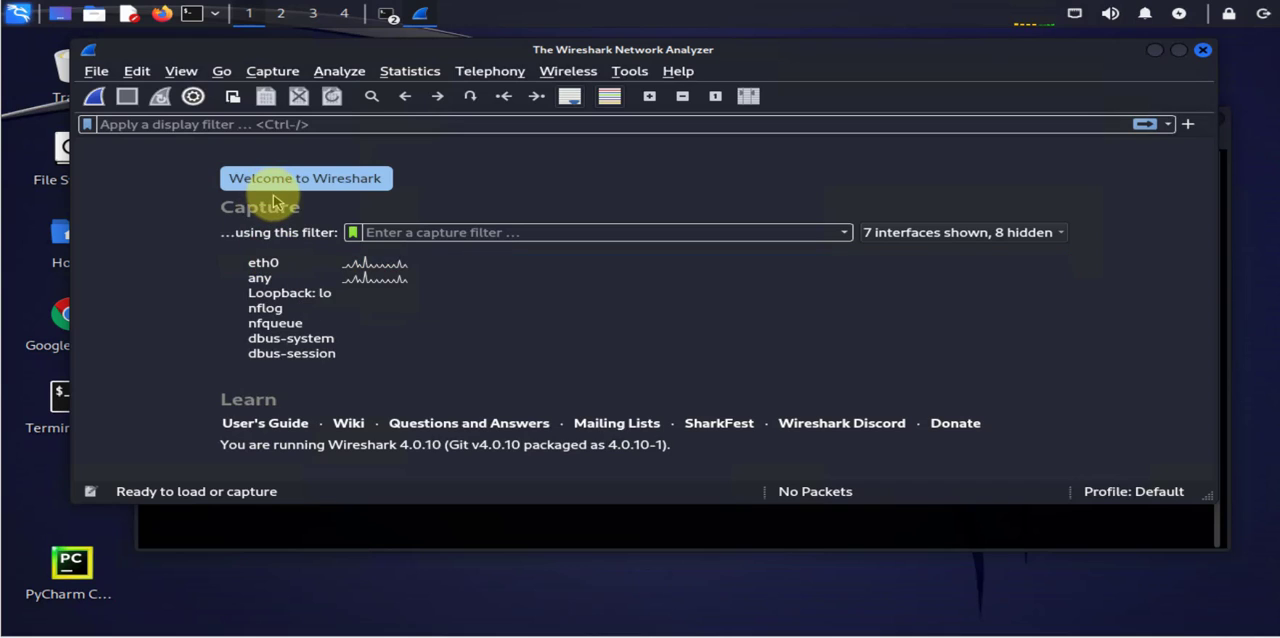
pyautogui.moveTo(350, 184)
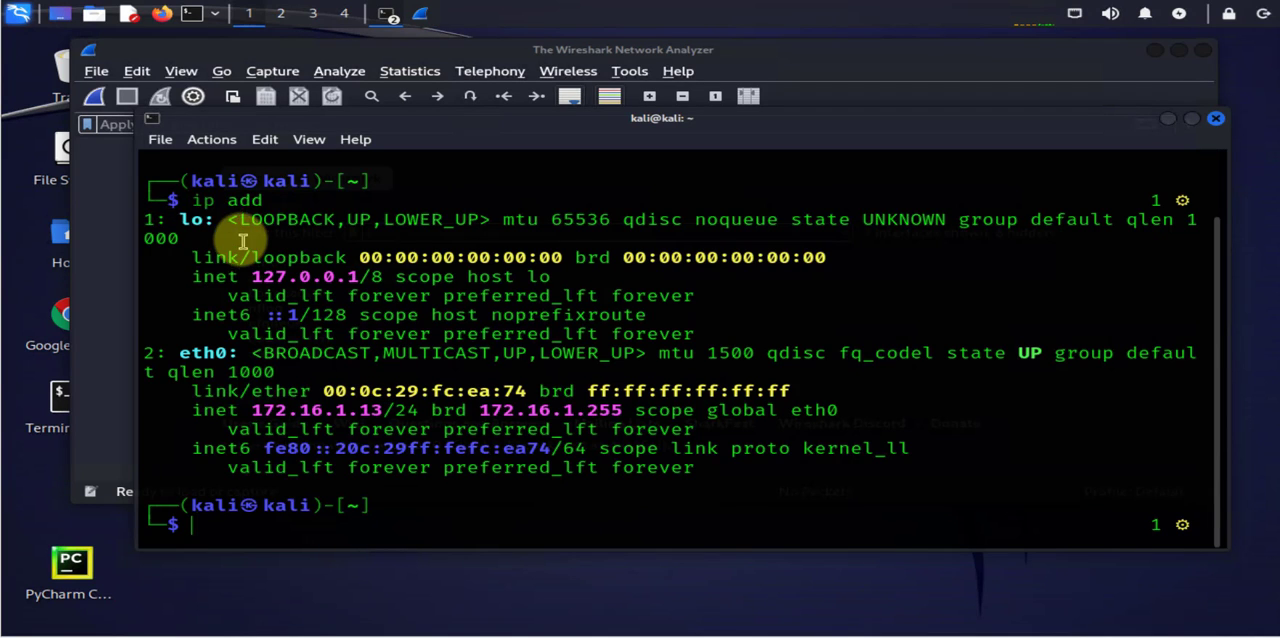
pyautogui.moveTo(262, 333)
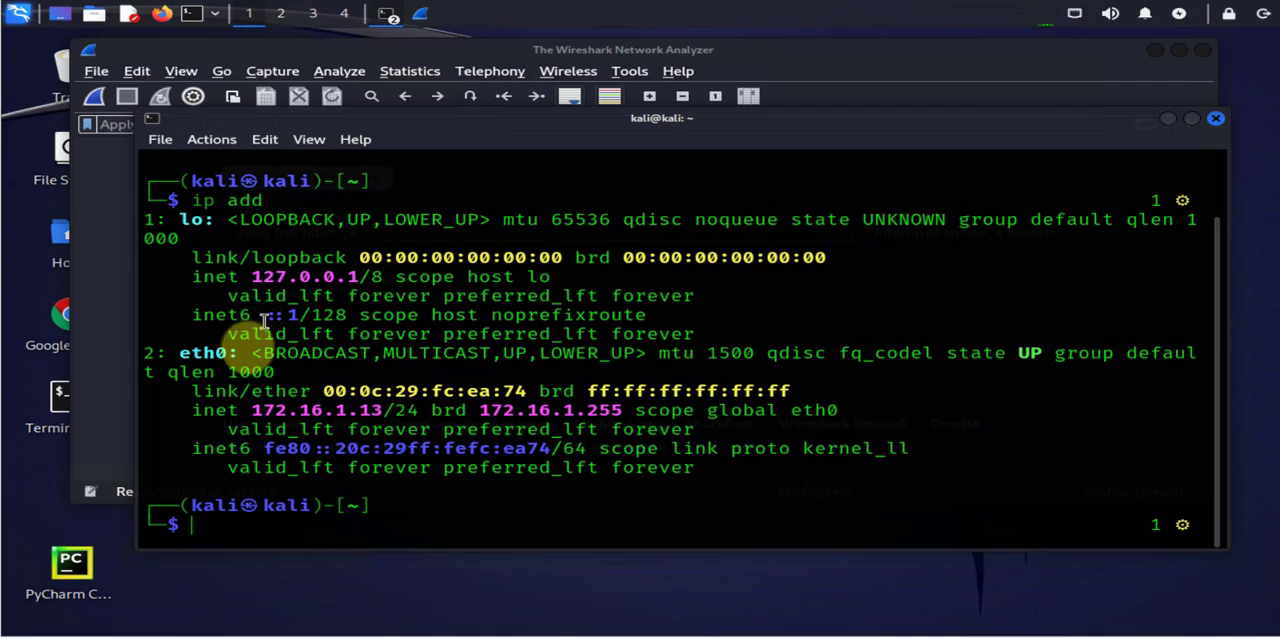
pyautogui.moveTo(258, 409)
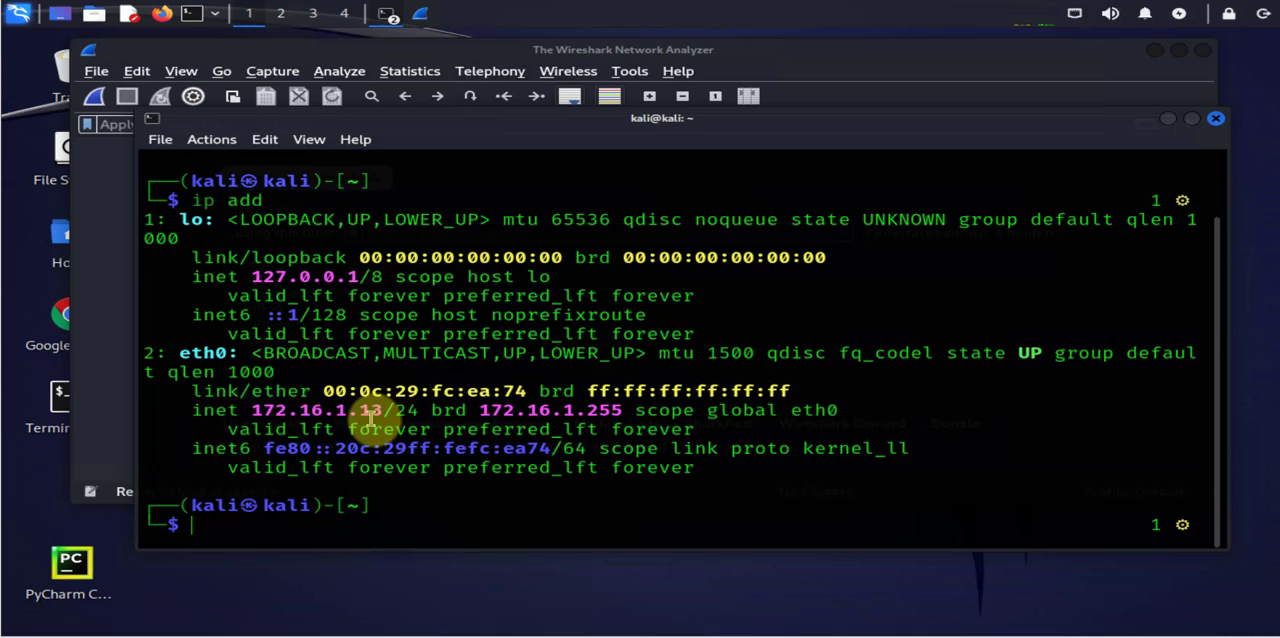
pyautogui.moveTo(195, 352)
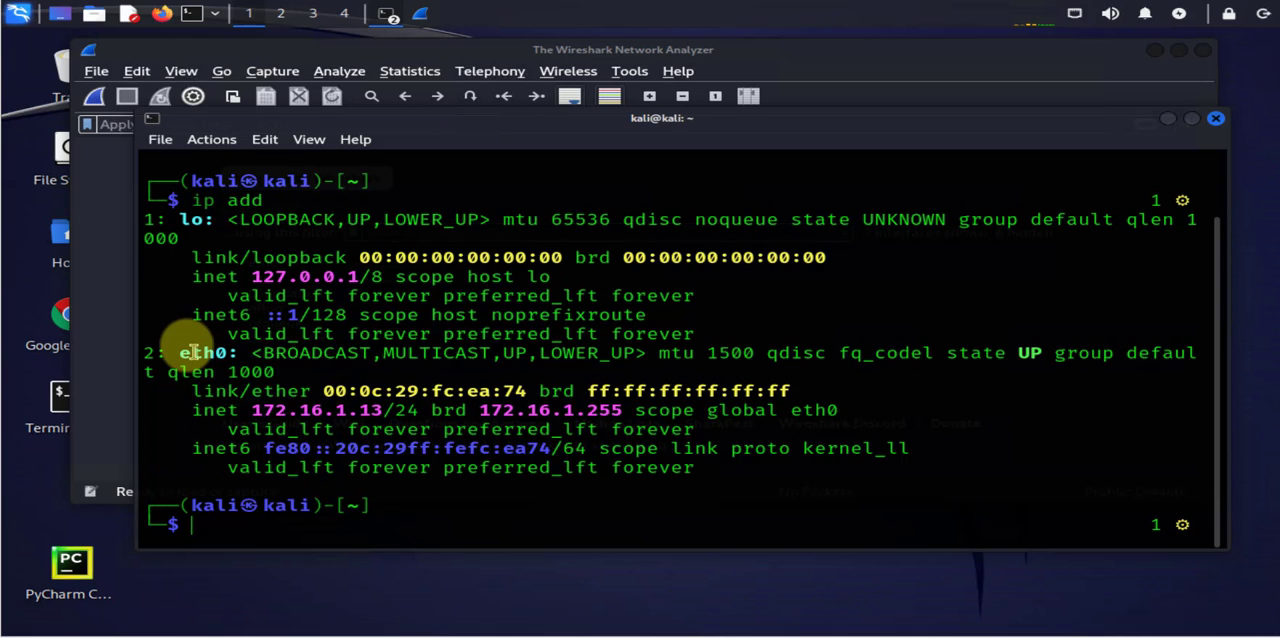
pyautogui.moveTo(665, 161)
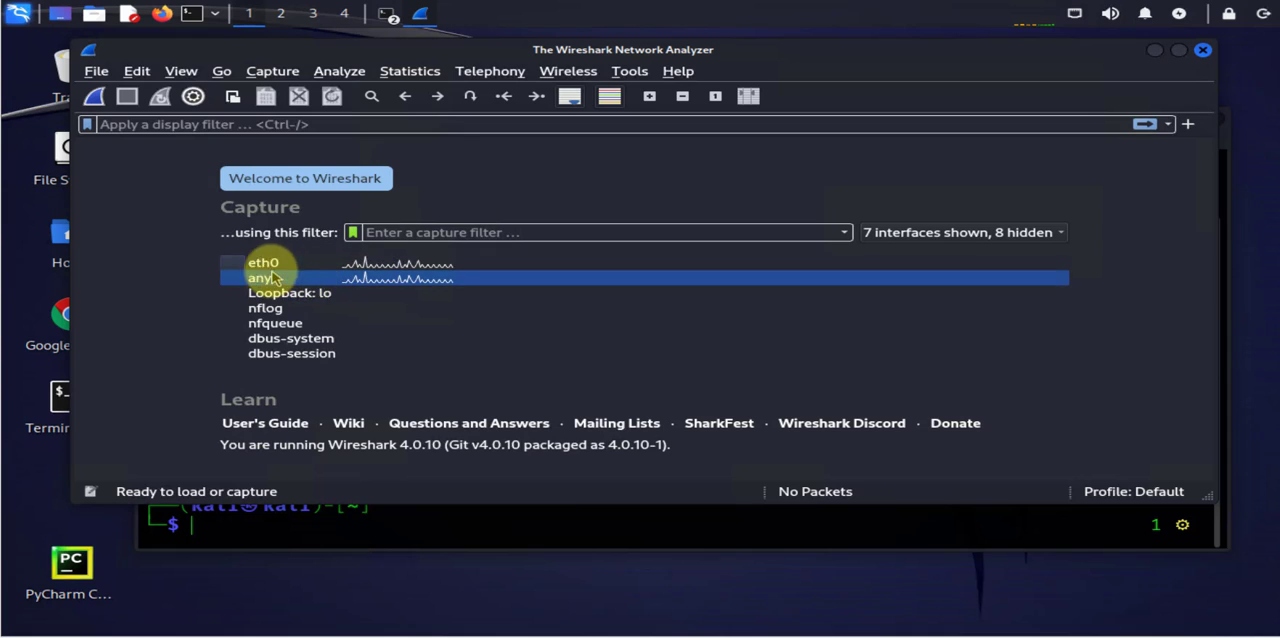
# Select the eth0 interface and double-click it to begin a live capture.
pyautogui.click(264, 262)
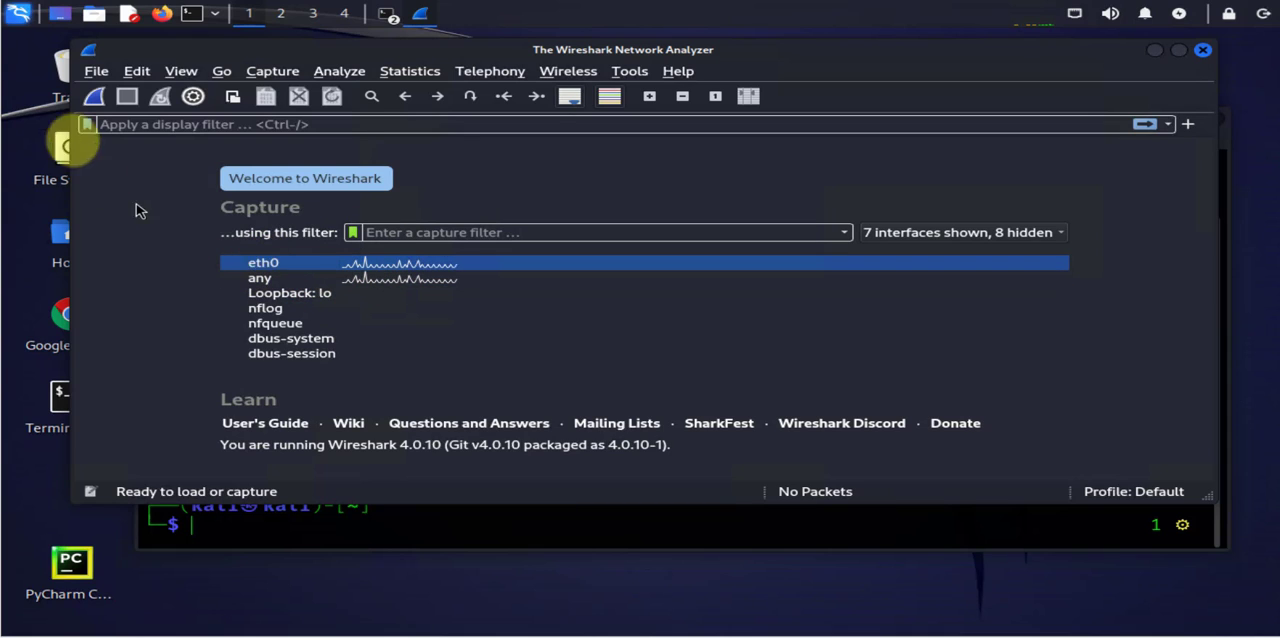
pyautogui.moveTo(96, 97)
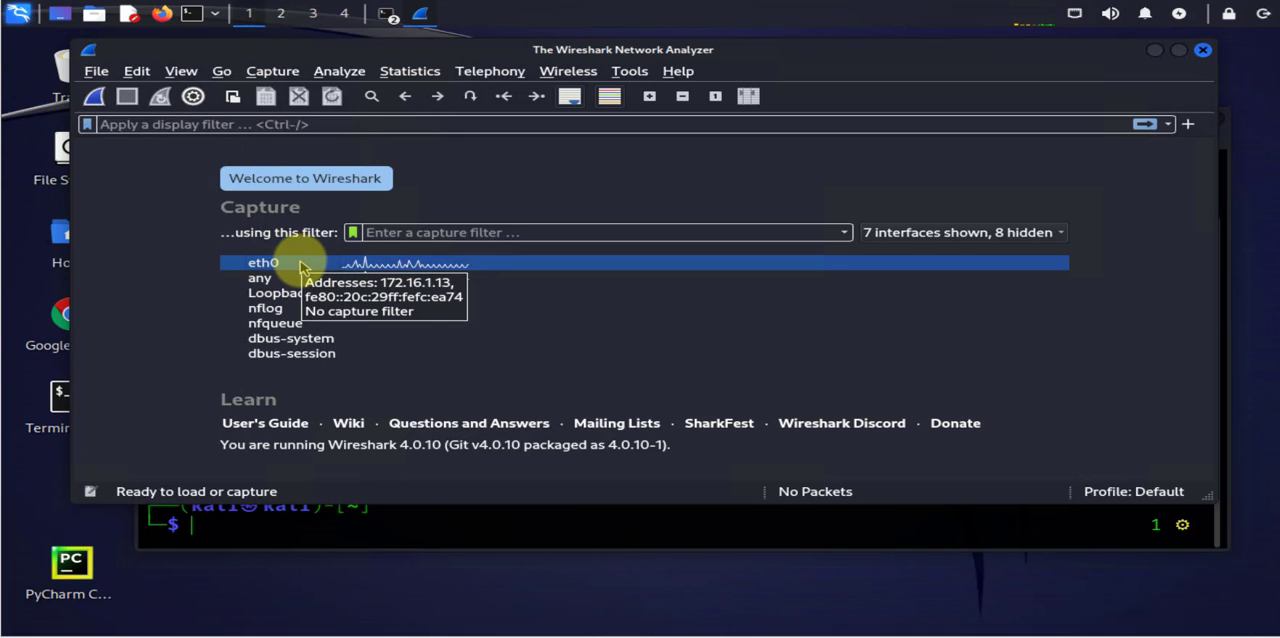
pyautogui.doubleClick(262, 262)
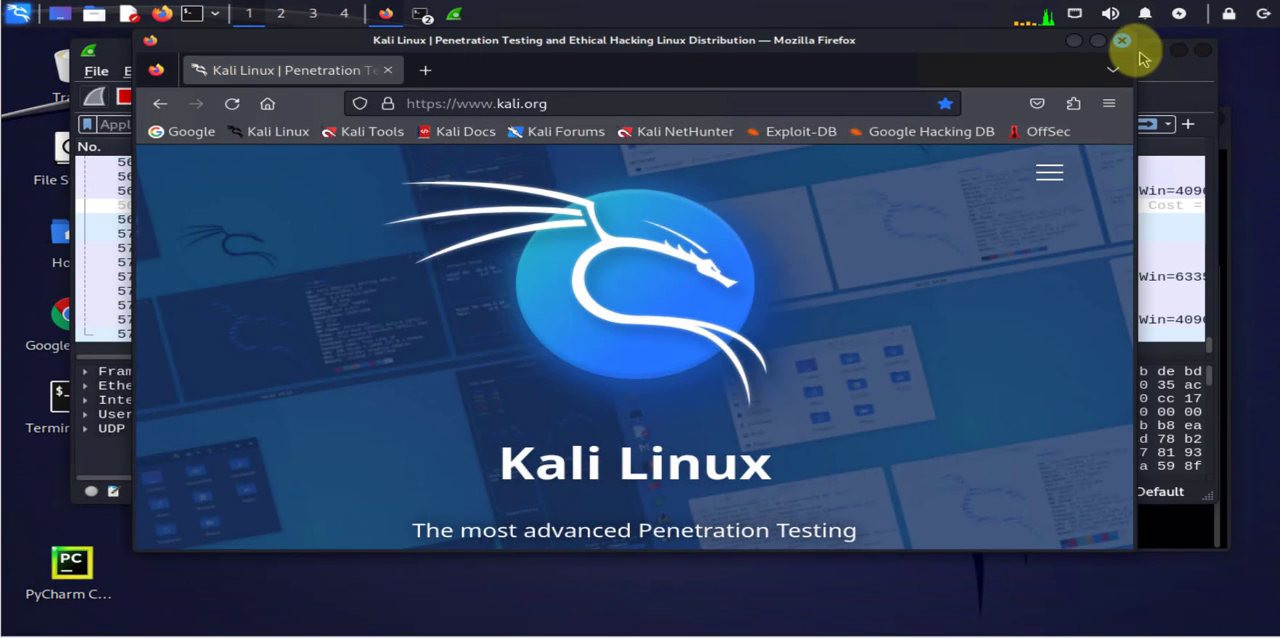
# Close the Firefox window showing the Kali Linux website.
pyautogui.click(1121, 41)
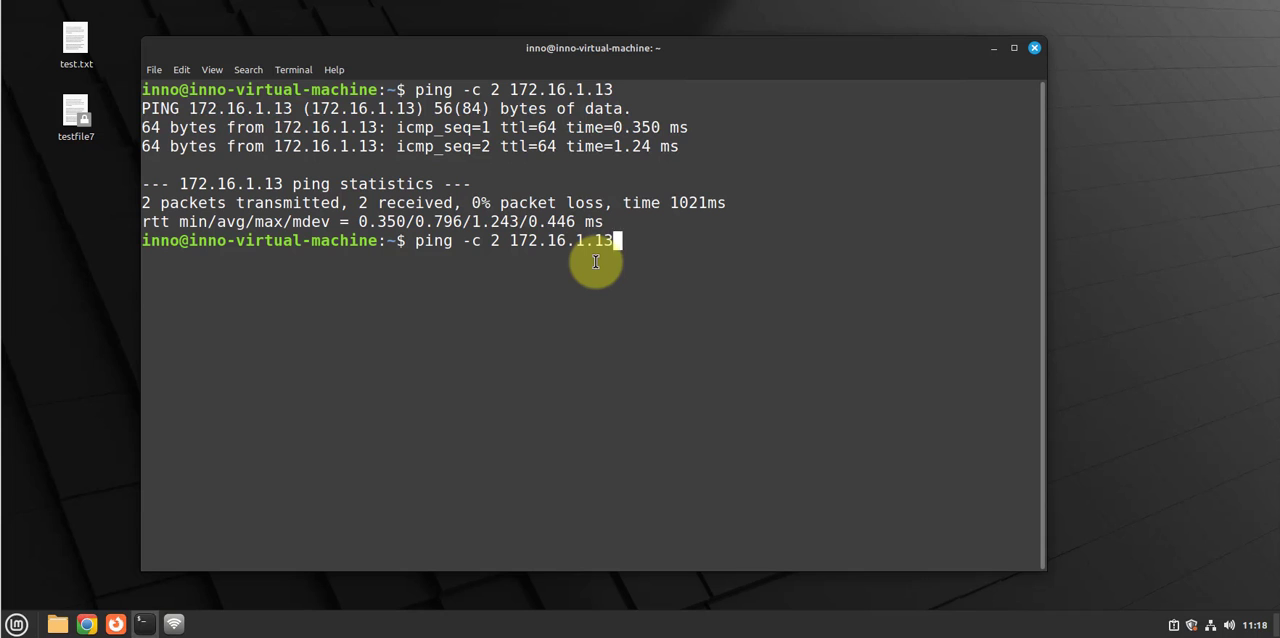
# Rerun 'ping -c 2 172.16.1.13' from the Linux Mint terminal.
pyautogui.press('Return')
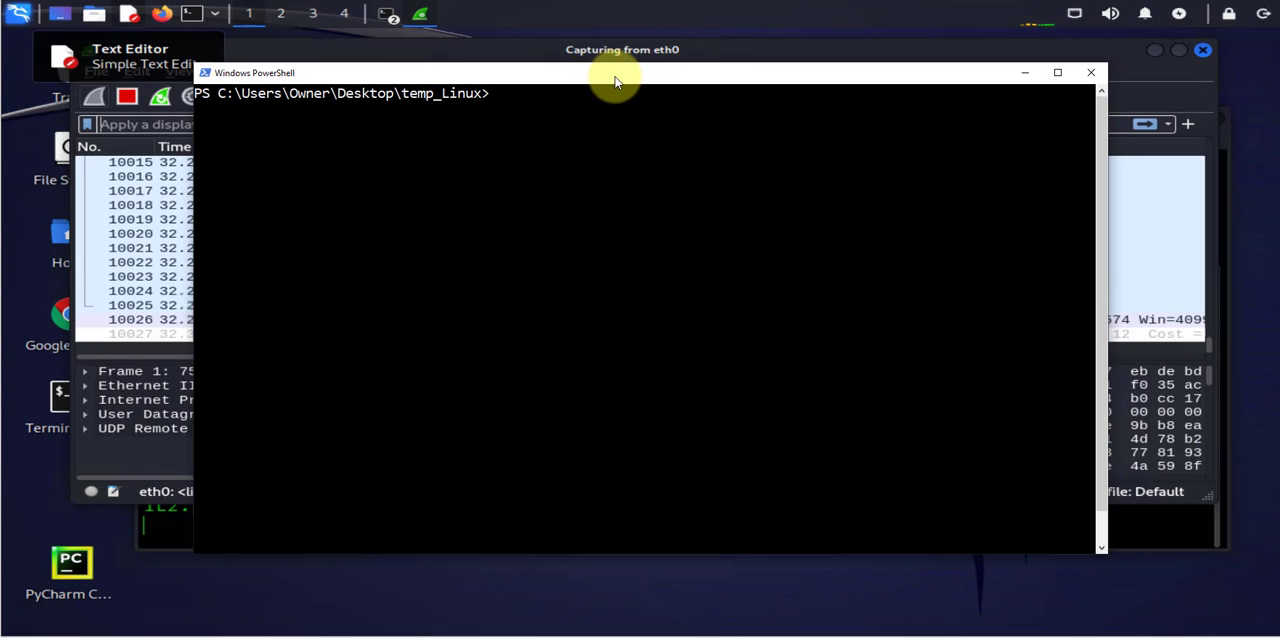
# Ping 172.16.1.13 from PowerShell and stop it with Ctrl+C after two replies.
pyautogui.write('ping')
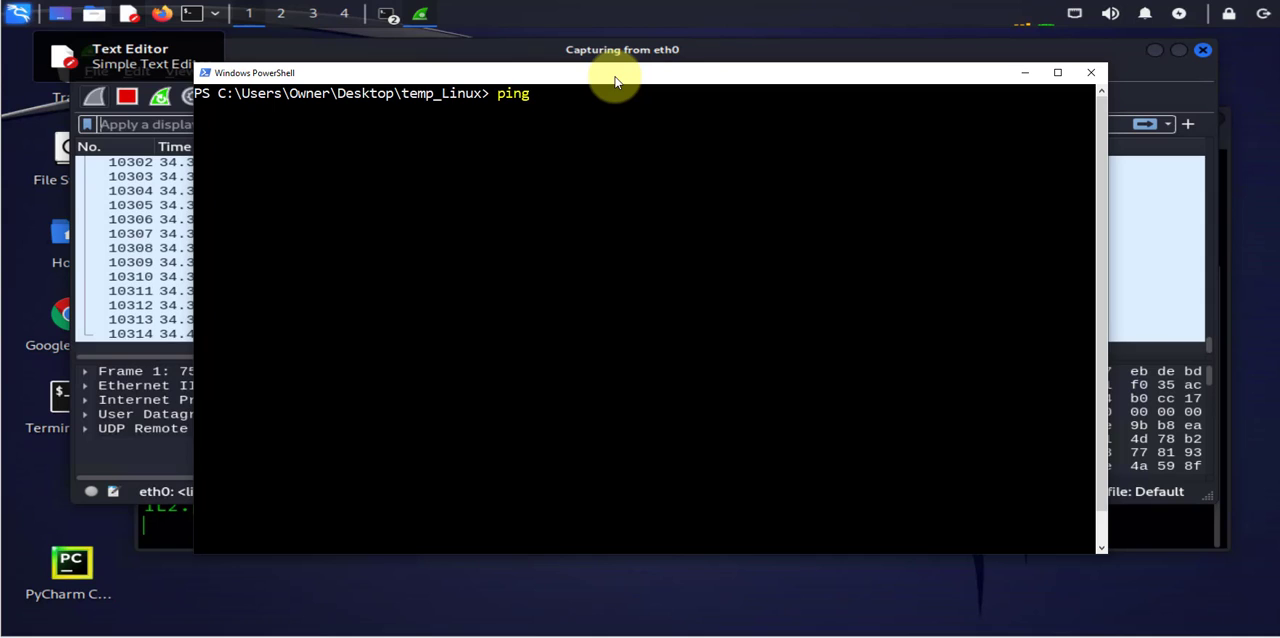
pyautogui.write('172.1')
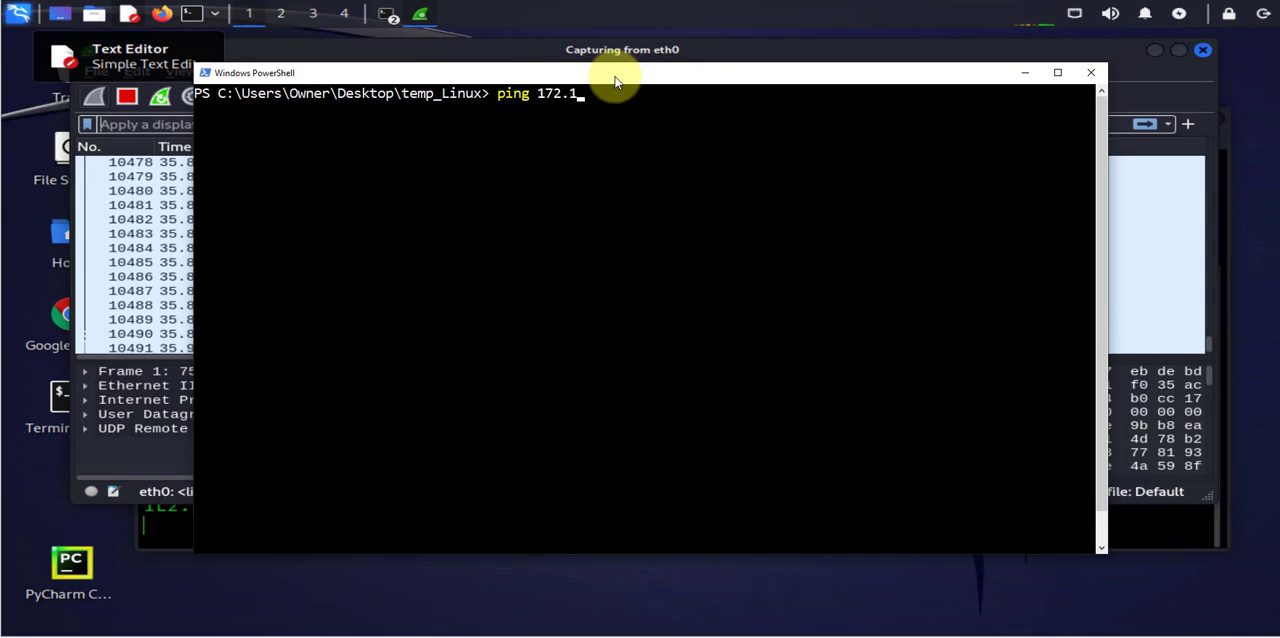
pyautogui.write('6.1.13')
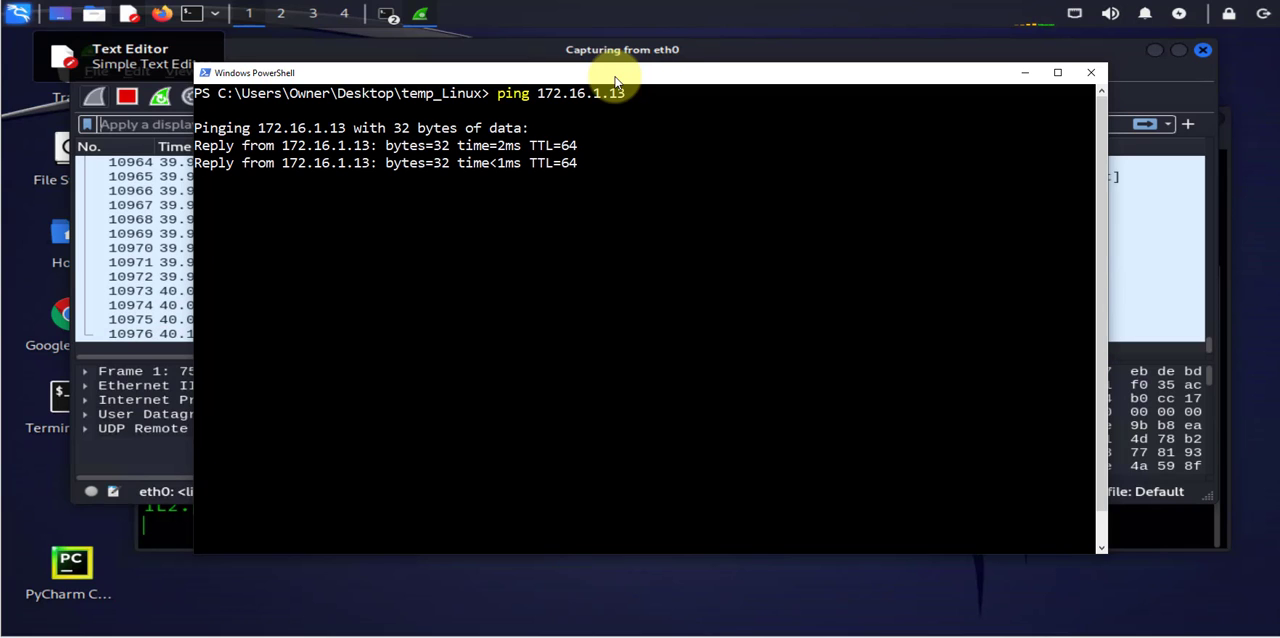
pyautogui.press('ctrl+c')
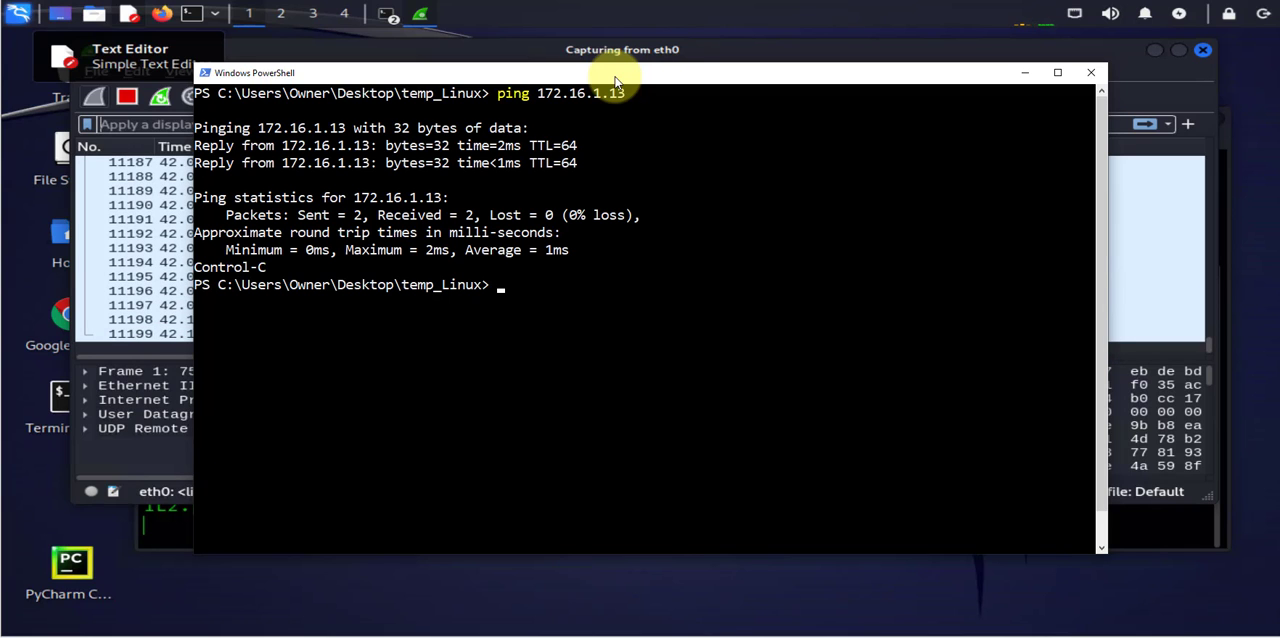
pyautogui.write('ssh i')
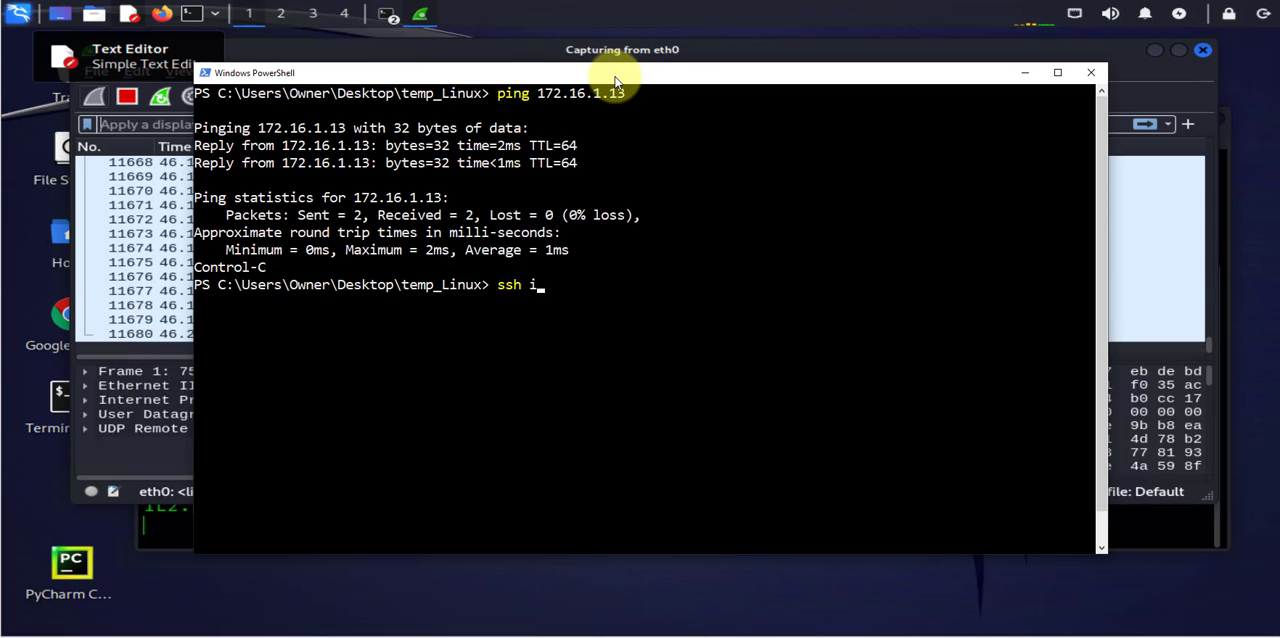
pyautogui.write('kali')
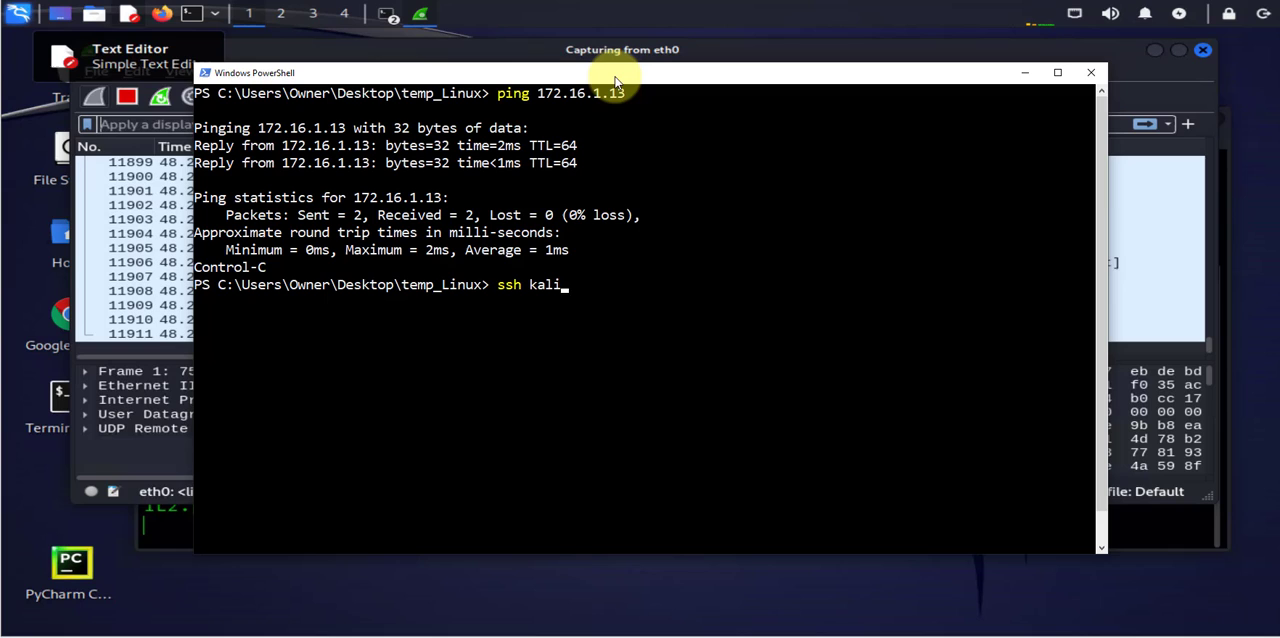
pyautogui.write('@172.')
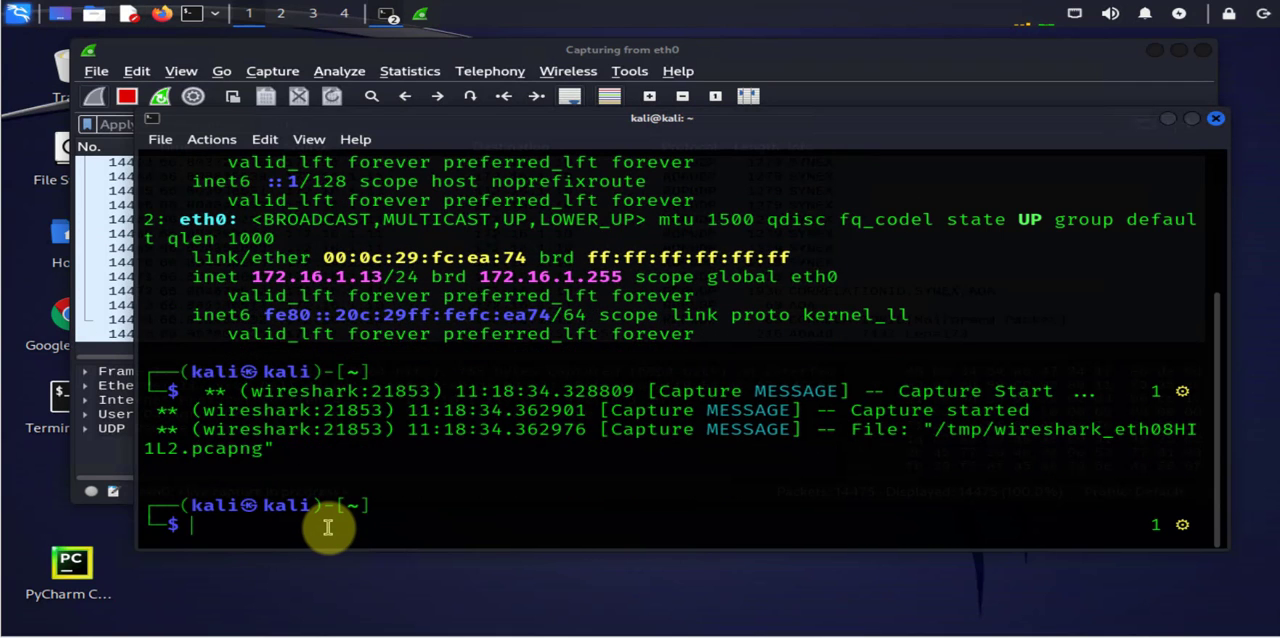
# Run 'systemctl status ssh' in Kali to see the service disabled and inactive (dead).
pyautogui.write('systemctl status ssh')
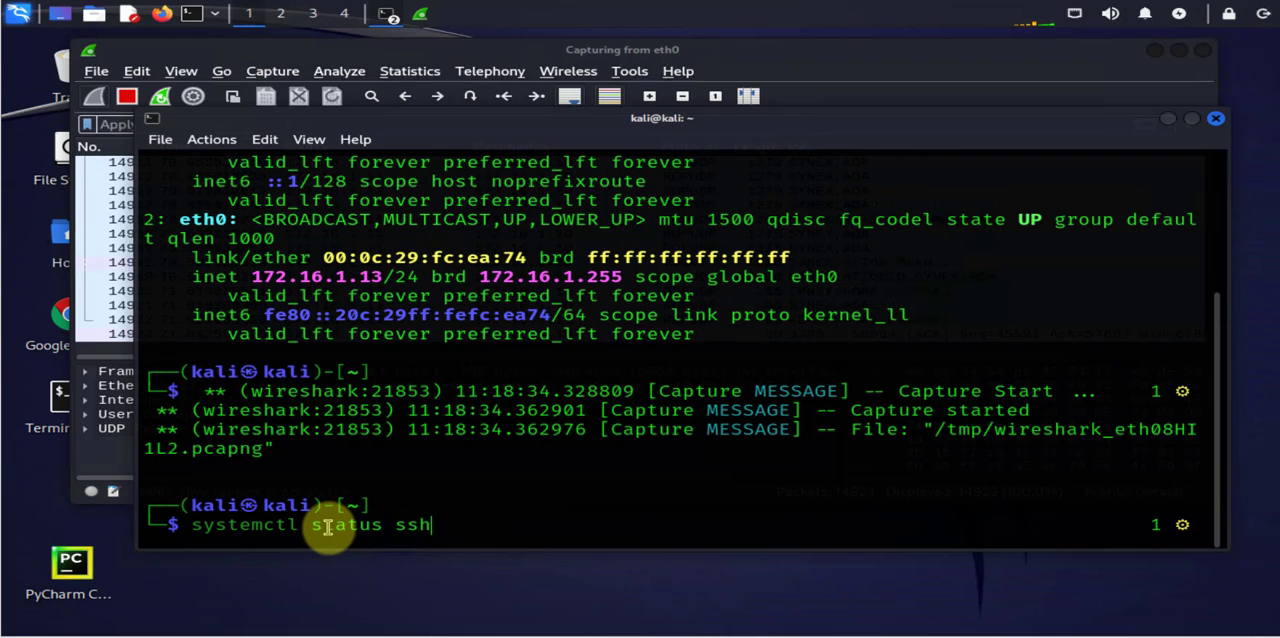
pyautogui.press('Return')
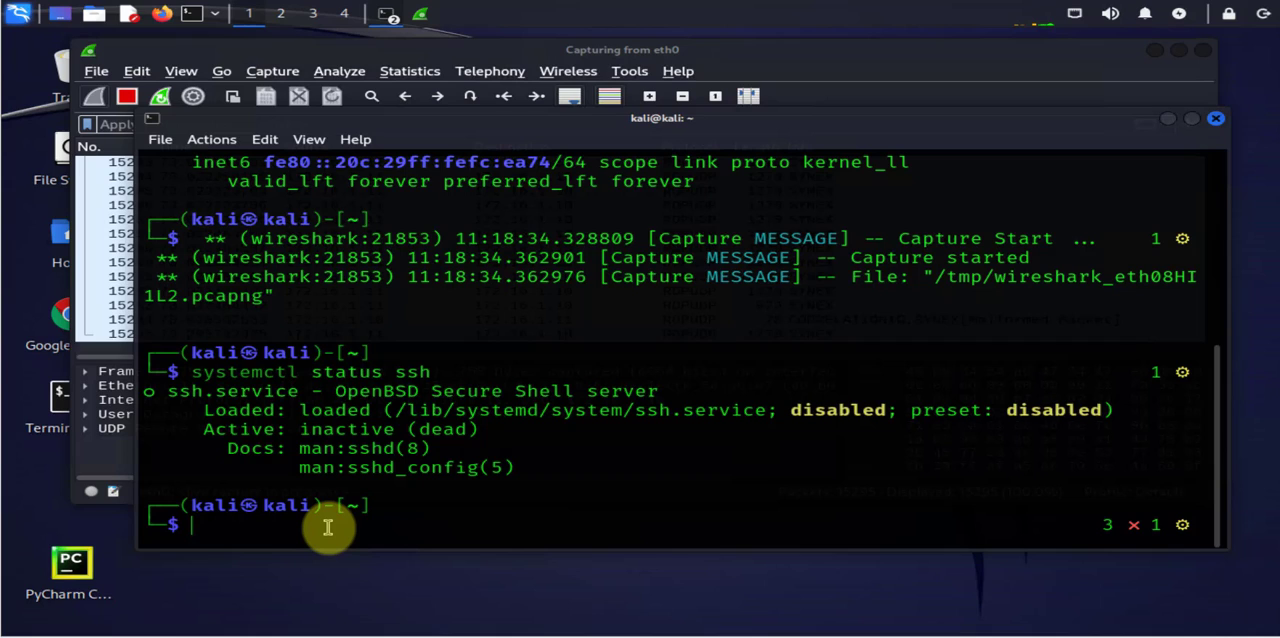
pyautogui.write('systemctl status ssh')
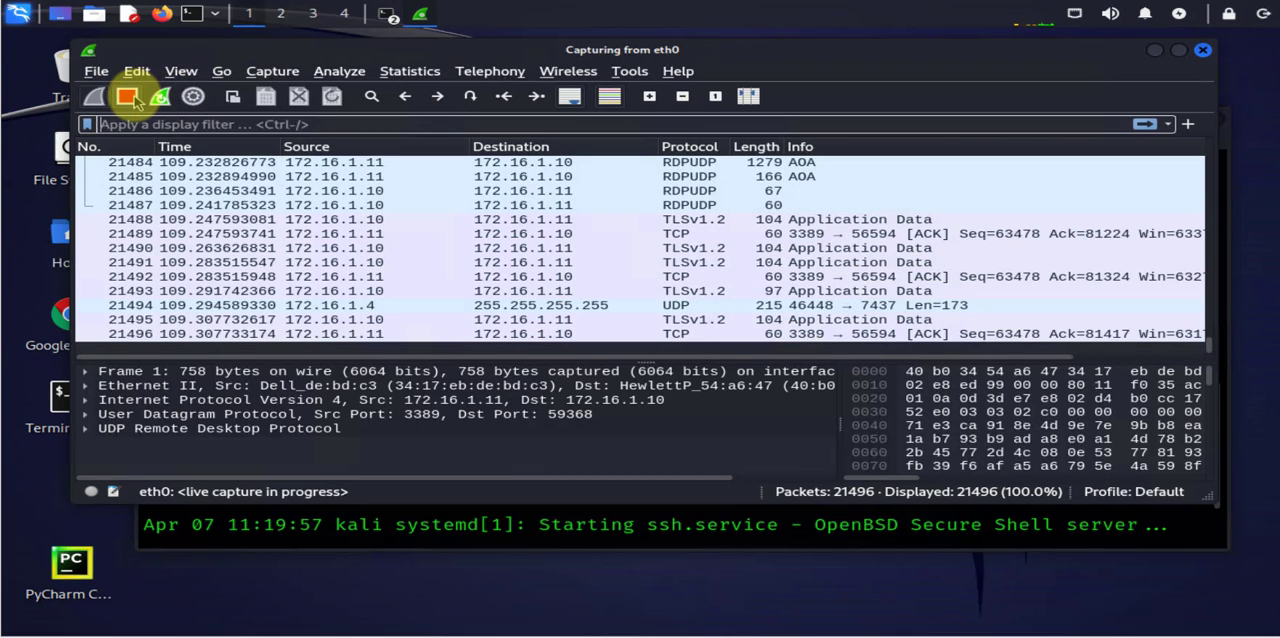
# Stop the eth0 capture and expand packet 21642's UDP Remote Desktop Protocol details.
pyautogui.click(125, 97)
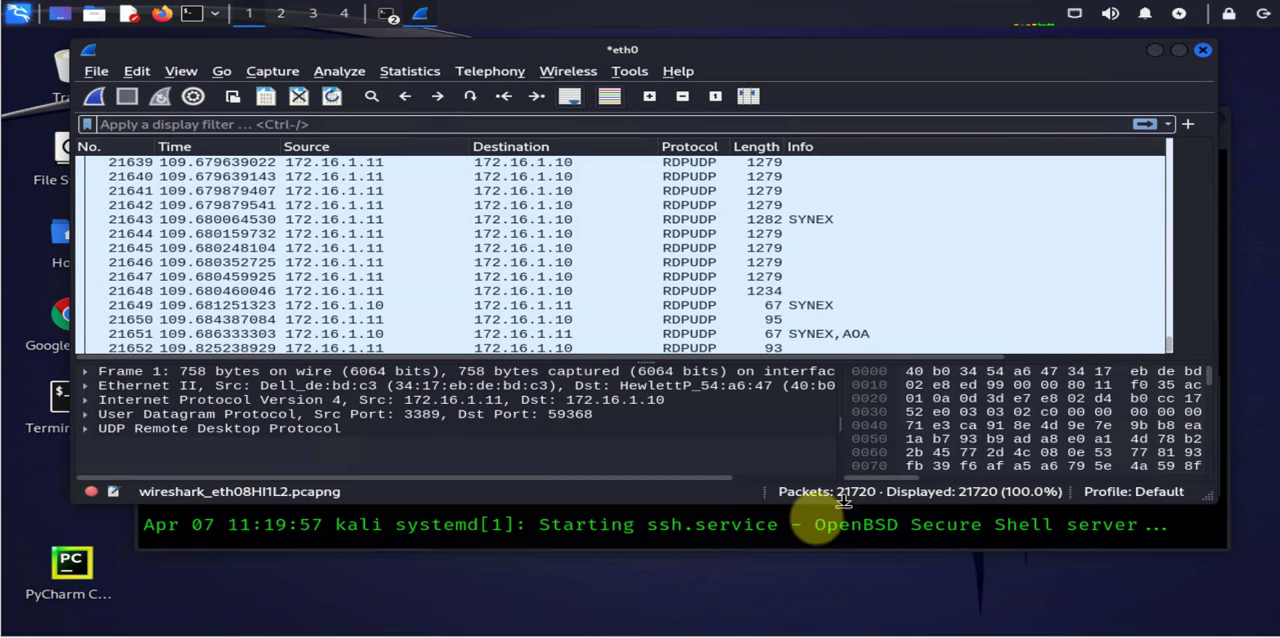
pyautogui.click(660, 305)
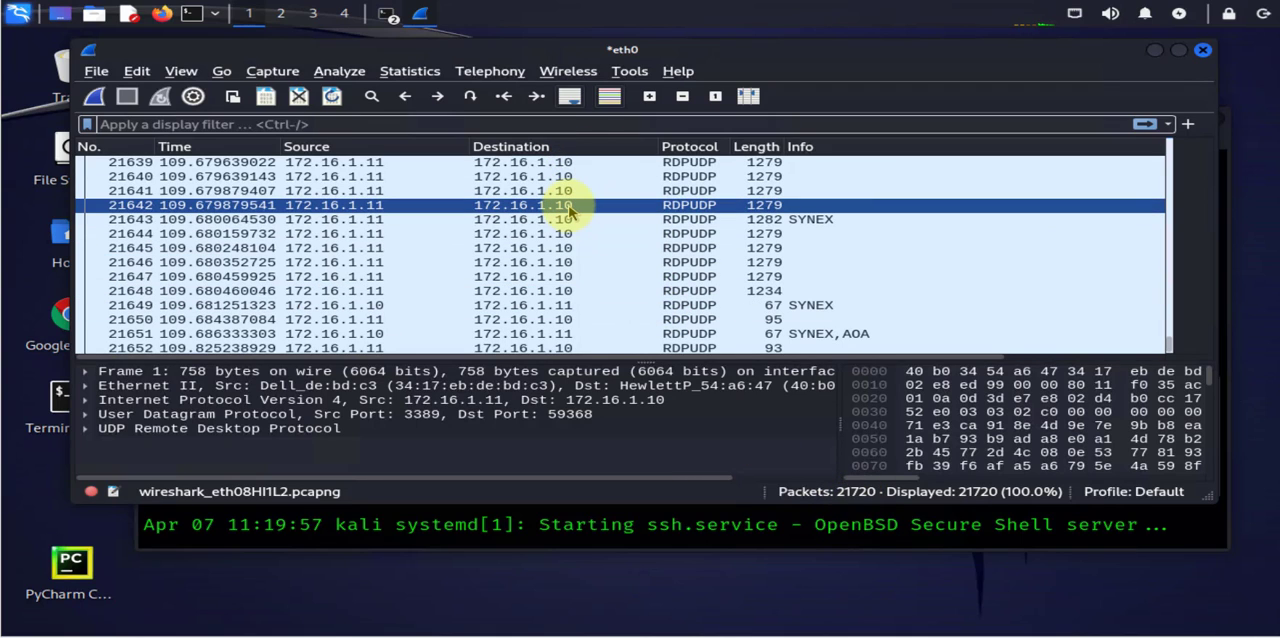
pyautogui.click(445, 248)
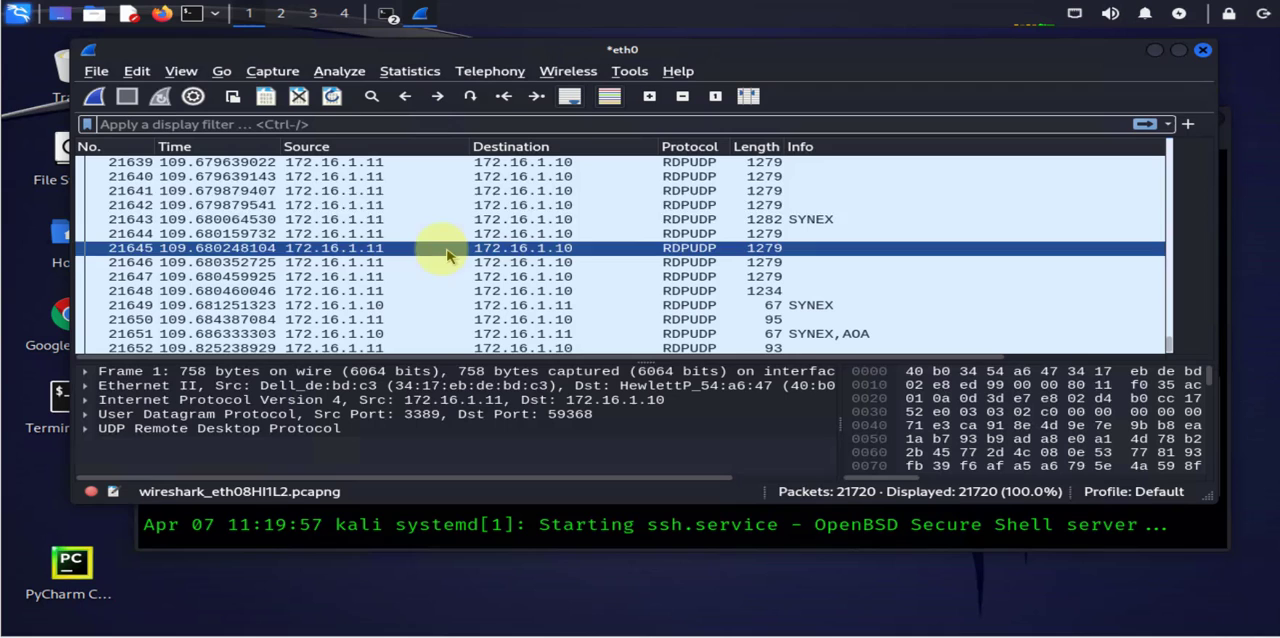
pyautogui.click(200, 262)
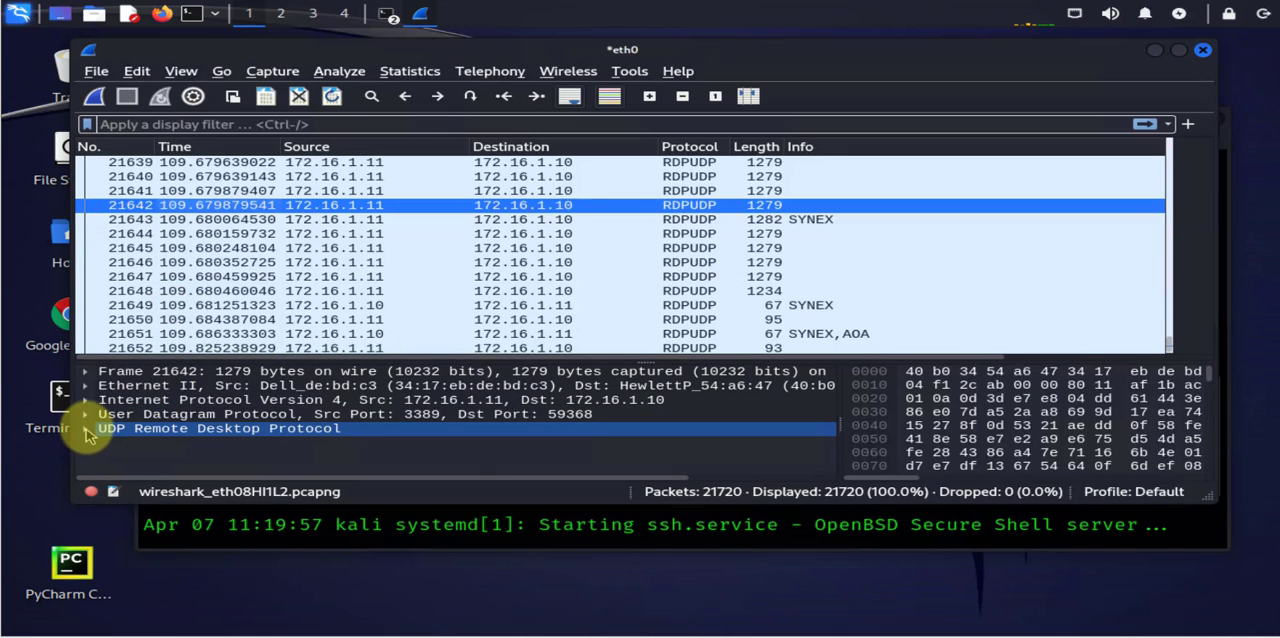
pyautogui.click(90, 442)
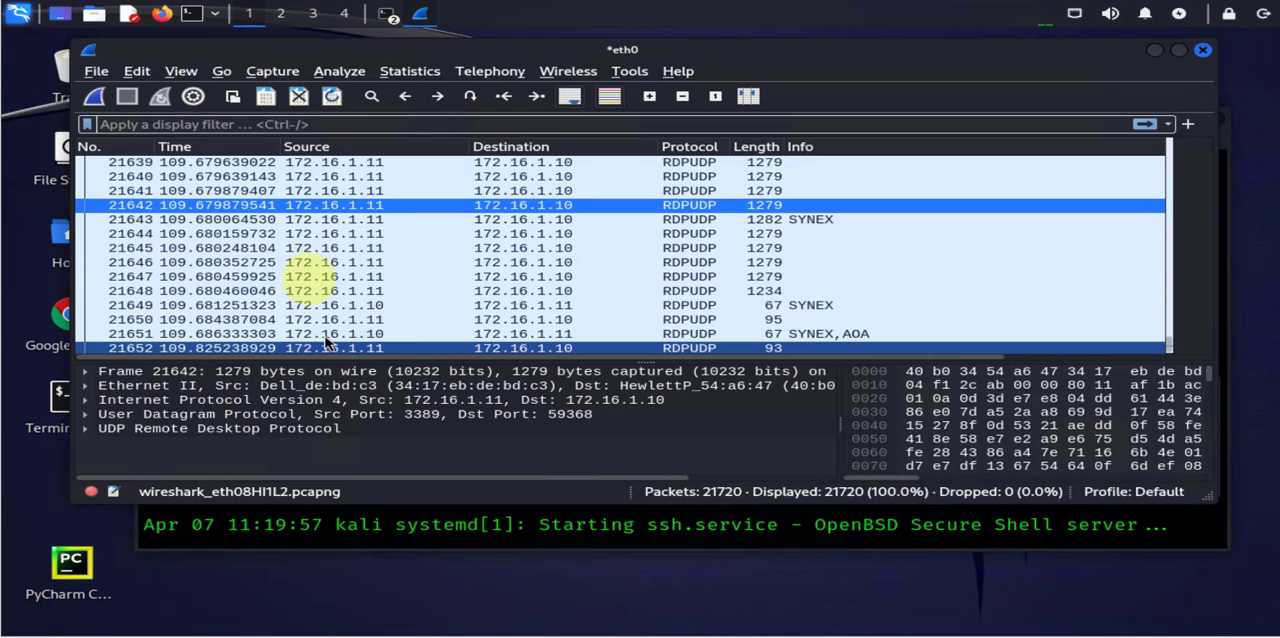
# Inspect packets 21652 and 21648, then open the Statistics menu.
pyautogui.click(485, 291)
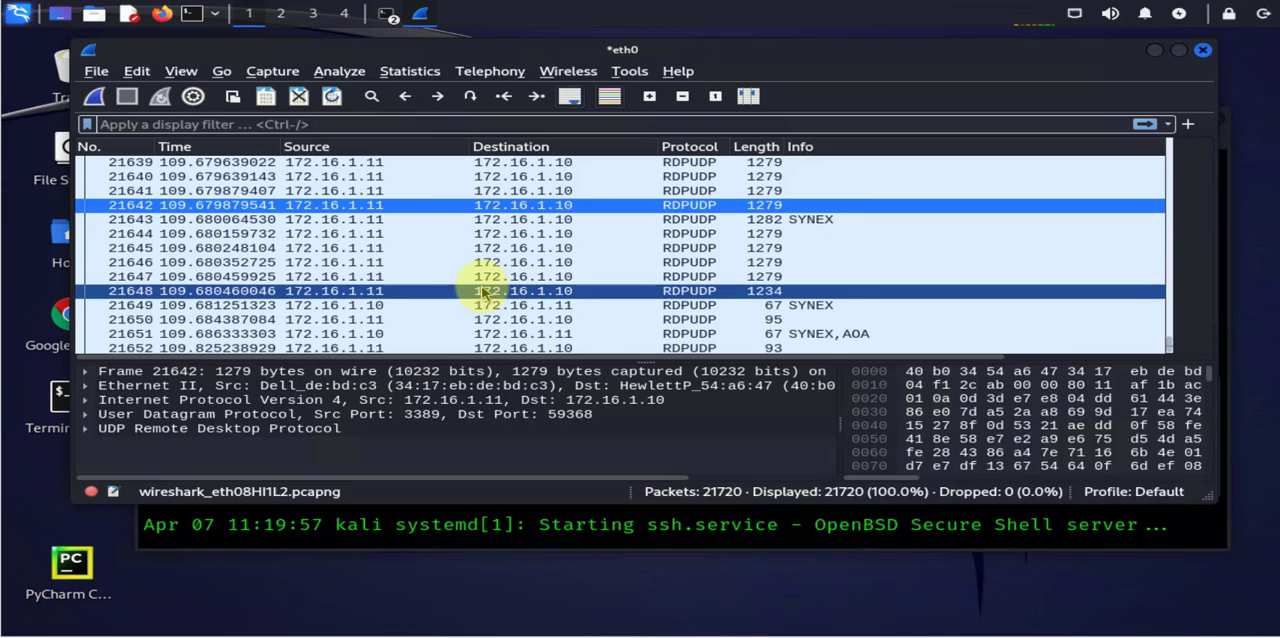
pyautogui.click(409, 71)
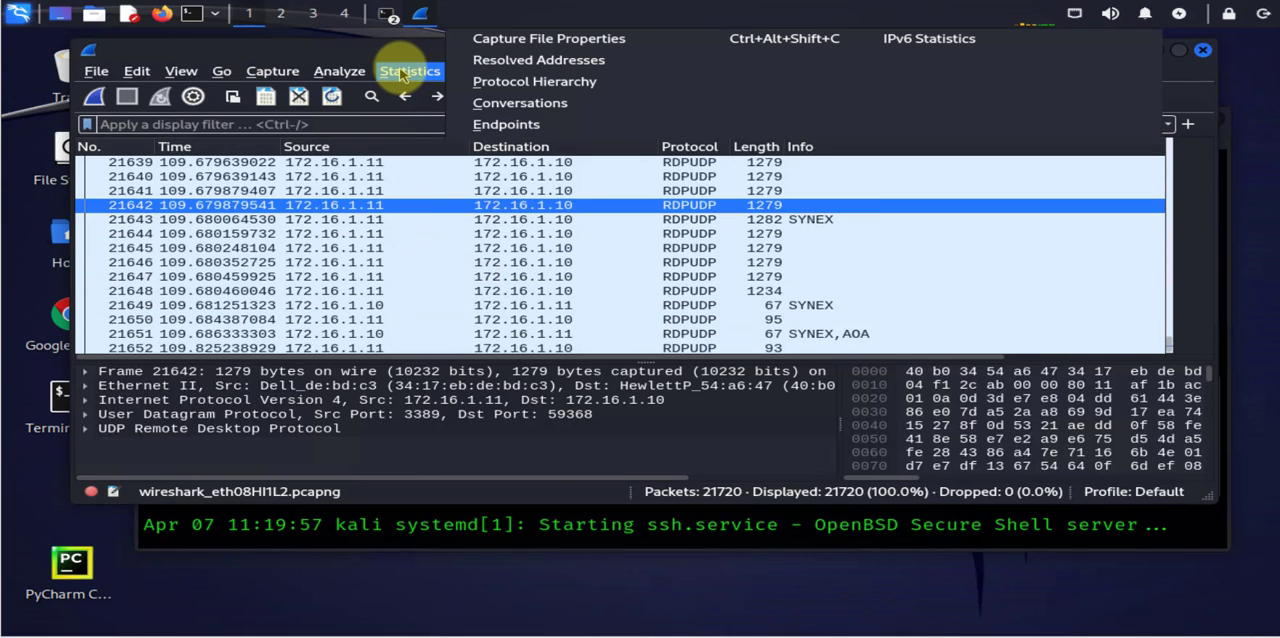
pyautogui.click(506, 124)
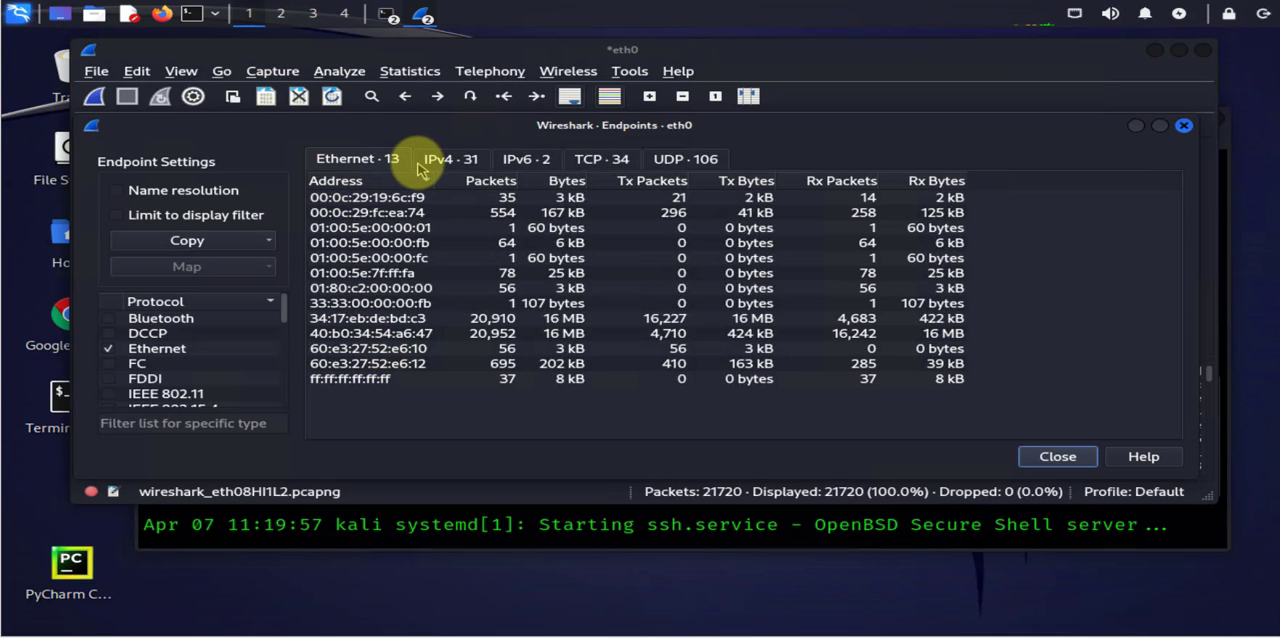
# Browse IPv4, IPv6, TCP and UDP endpoints, selecting 172.16.1.11, 1.1.1.1 and 8.8.8.8.
pyautogui.click(450, 158)
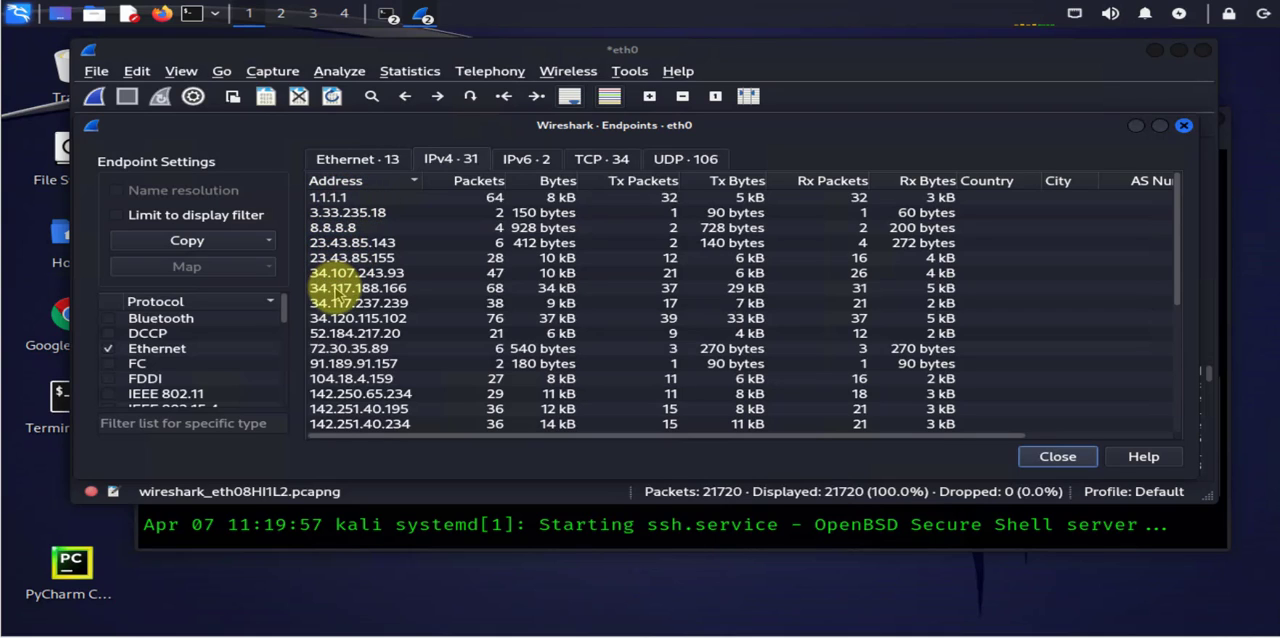
pyautogui.scroll(-3)
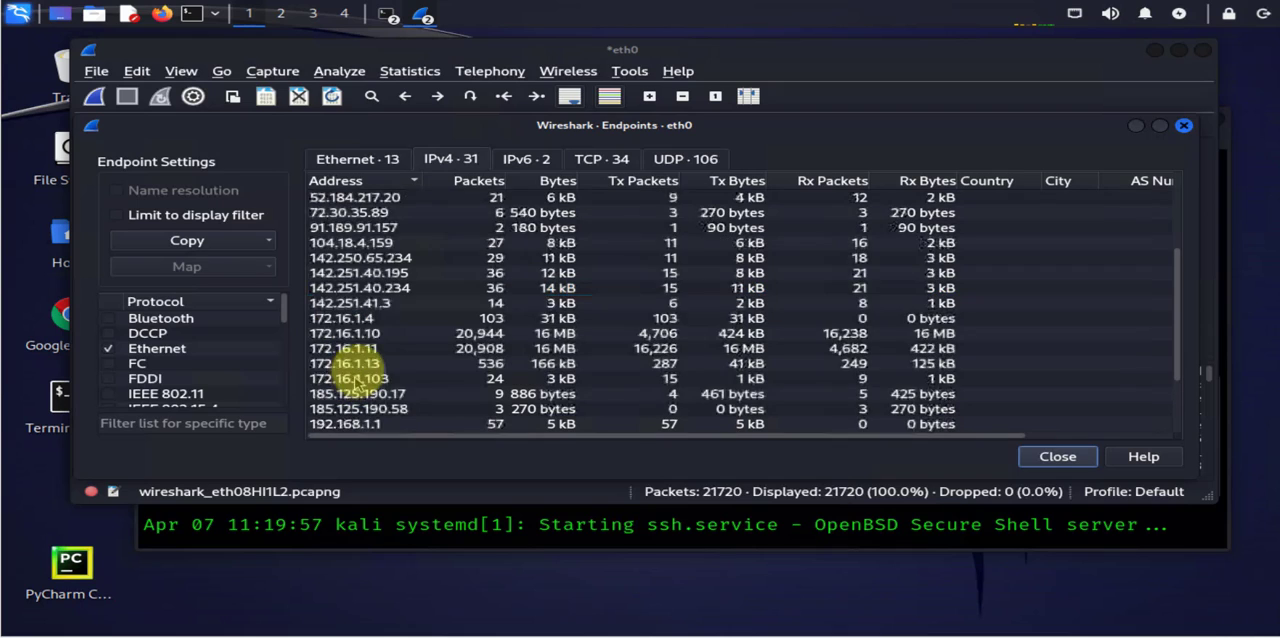
pyautogui.click(345, 348)
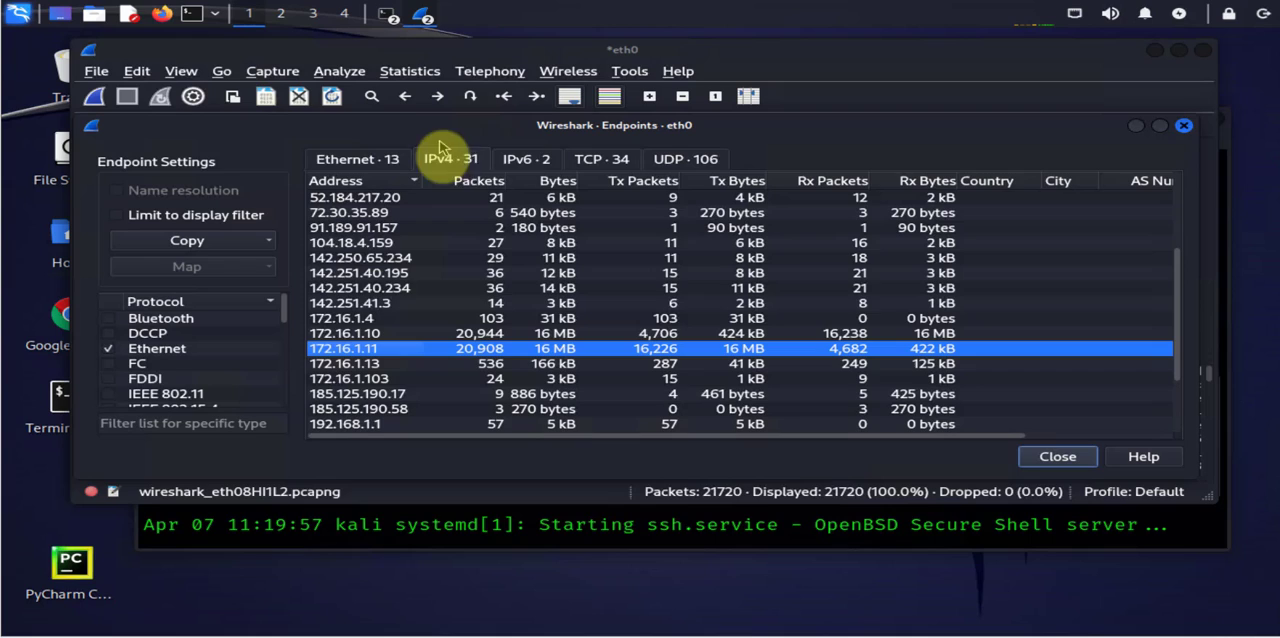
pyautogui.click(525, 159)
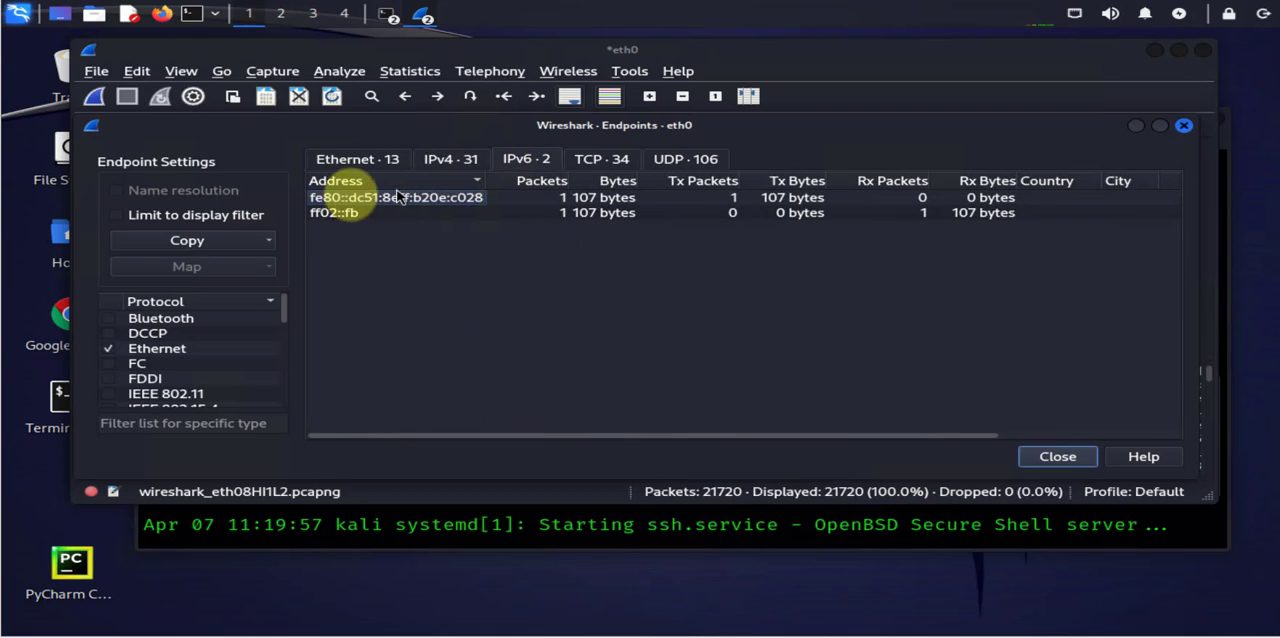
pyautogui.click(601, 159)
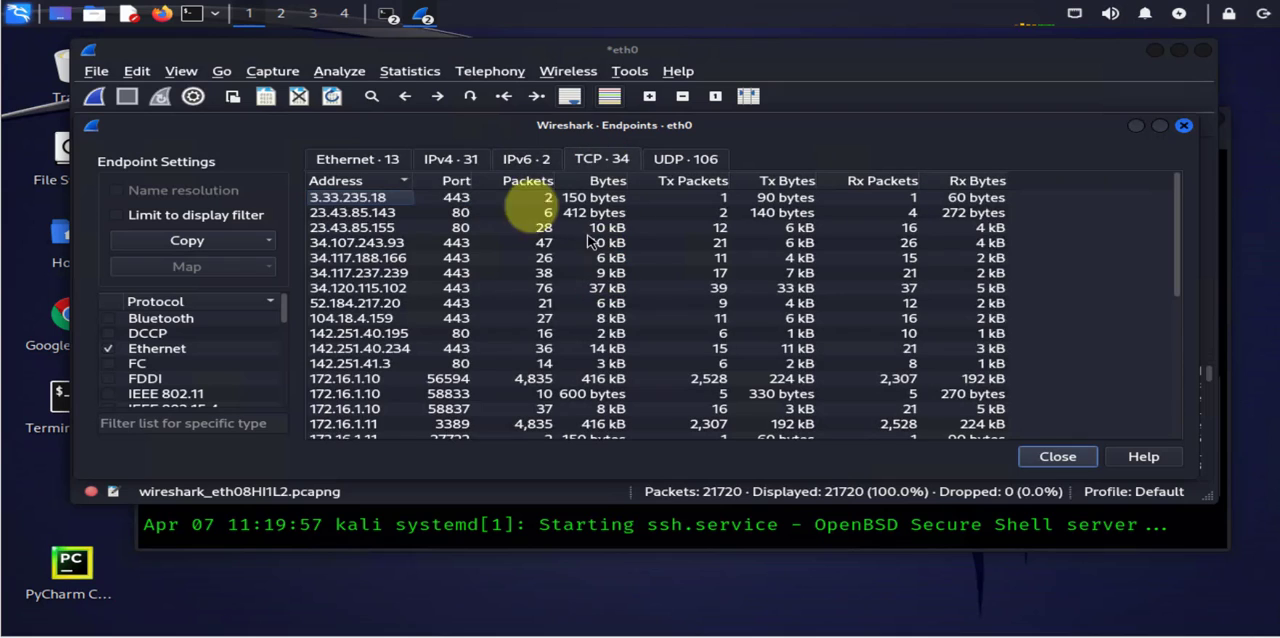
pyautogui.moveTo(440, 197)
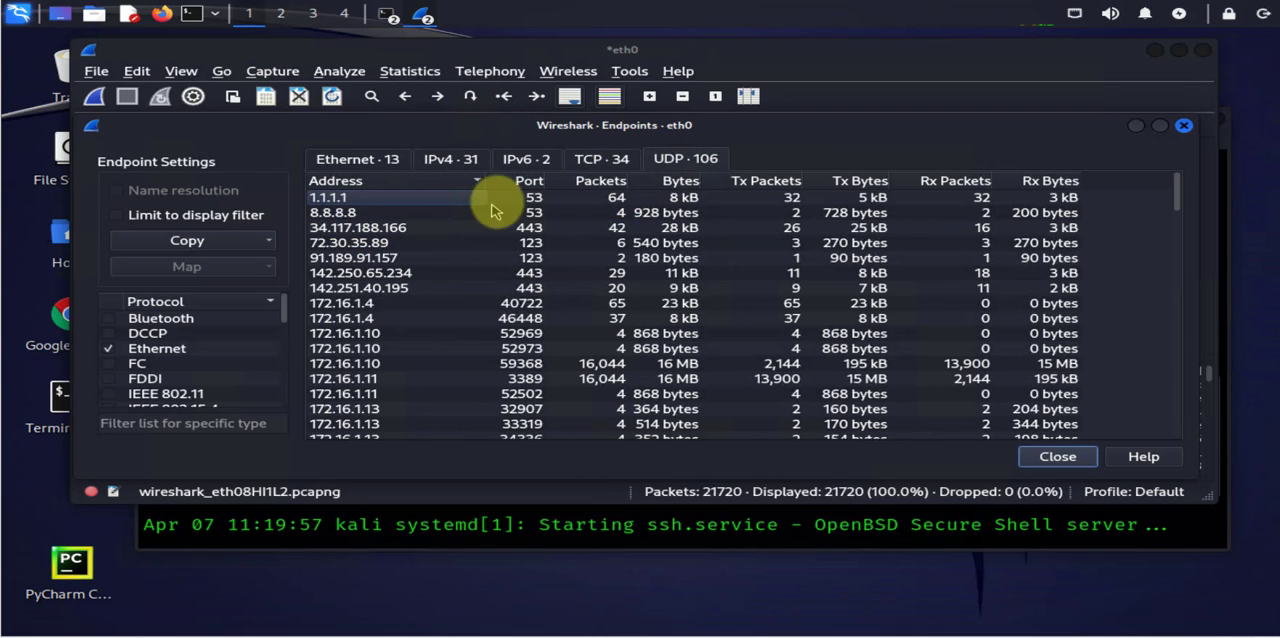
pyautogui.click(390, 197)
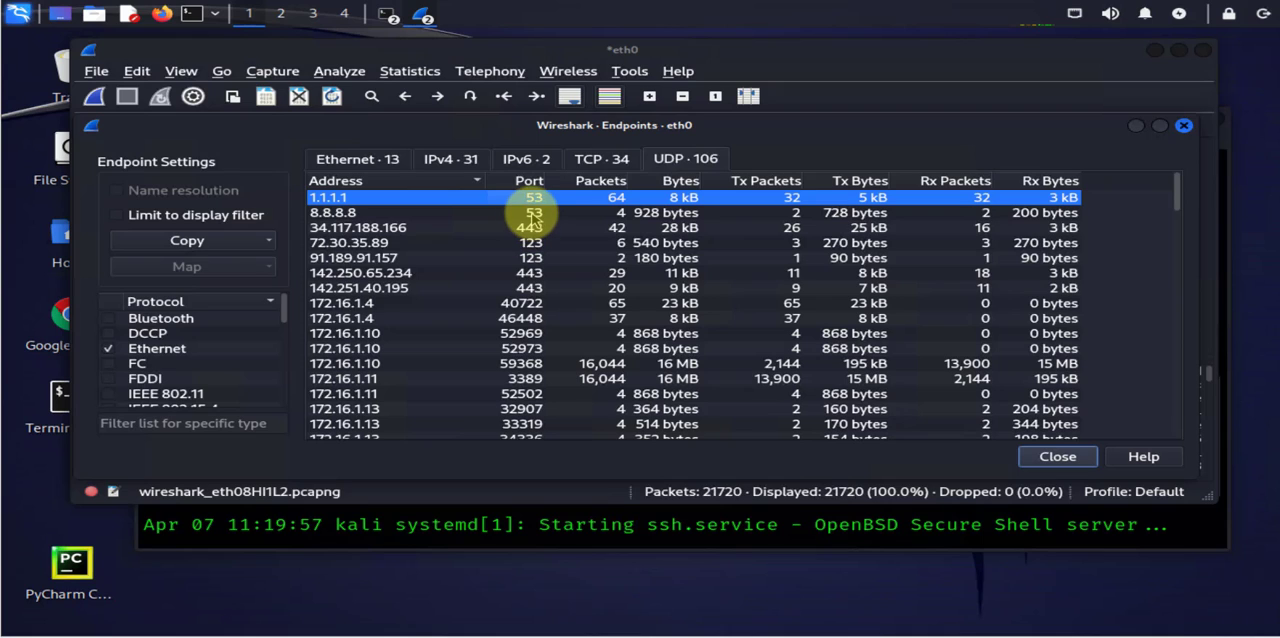
pyautogui.click(360, 212)
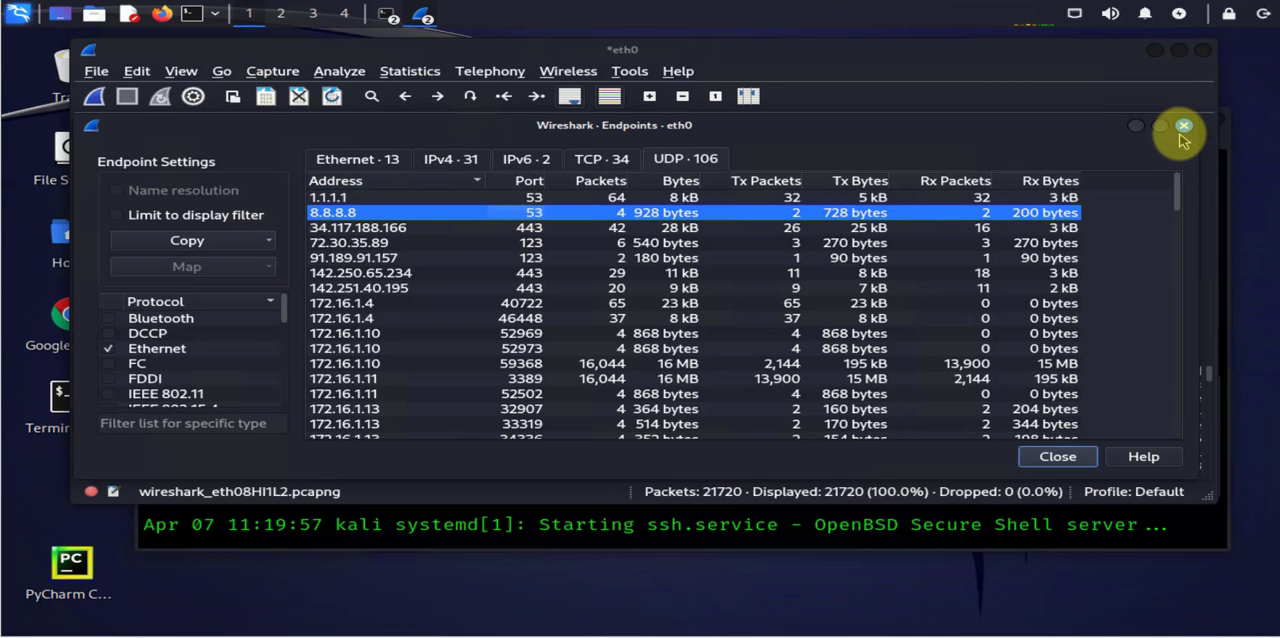
# Close Endpoints, then view Ethernet conversations 00:0c:29:19:6c:f9 and 00:0c:29:fc:ea:74 to 60:e3:27:52:e6:12.
pyautogui.click(1183, 124)
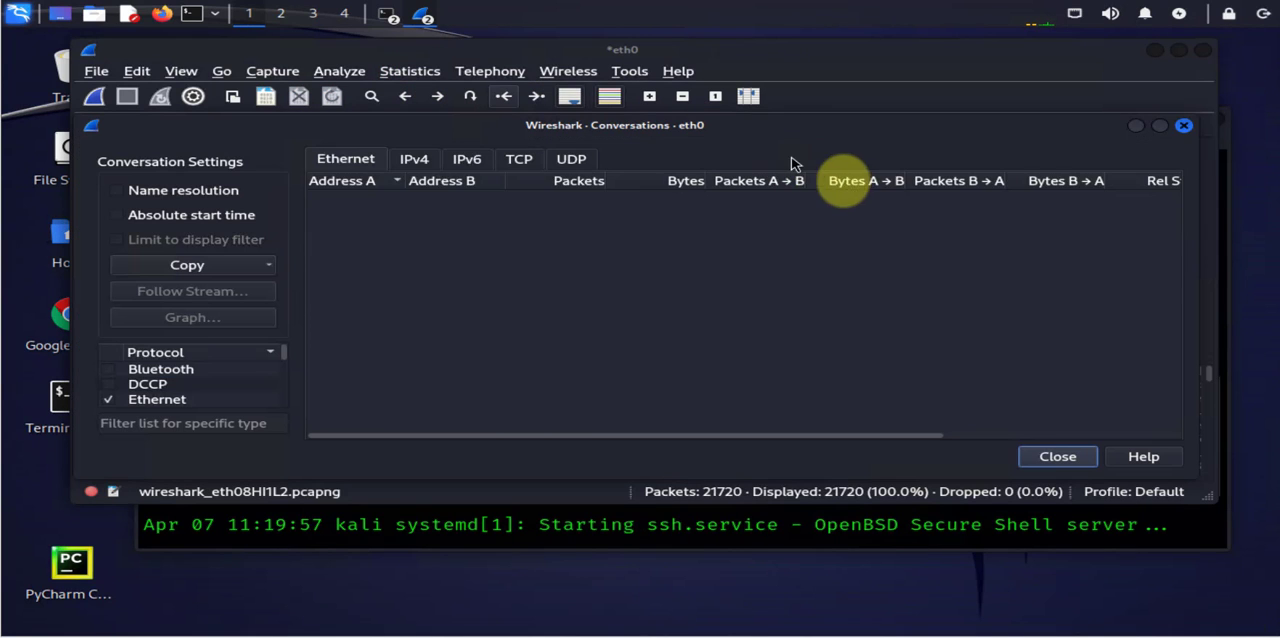
pyautogui.click(345, 158)
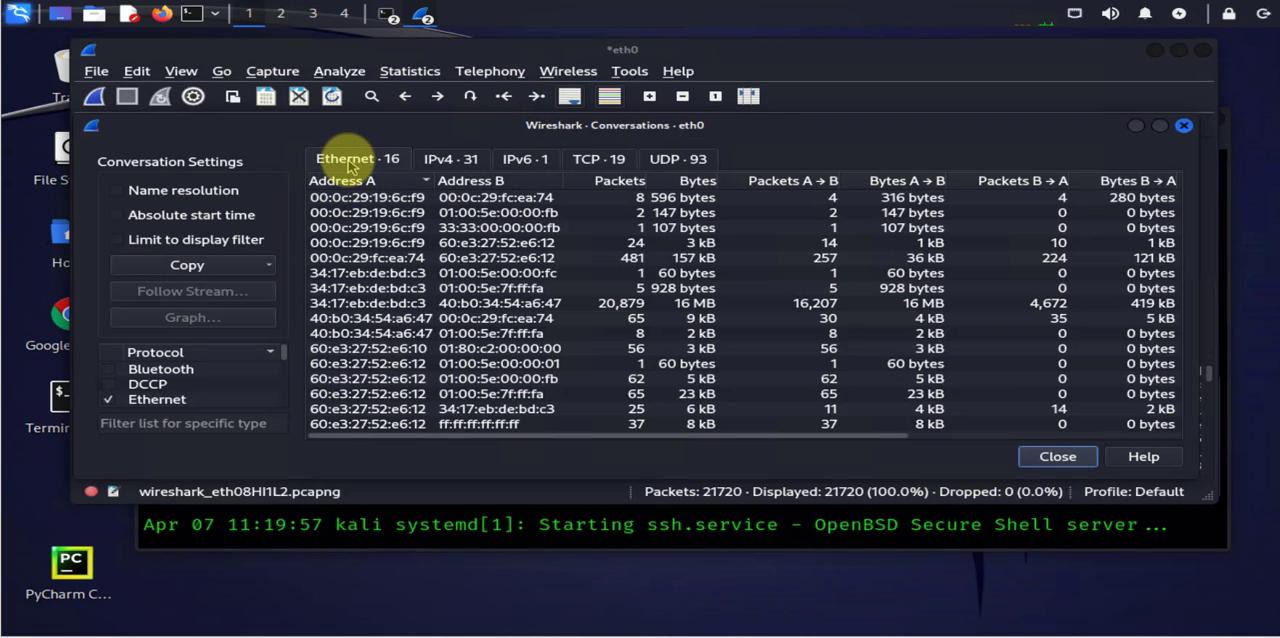
pyautogui.moveTo(412, 205)
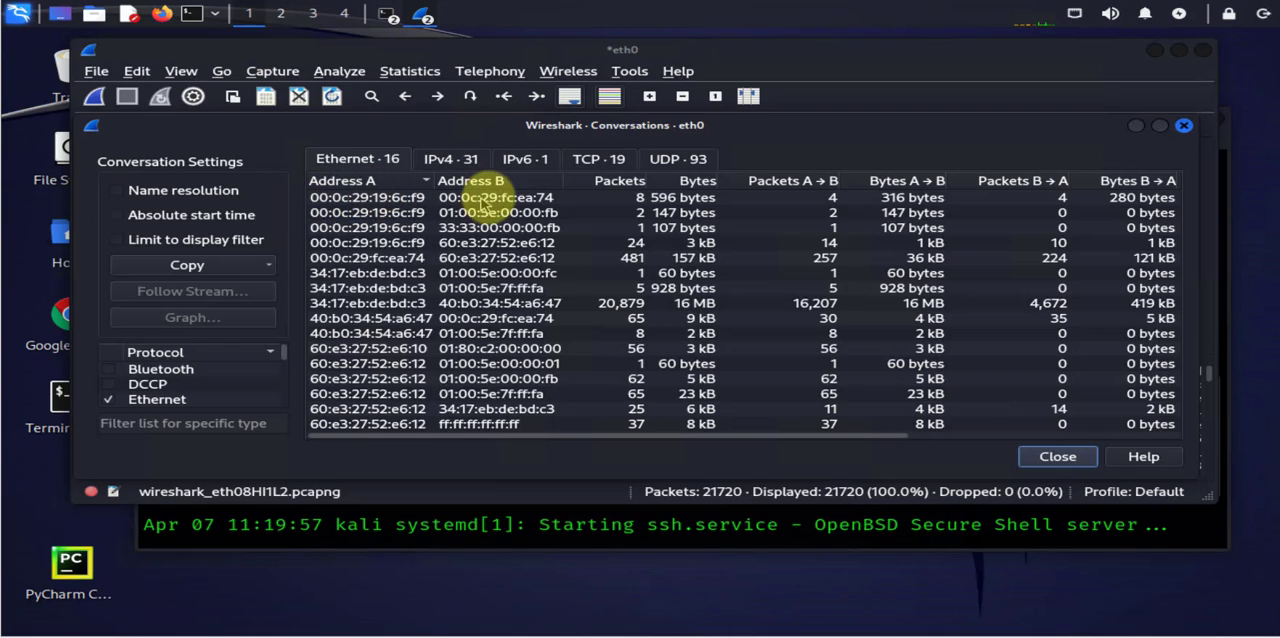
pyautogui.click(490, 227)
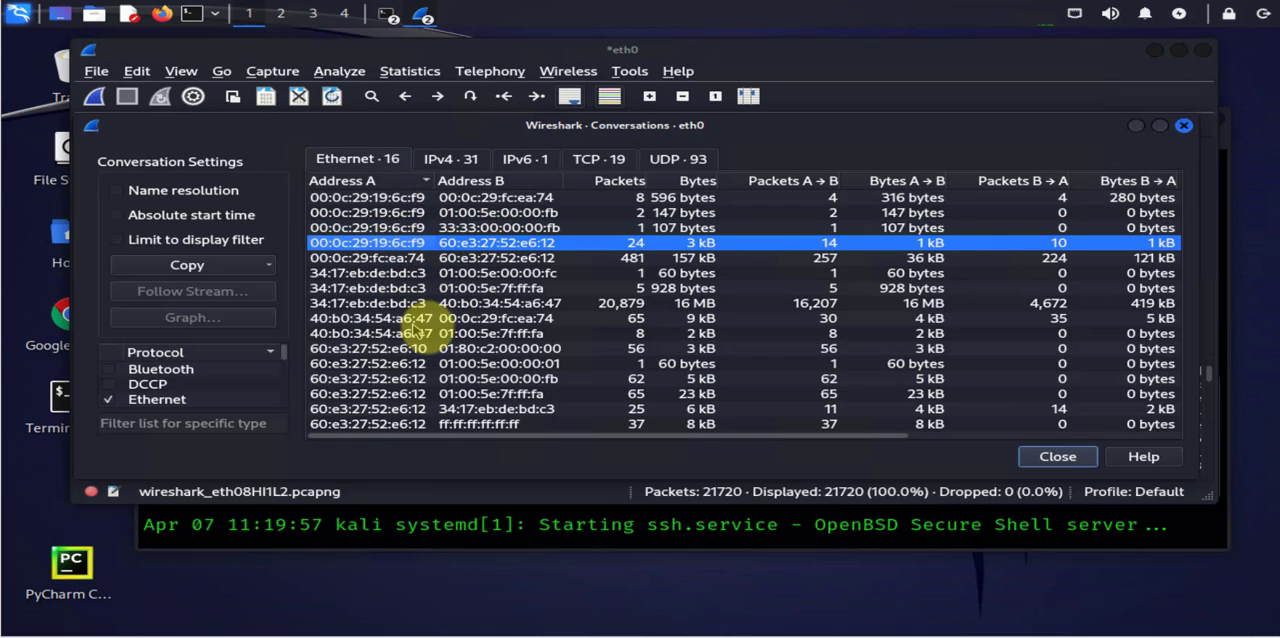
pyautogui.click(390, 257)
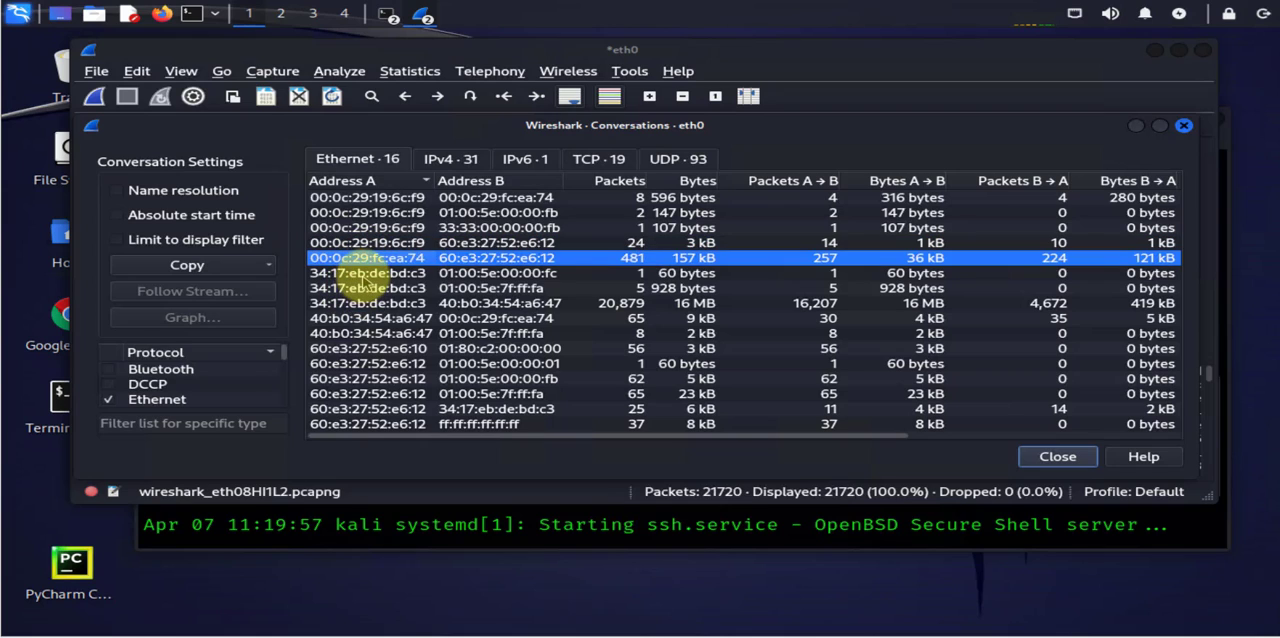
pyautogui.click(450, 159)
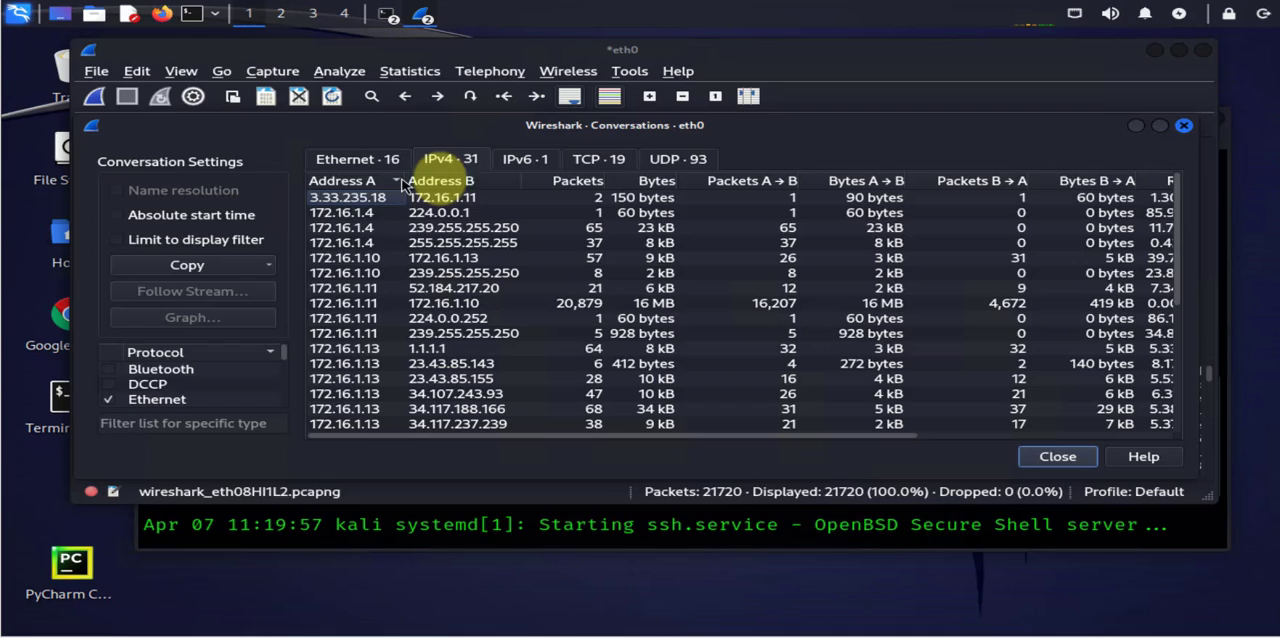
pyautogui.moveTo(475, 205)
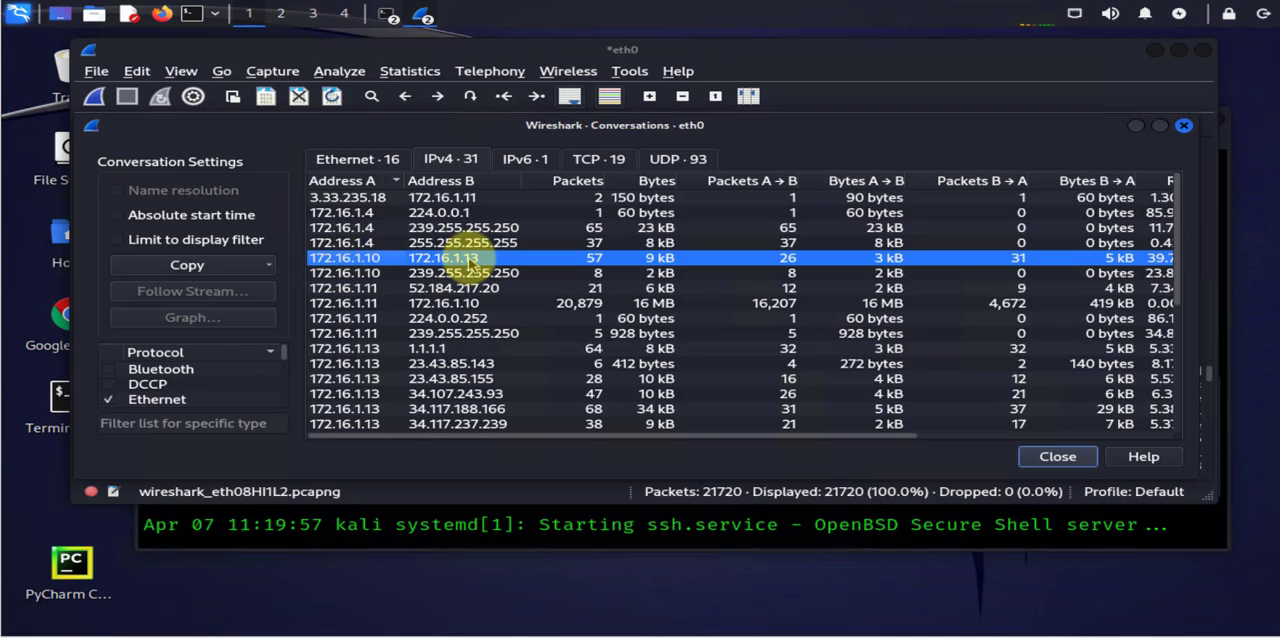
# Select the 172.16.1.13 to 1.1.1.1 IPv4 conversation, then the single IPv6 conversation.
pyautogui.click(390, 348)
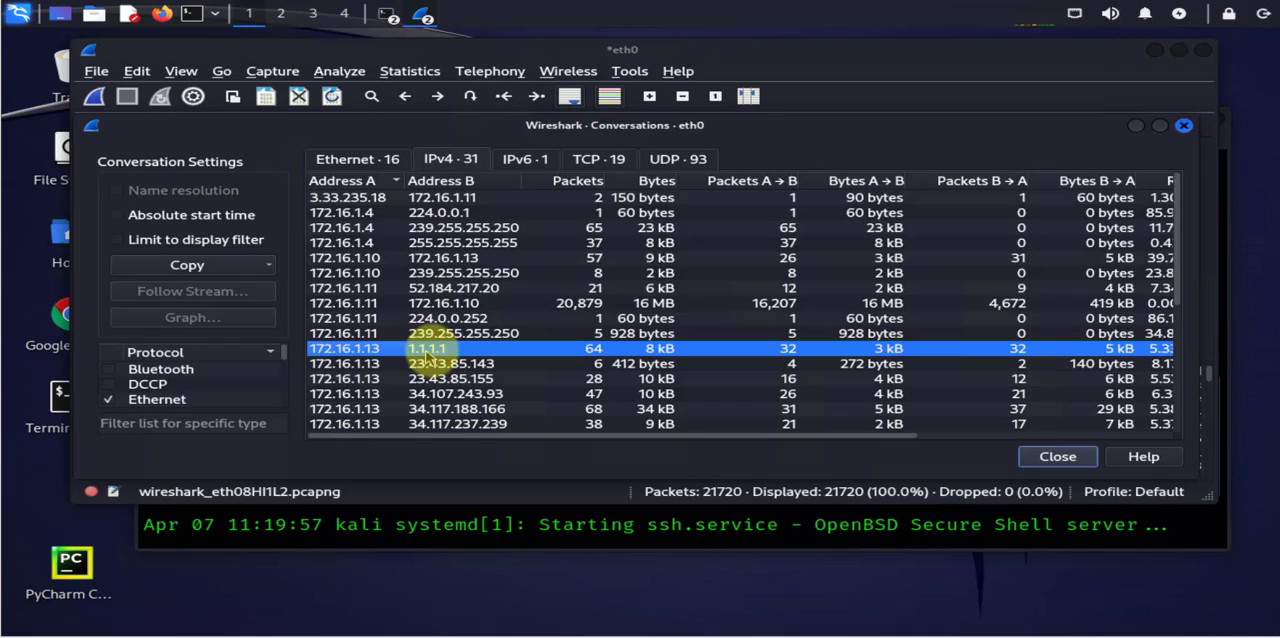
pyautogui.moveTo(448, 355)
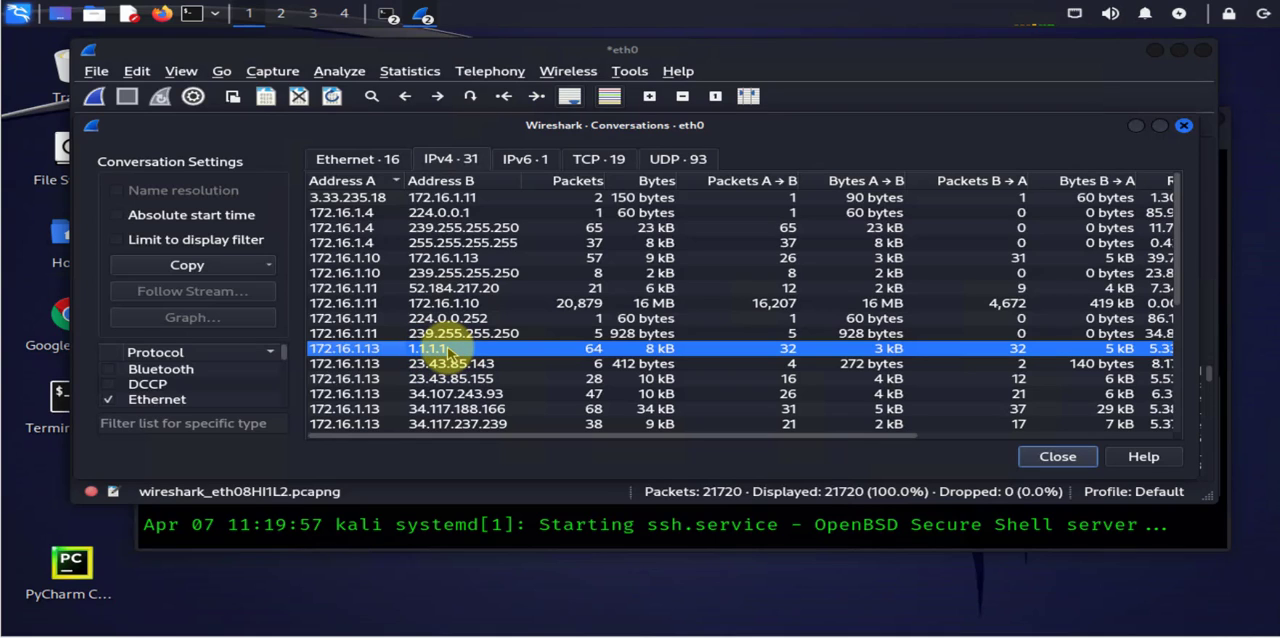
pyautogui.click(524, 159)
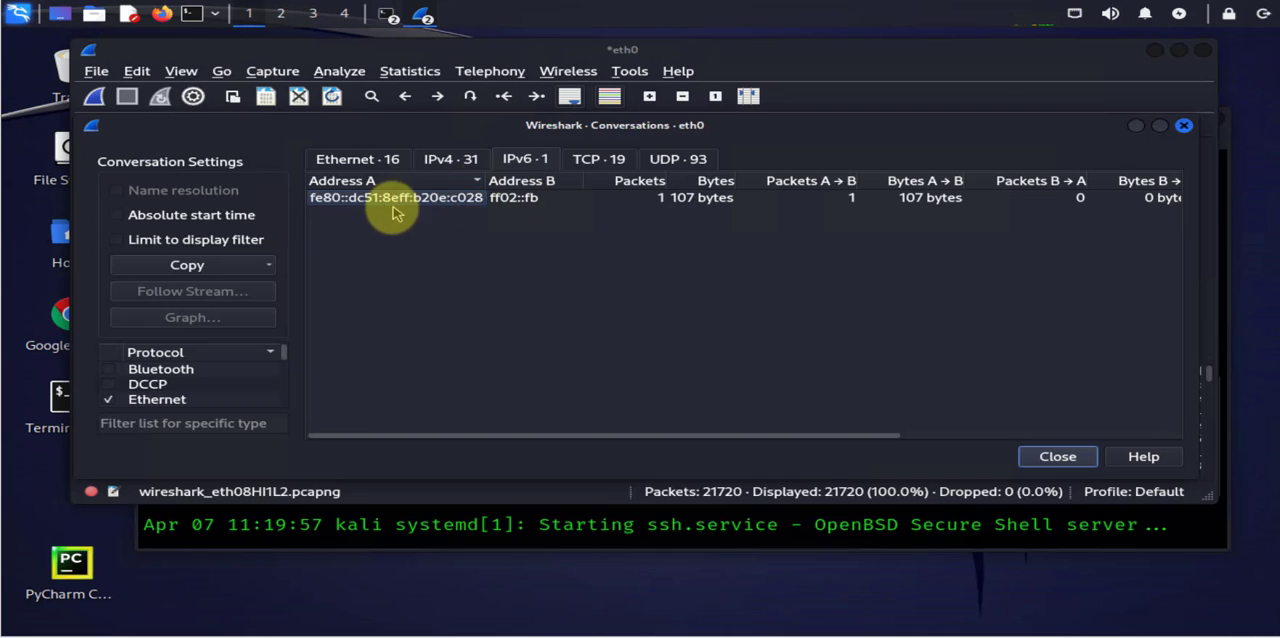
pyautogui.click(597, 158)
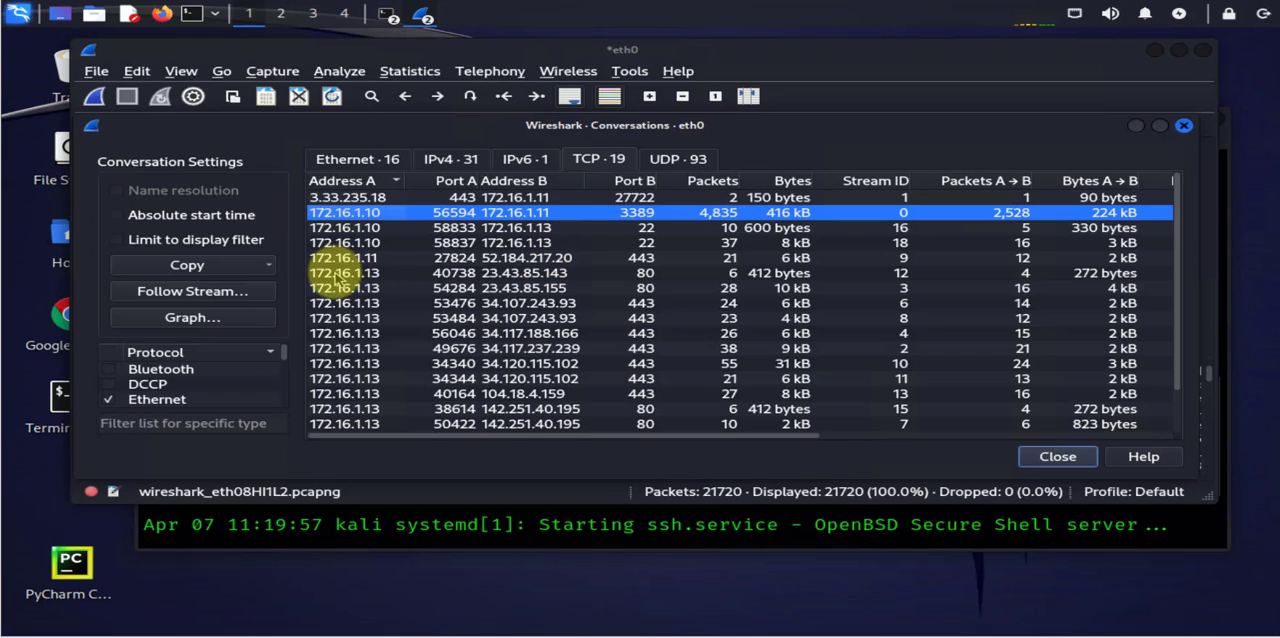
# Inspect the TCP conversations' port 22 session to 172.16.1.13 and port 3389 session to 172.16.1.11, ending on UDP.
pyautogui.click(500, 272)
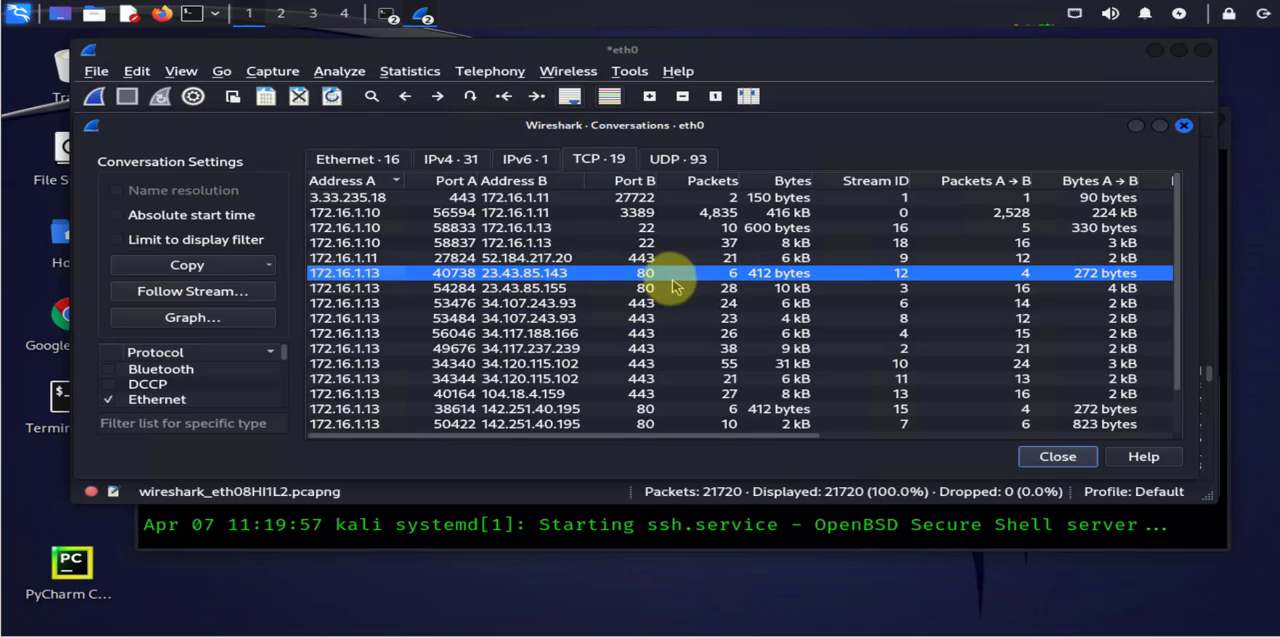
pyautogui.moveTo(645, 280)
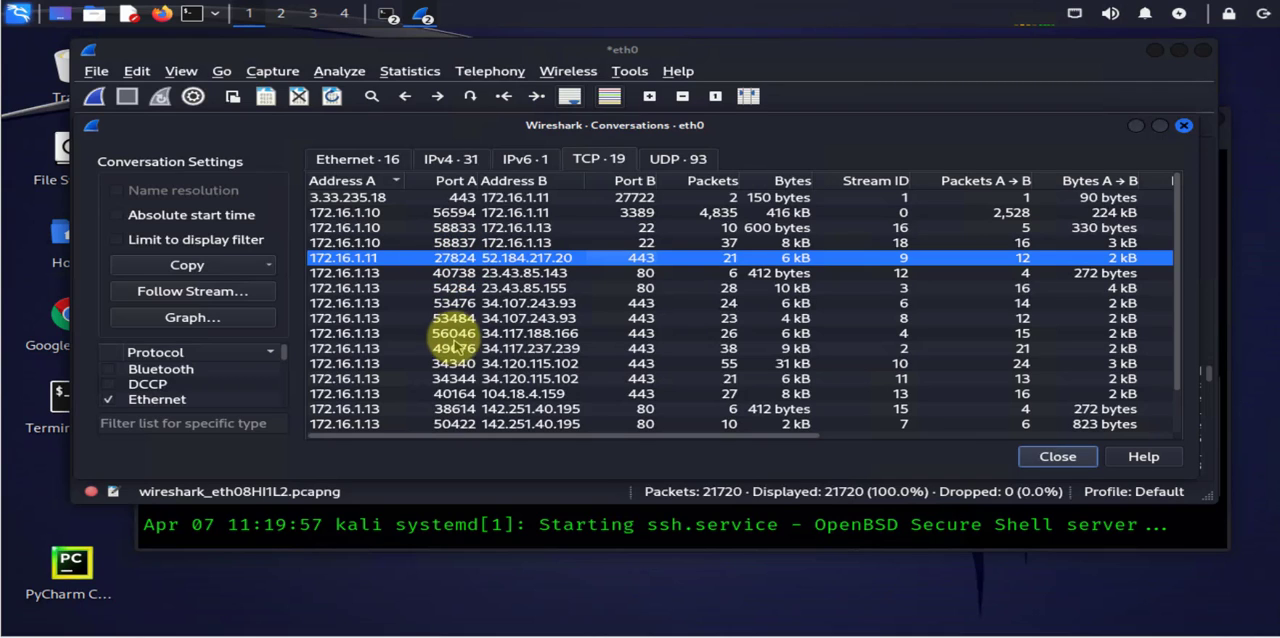
pyautogui.click(675, 159)
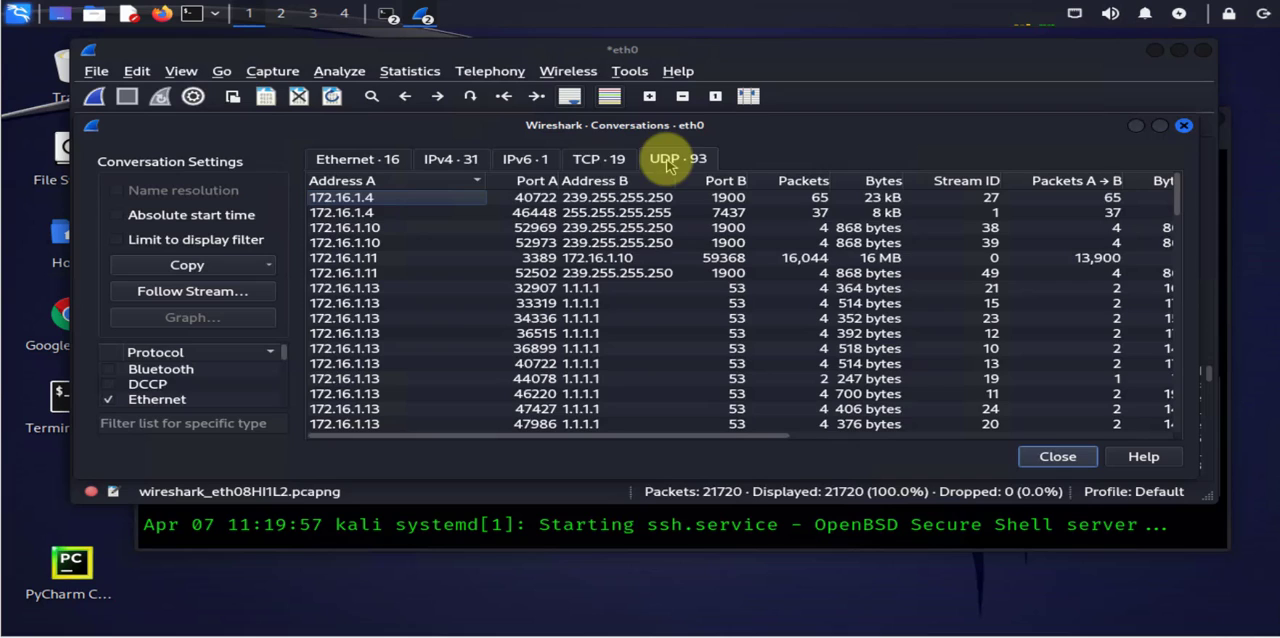
pyautogui.click(599, 158)
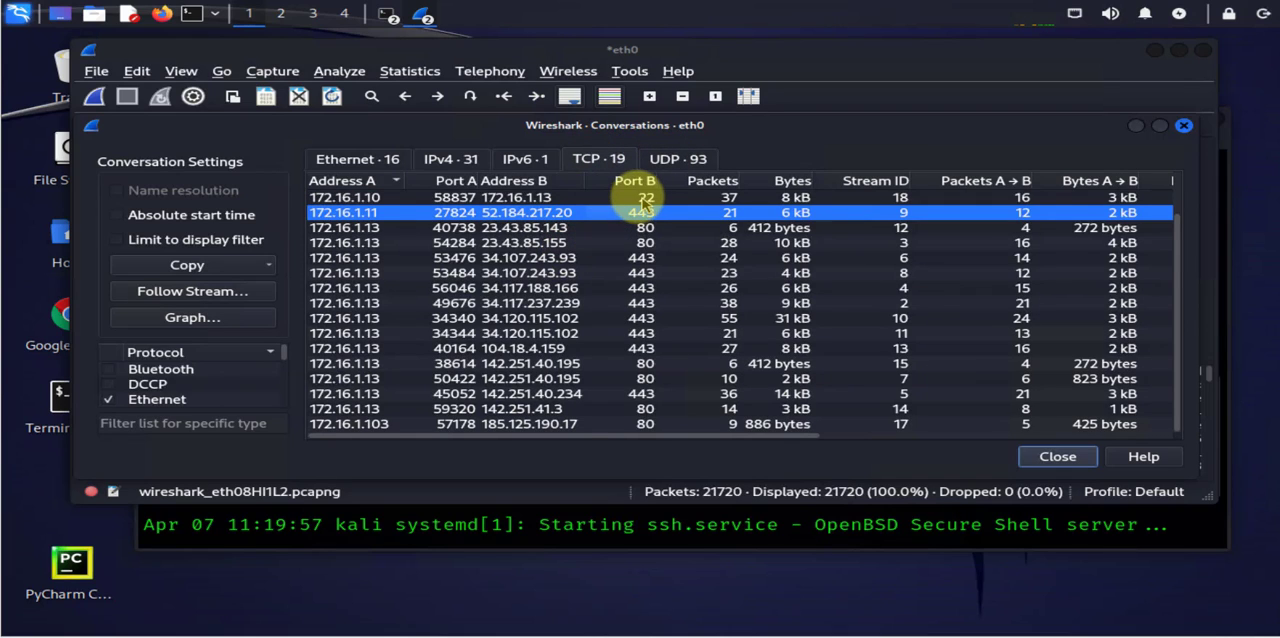
pyautogui.click(630, 196)
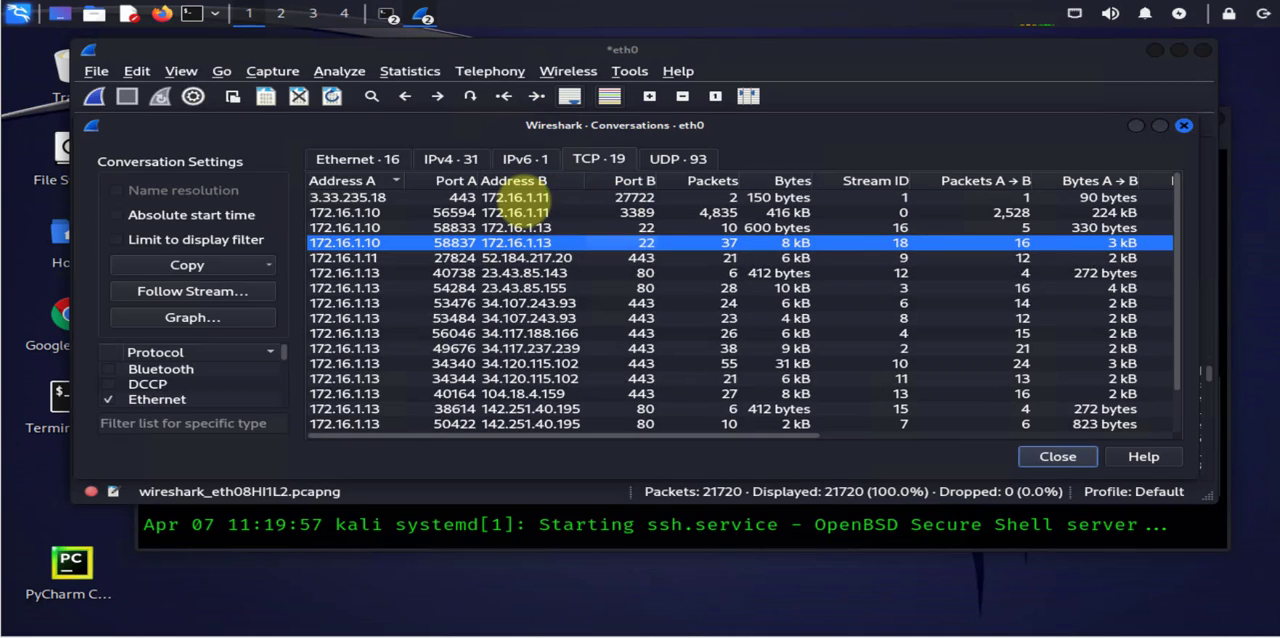
pyautogui.moveTo(613, 262)
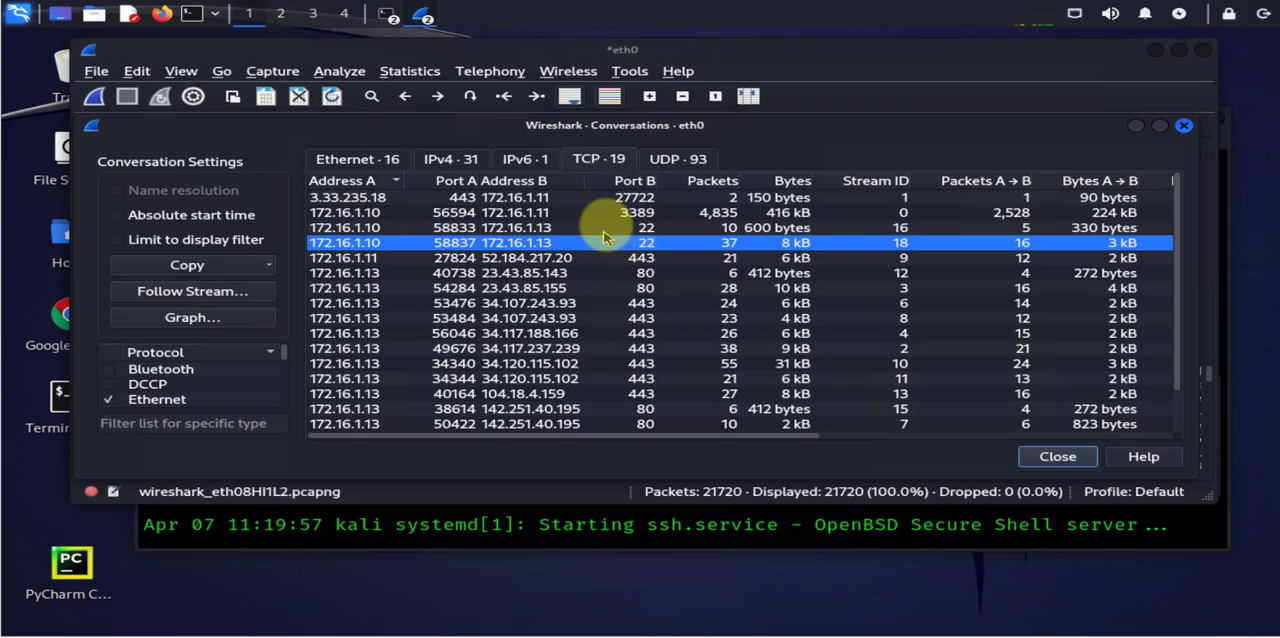
pyautogui.click(635, 212)
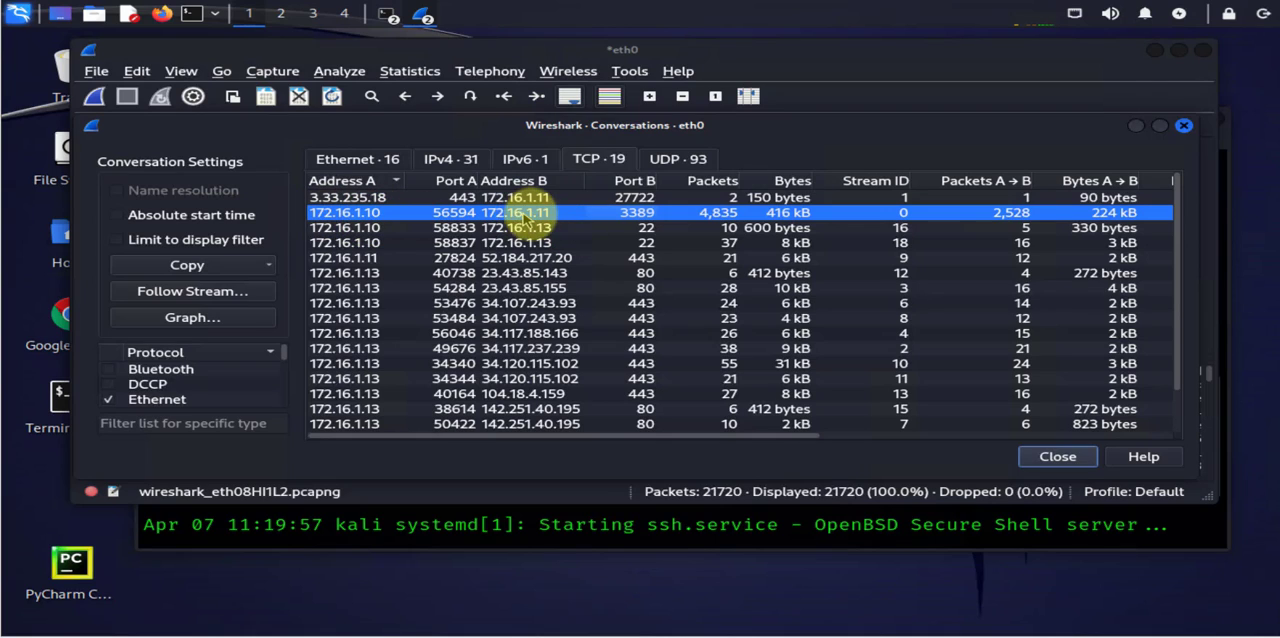
pyautogui.moveTo(635, 224)
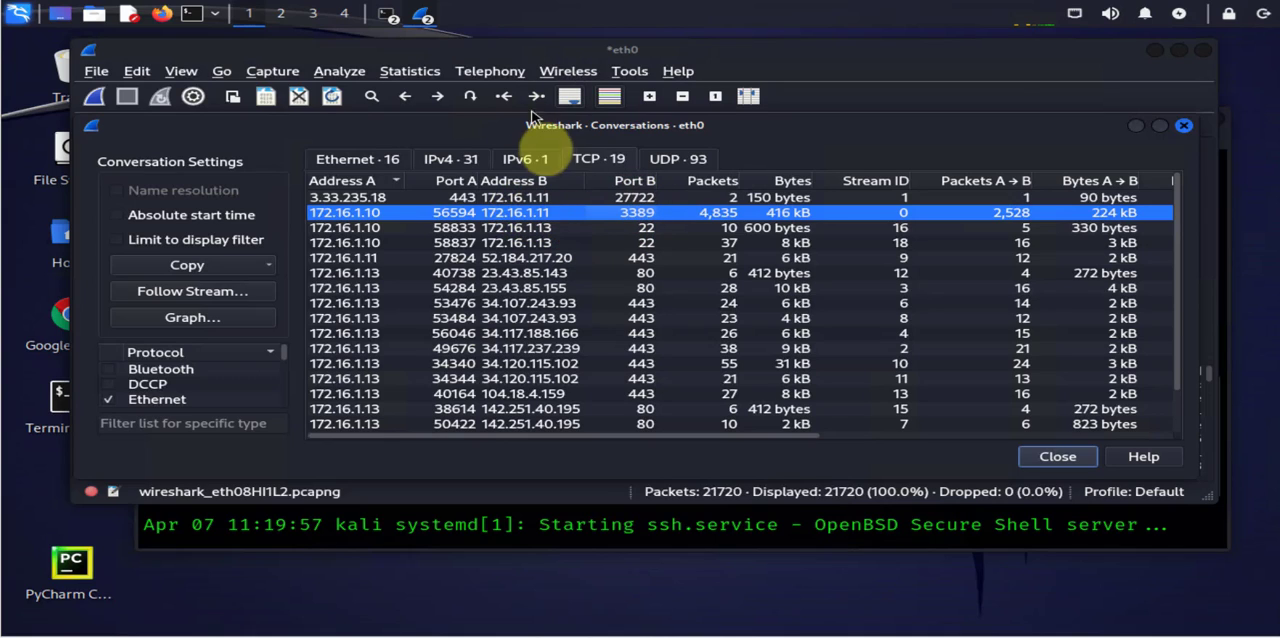
pyautogui.click(677, 159)
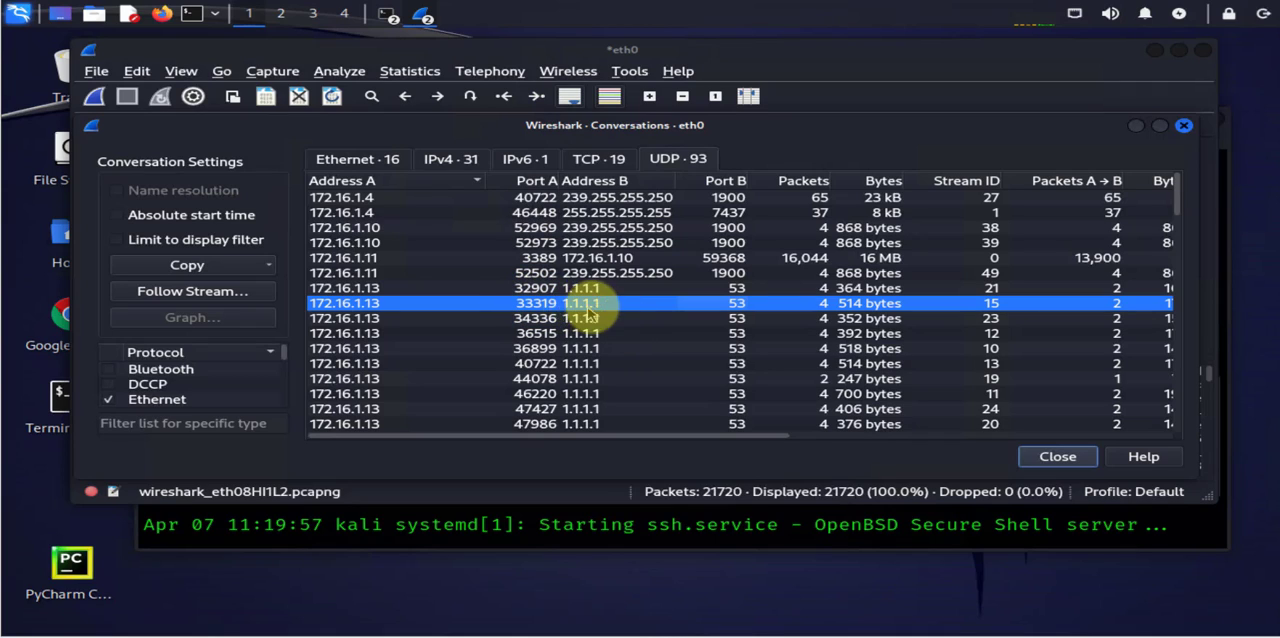
pyautogui.moveTo(572, 313)
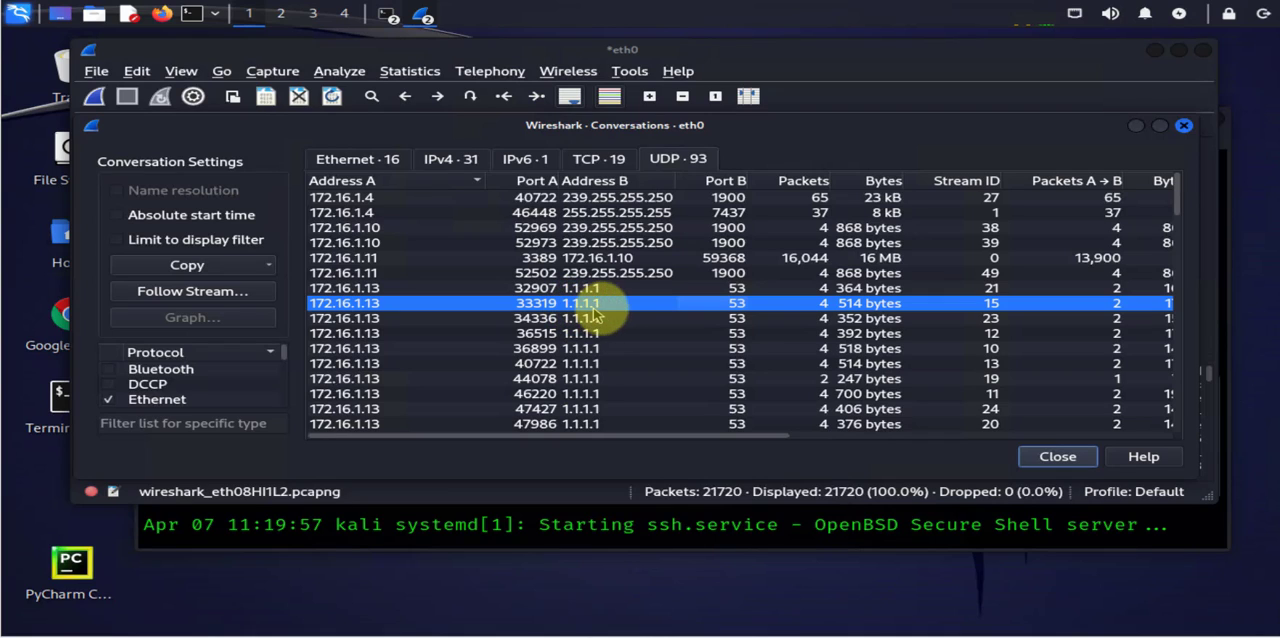
pyautogui.moveTo(785, 320)
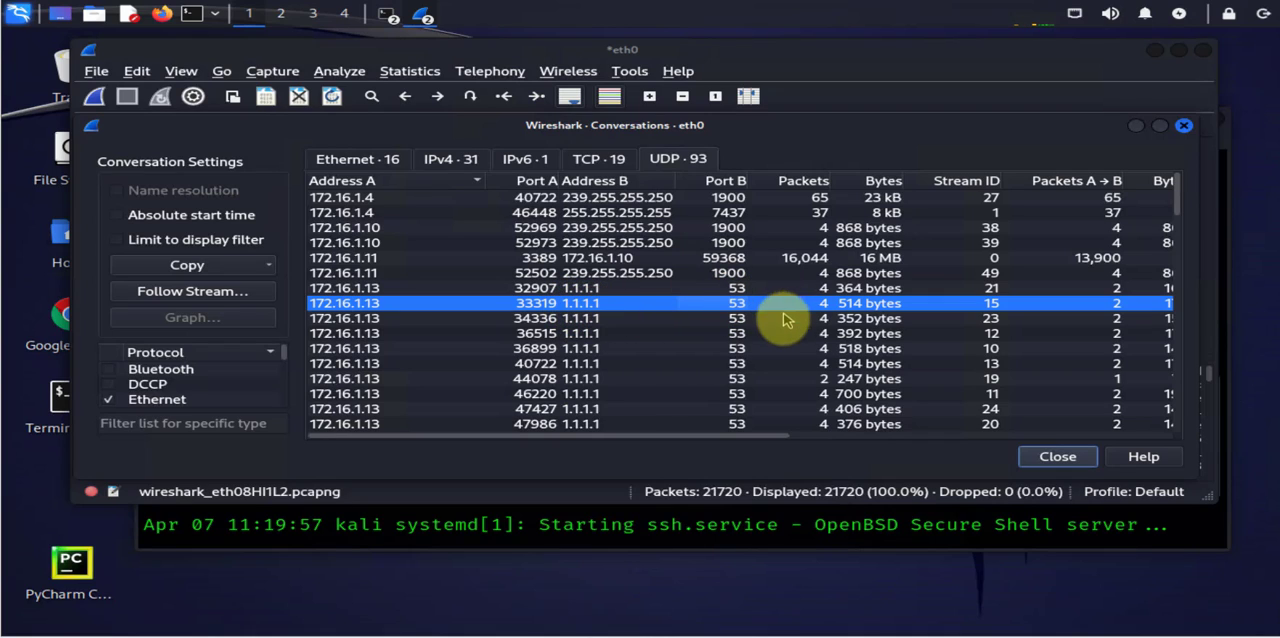
pyautogui.moveTo(827, 301)
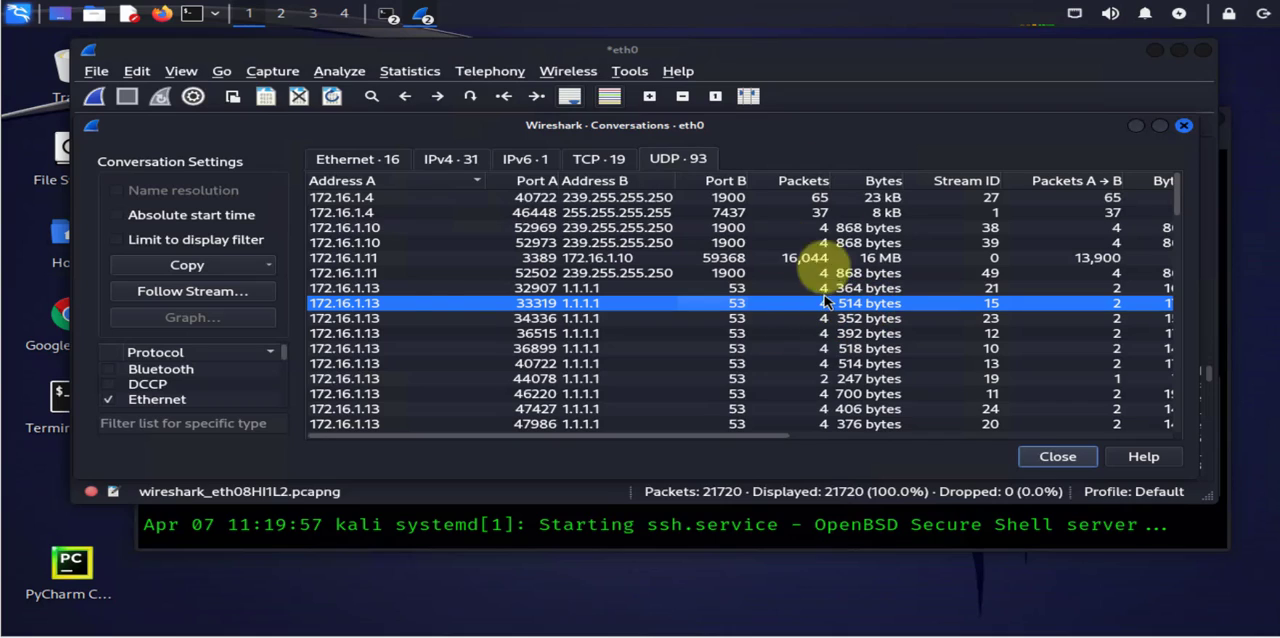
pyautogui.moveTo(490, 325)
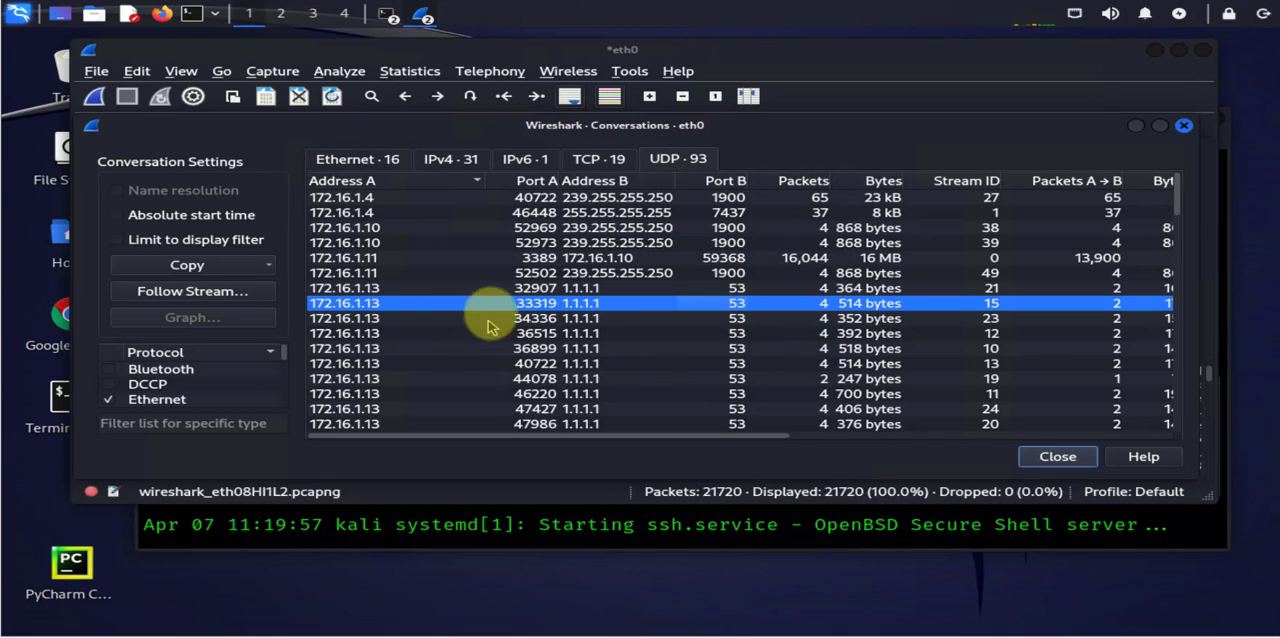
pyautogui.moveTo(393, 325)
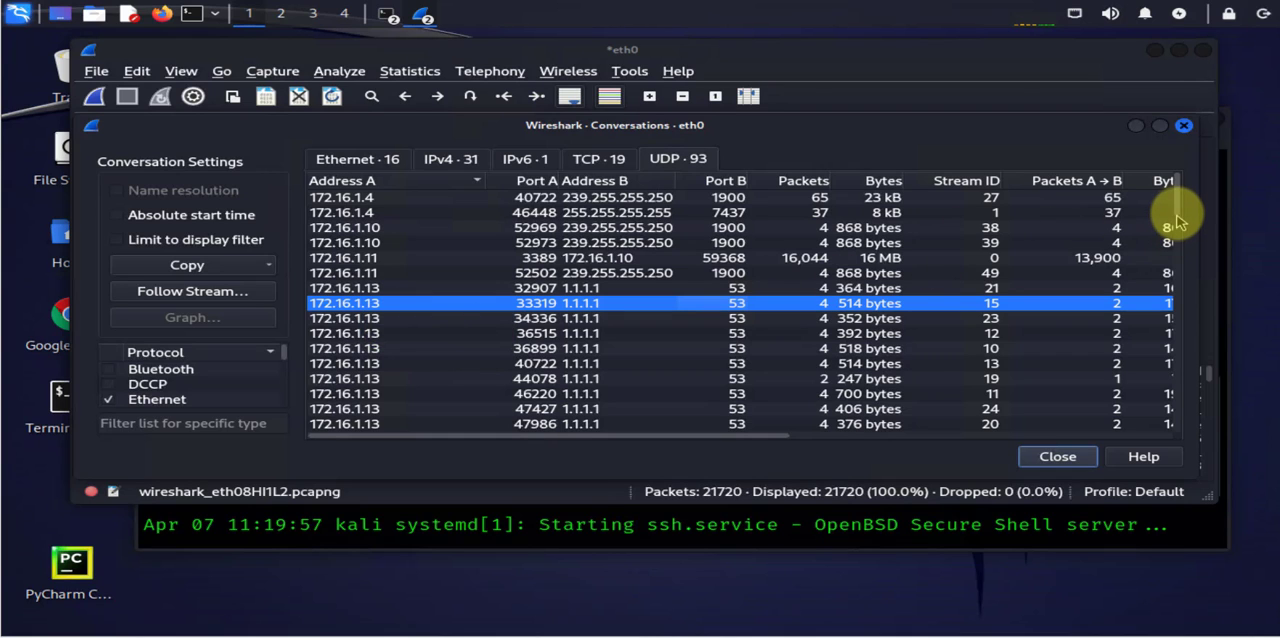
pyautogui.scroll(-3)
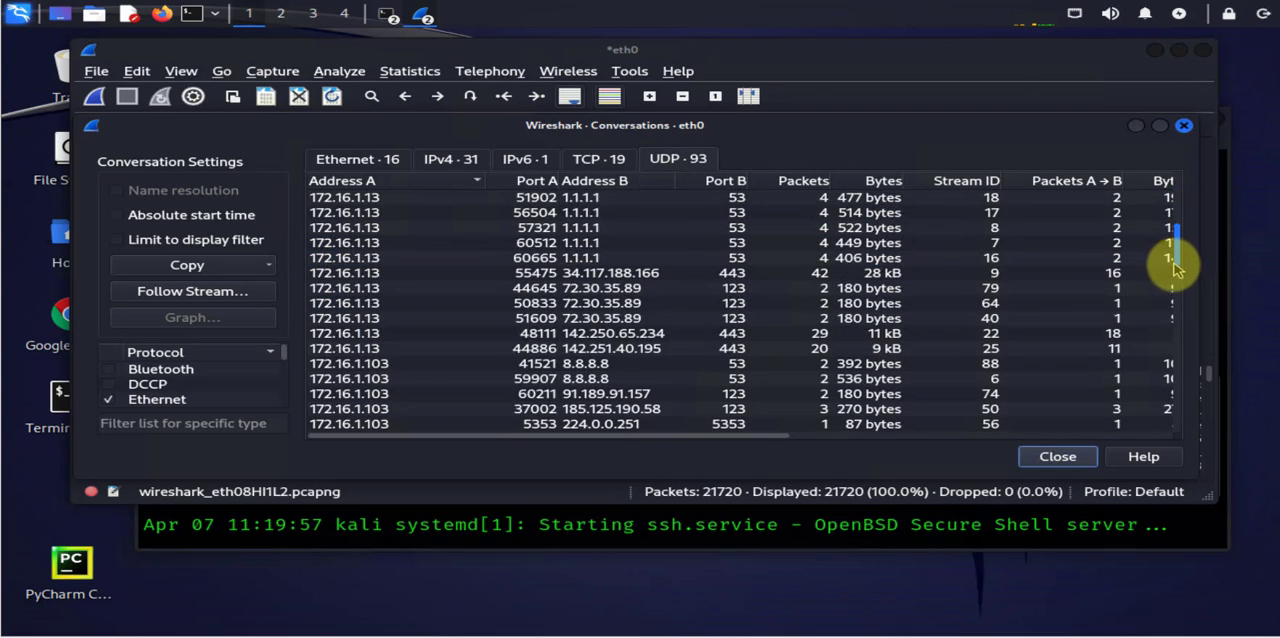
pyautogui.scroll(-3)
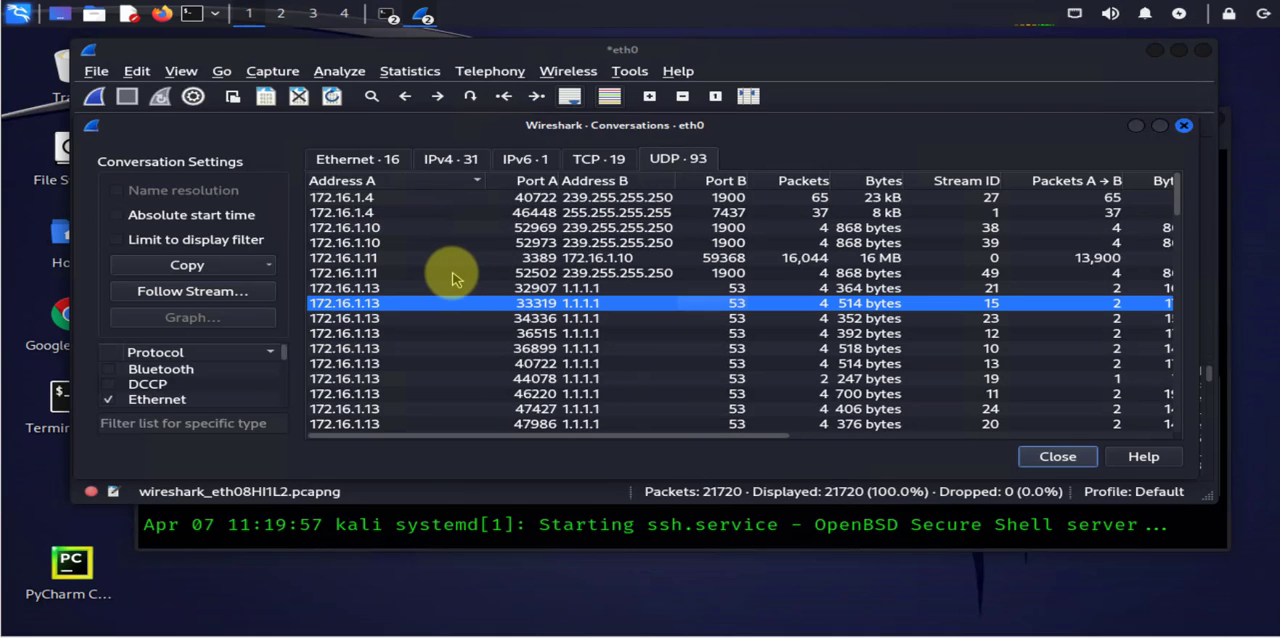
pyautogui.moveTo(462, 269)
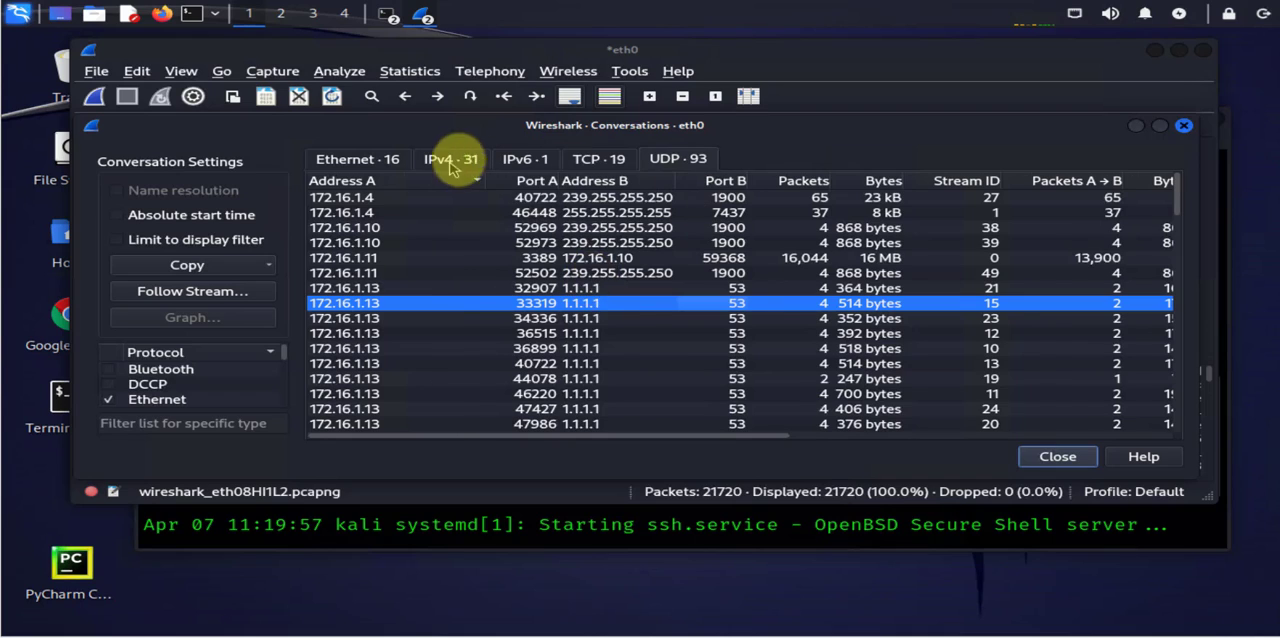
# Return to the TCP conversations to pick the 172.16.1.10:58833 → 172.16.1.13:22 session.
pyautogui.click(598, 158)
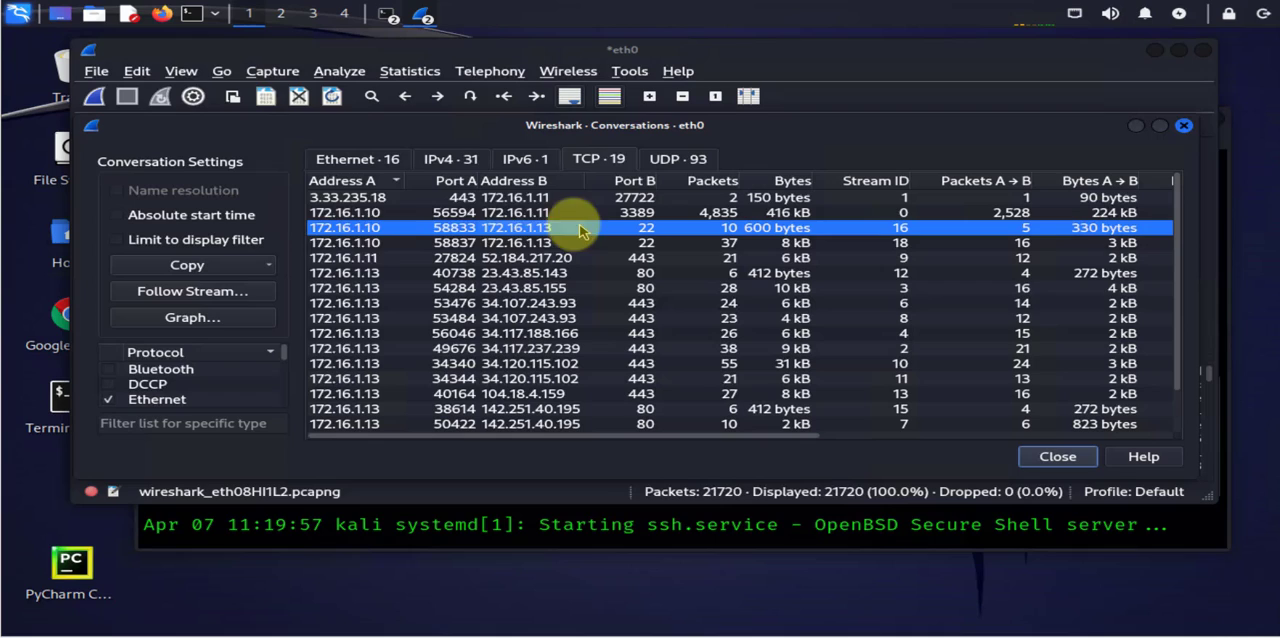
pyautogui.moveTo(675, 230)
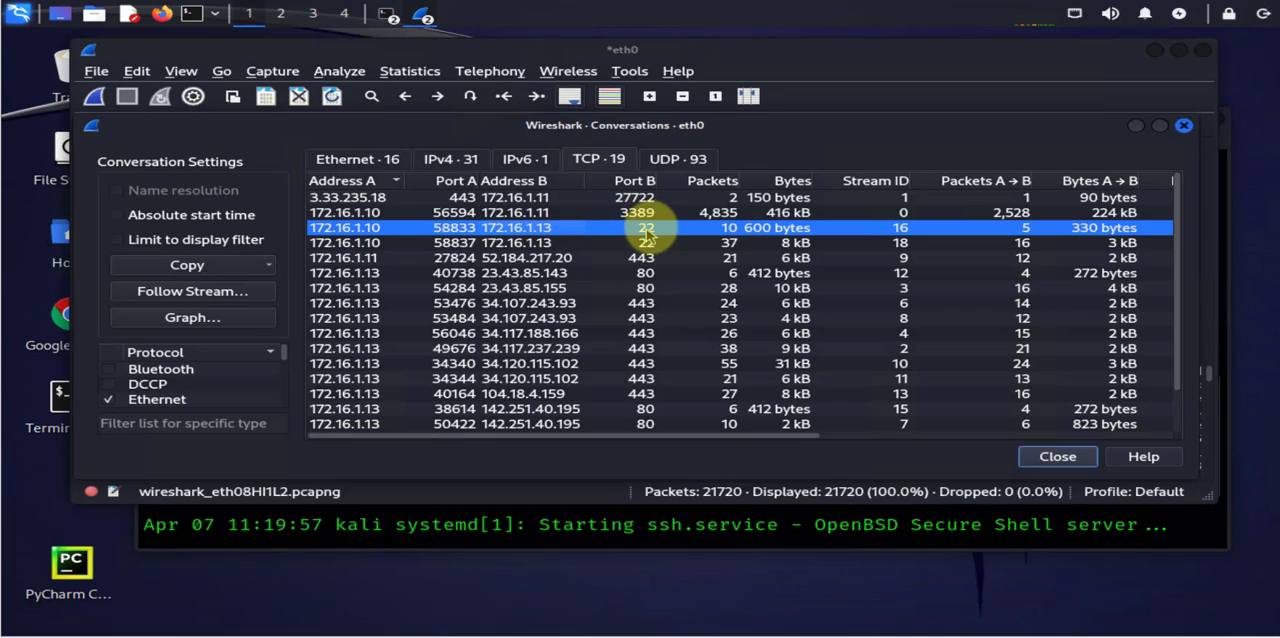
pyautogui.moveTo(555, 235)
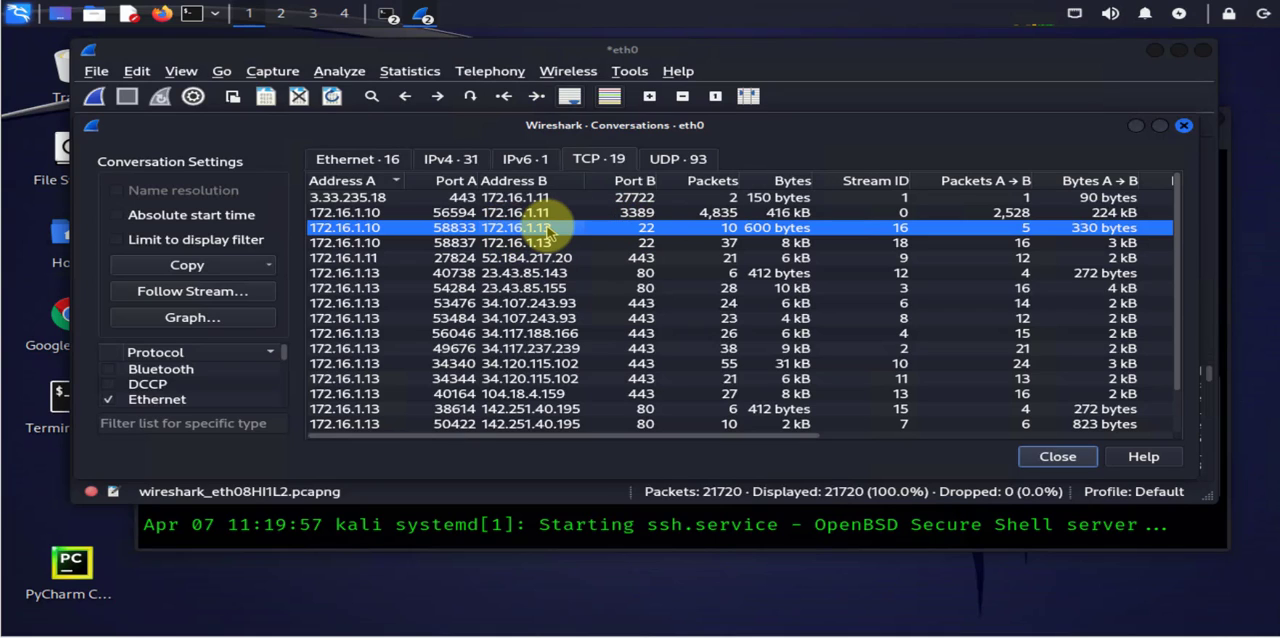
# Find the 172.16.1.10:58833 ↔ 172.16.1.13:22 conversation's packets with Find > Selected > A↔B.
pyautogui.rightClick(545, 228)
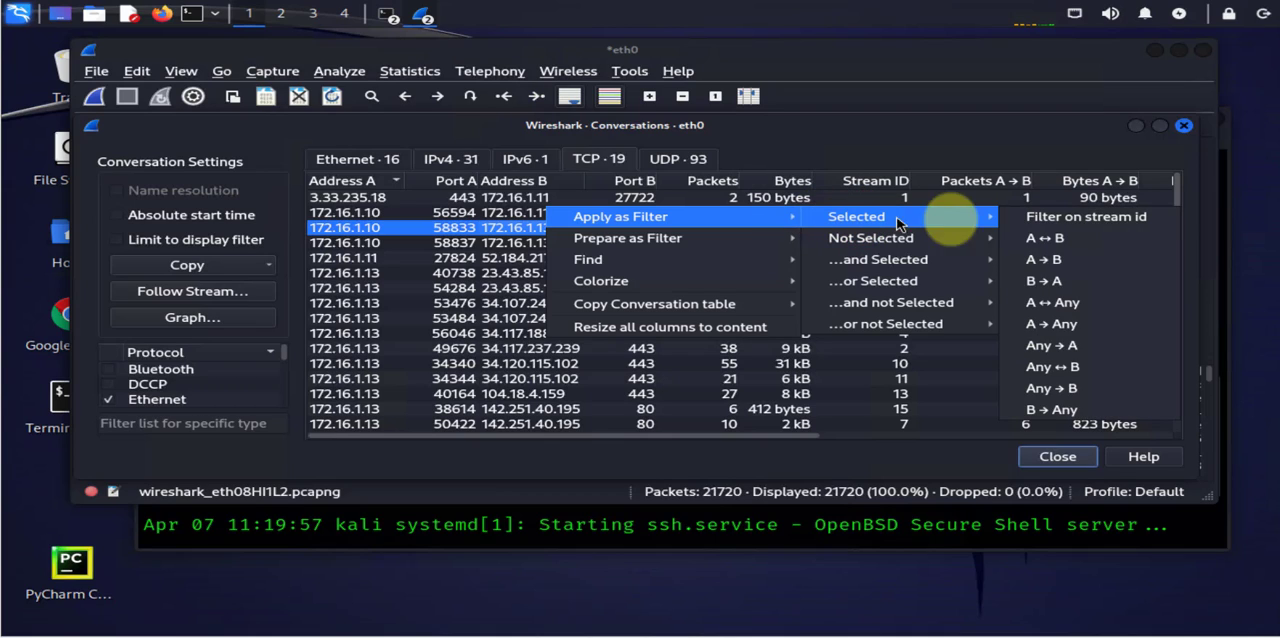
pyautogui.moveTo(700, 244)
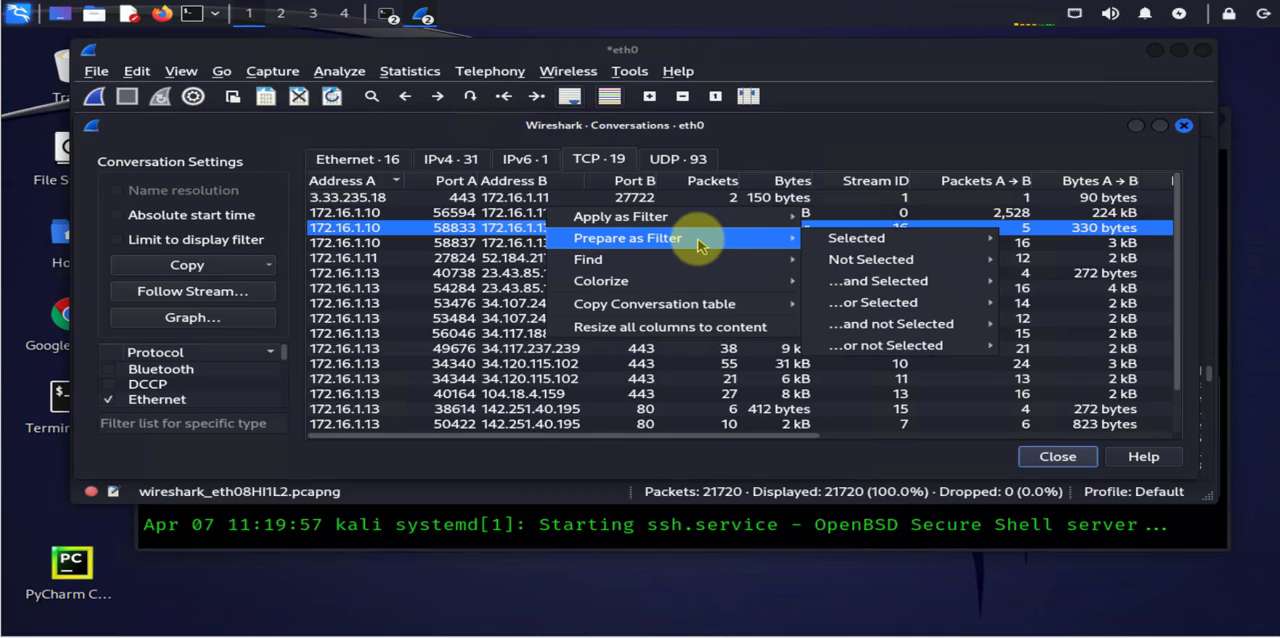
pyautogui.moveTo(607, 262)
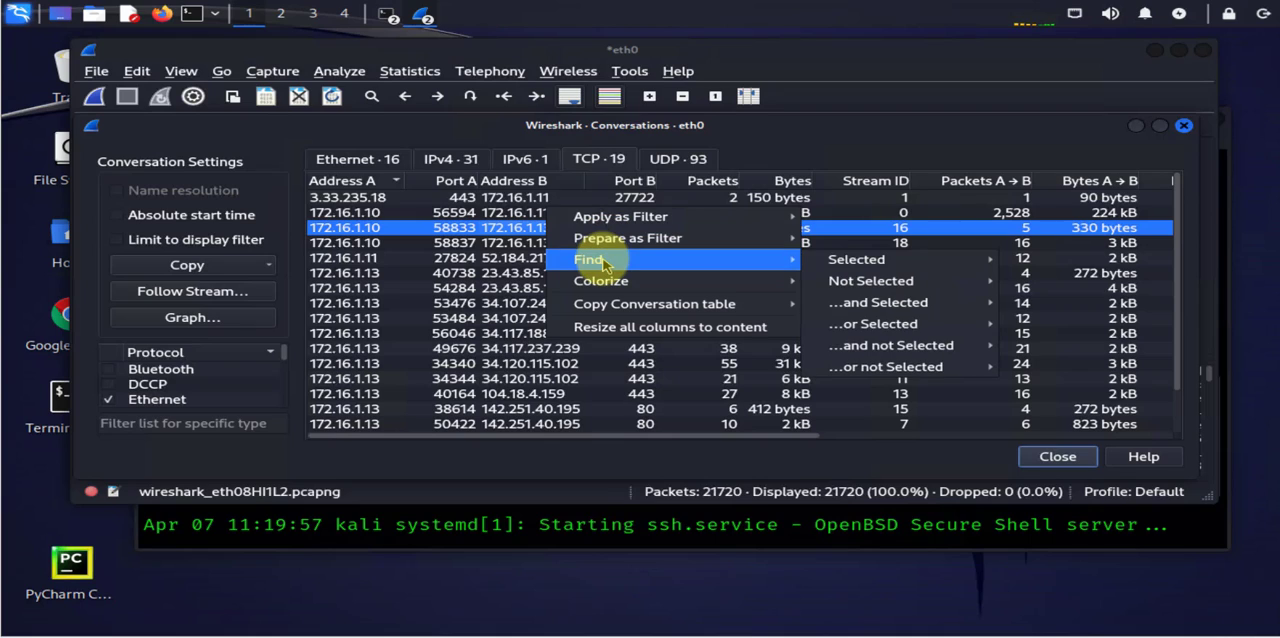
pyautogui.moveTo(879, 259)
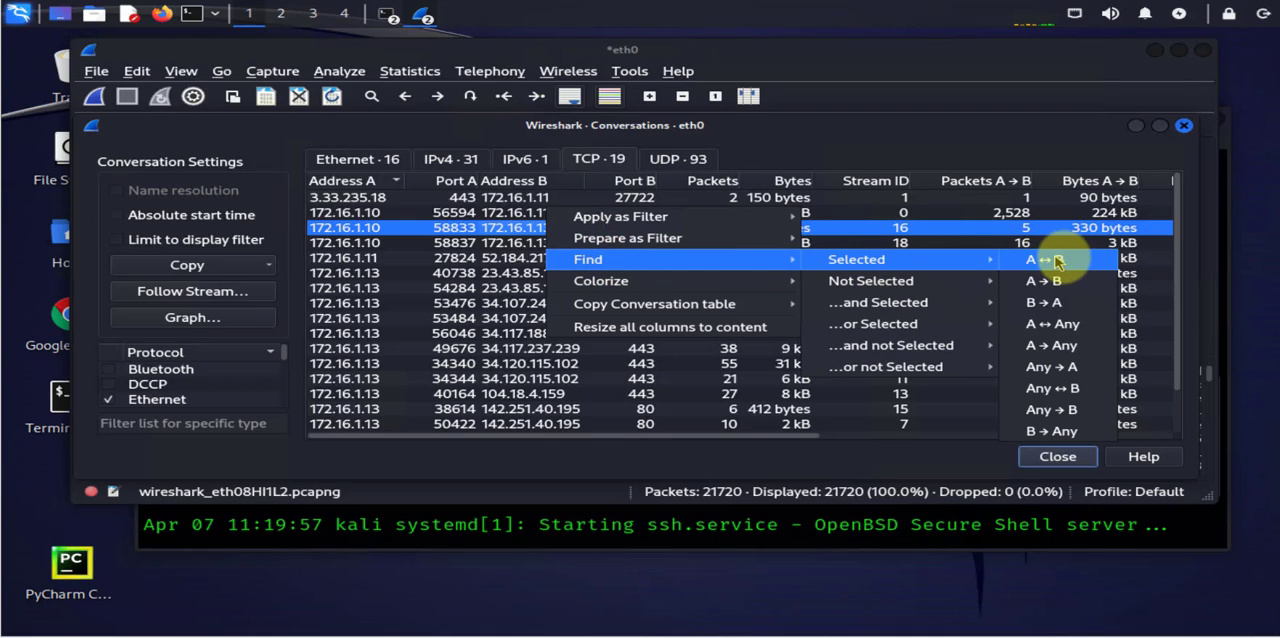
pyautogui.click(1041, 259)
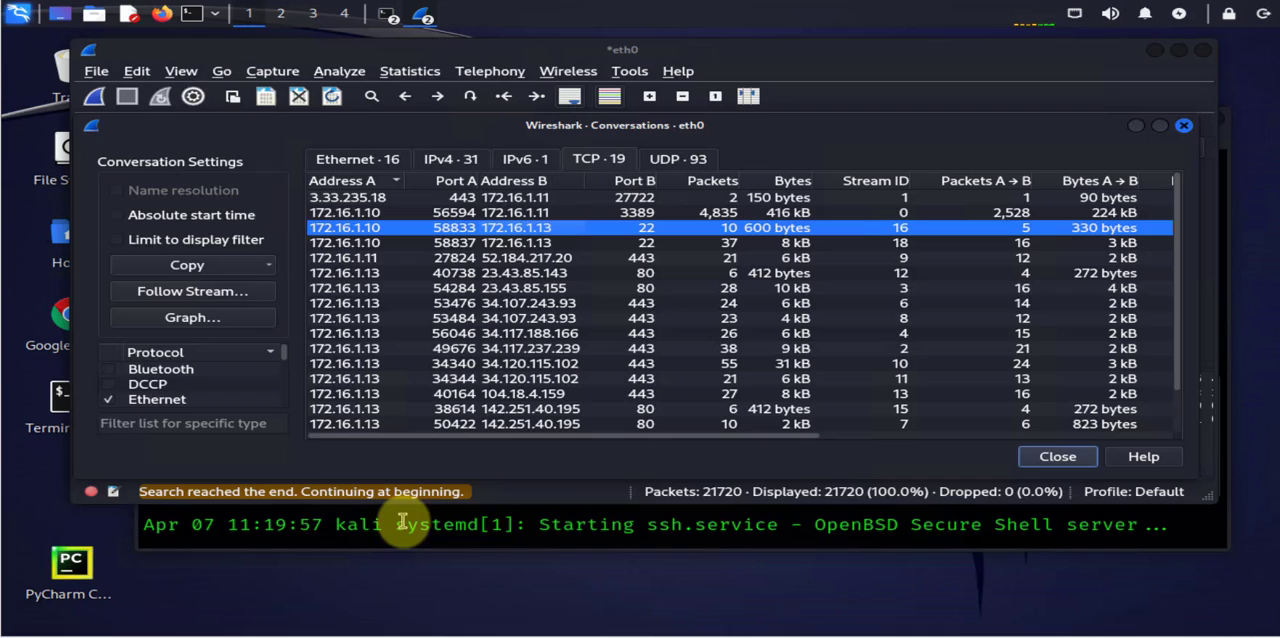
pyautogui.moveTo(1159, 57)
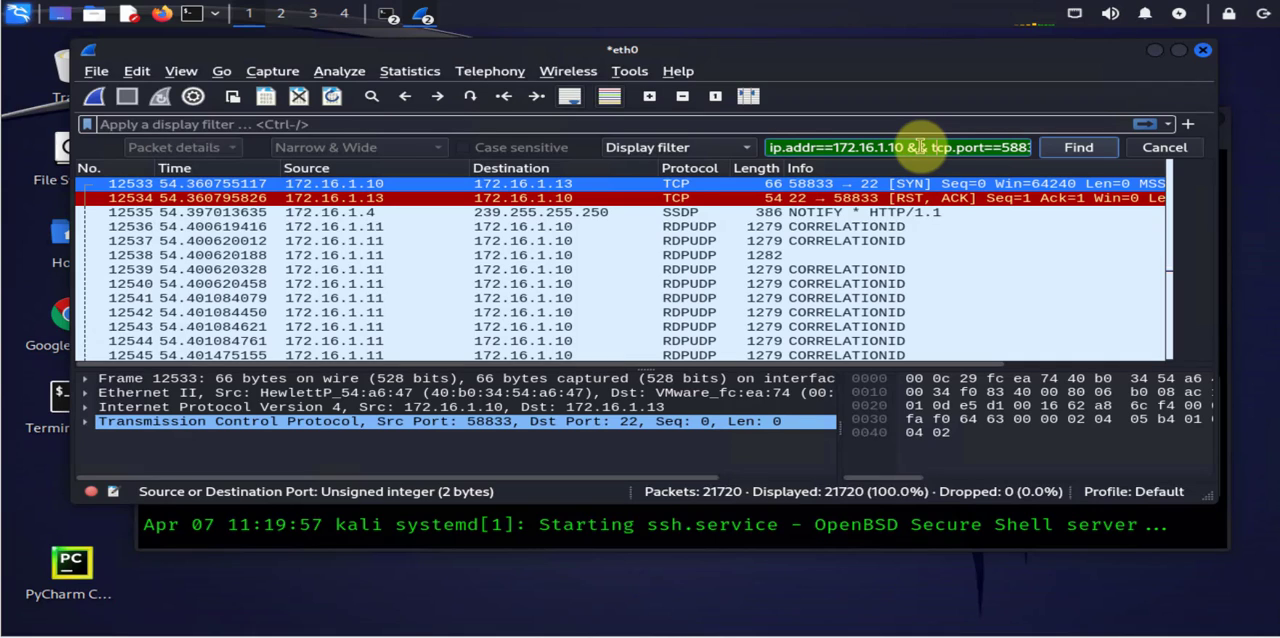
# Add '&& ip.addr==172.16.1.13' to the search and jump through the SYN and RST matches.
pyautogui.write('&& ip.addr==1')
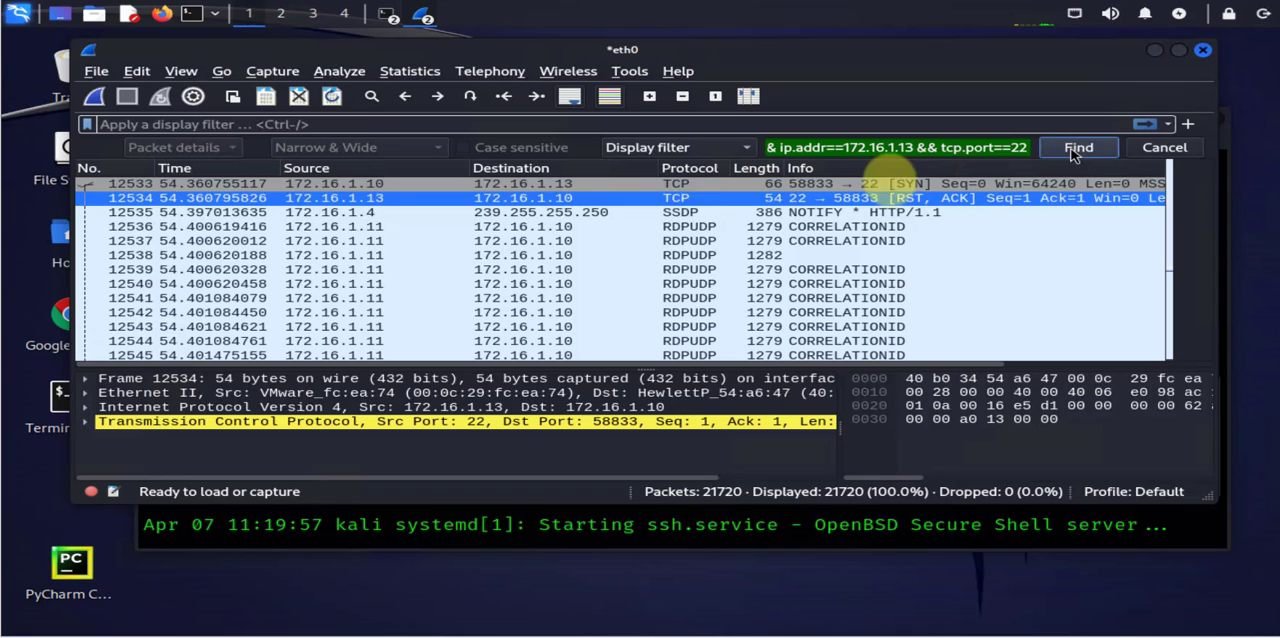
pyautogui.click(1078, 147)
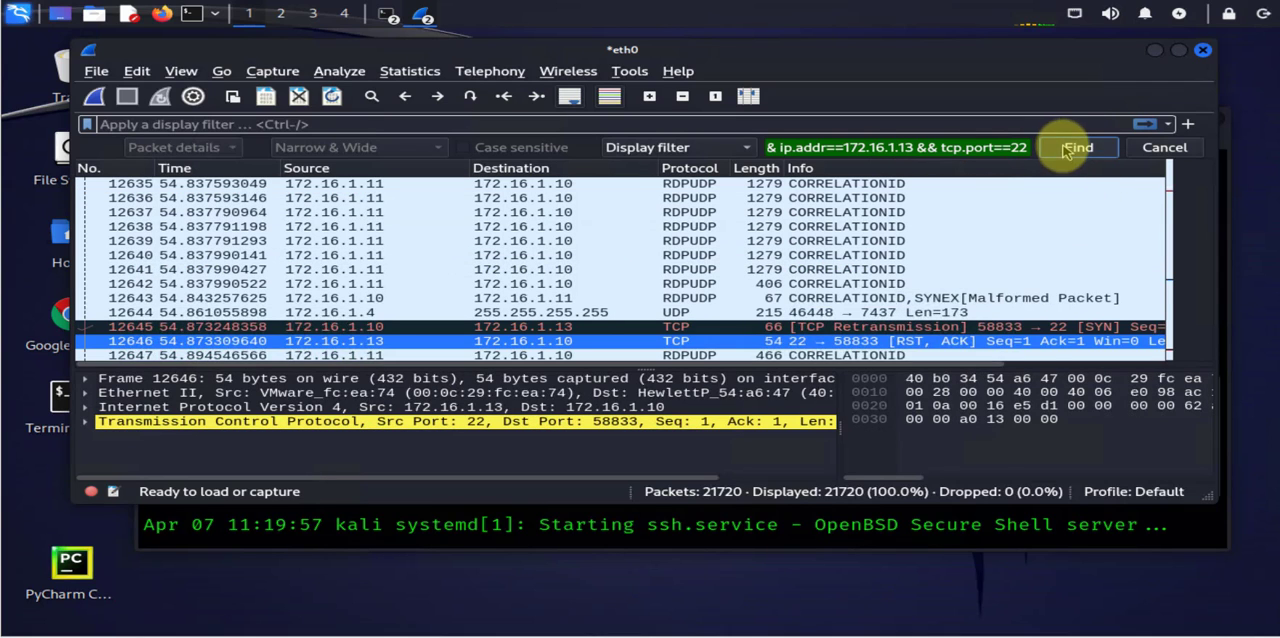
pyautogui.click(1078, 147)
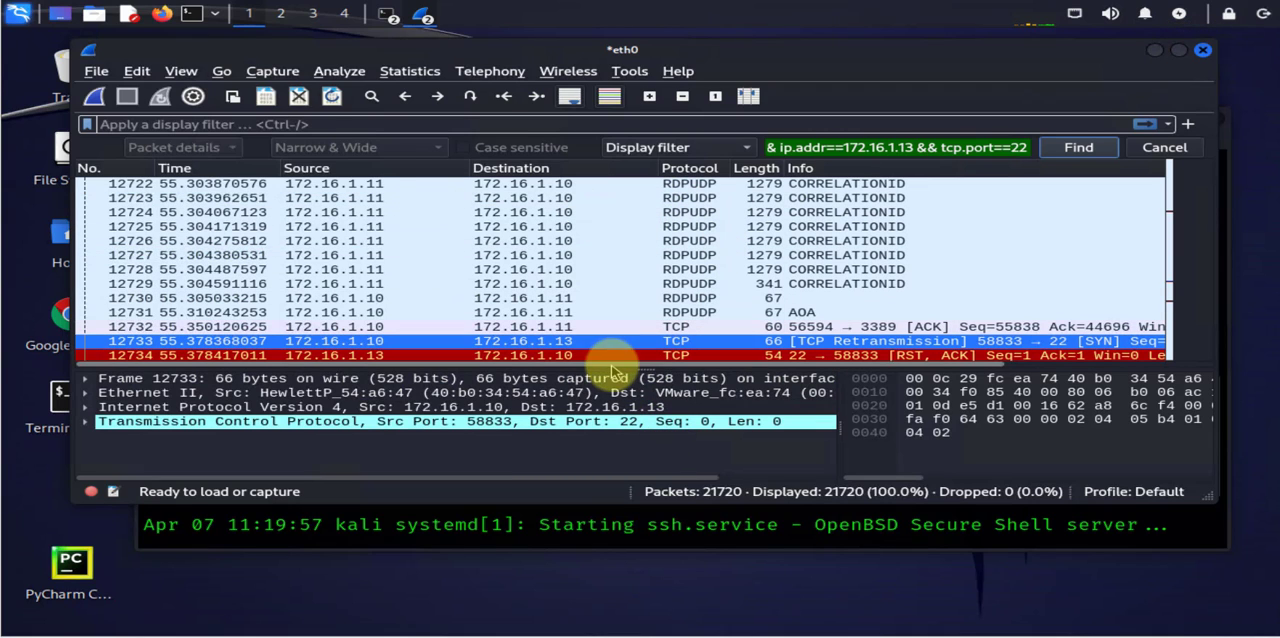
pyautogui.click(380, 240)
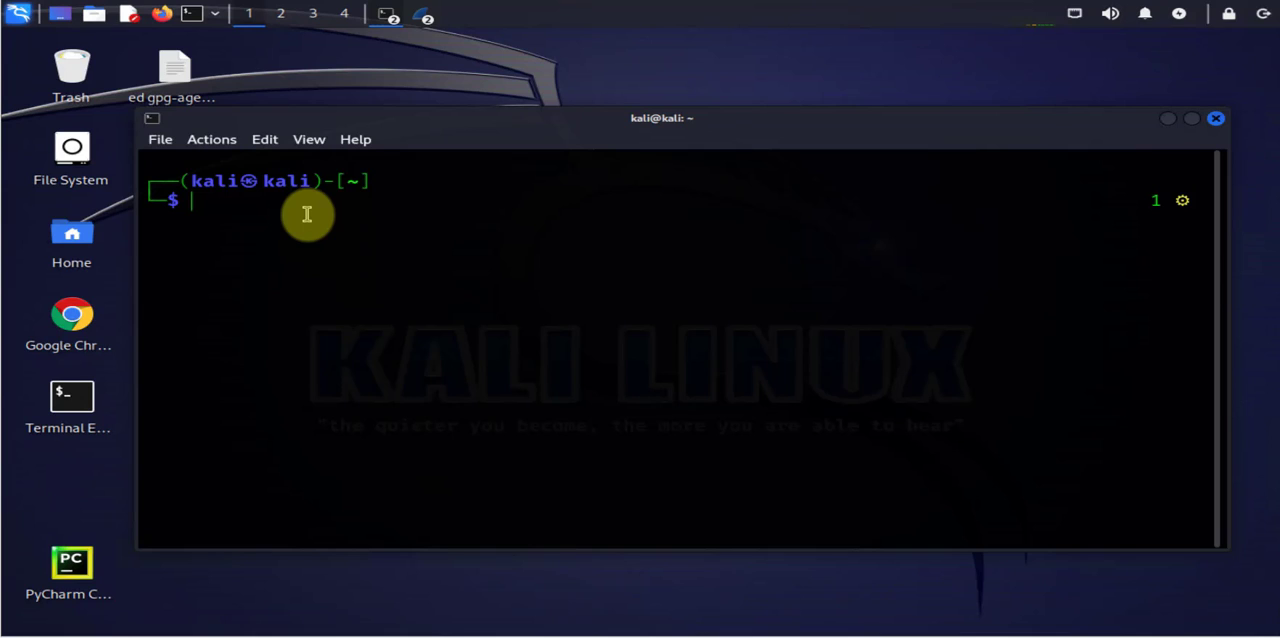
pyautogui.moveTo(371, 201)
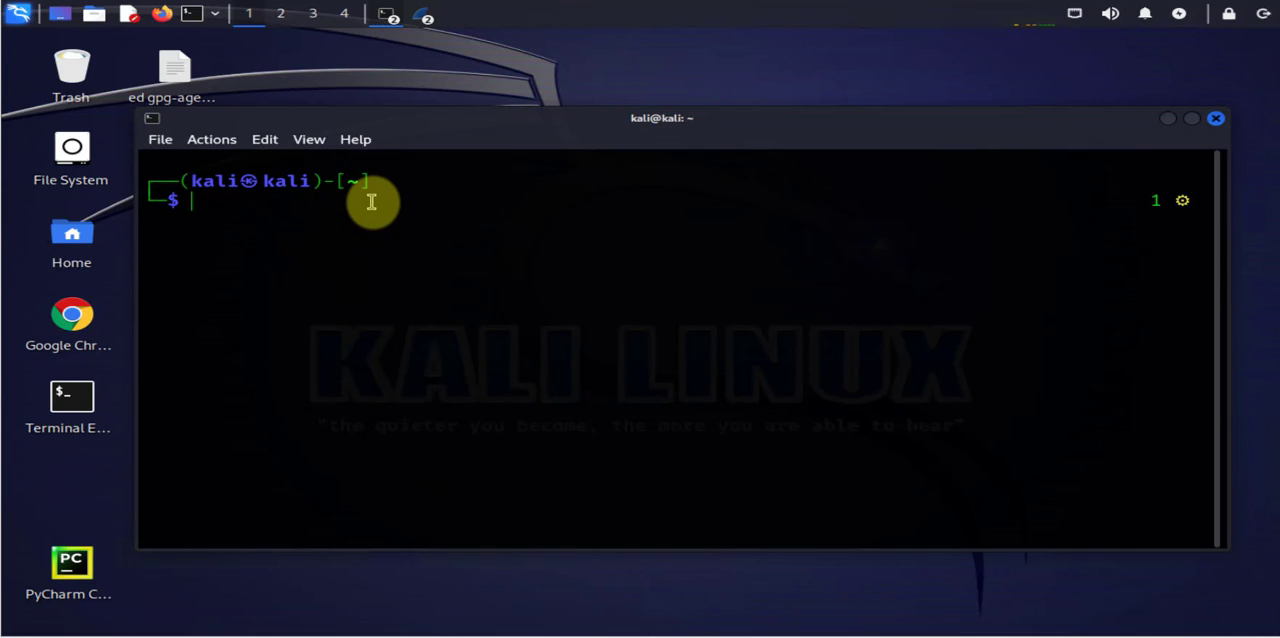
# Run arp to show three eth0 neighbours including 172.16.1.10, then ping and stop with Ctrl+C.
pyautogui.write('a')
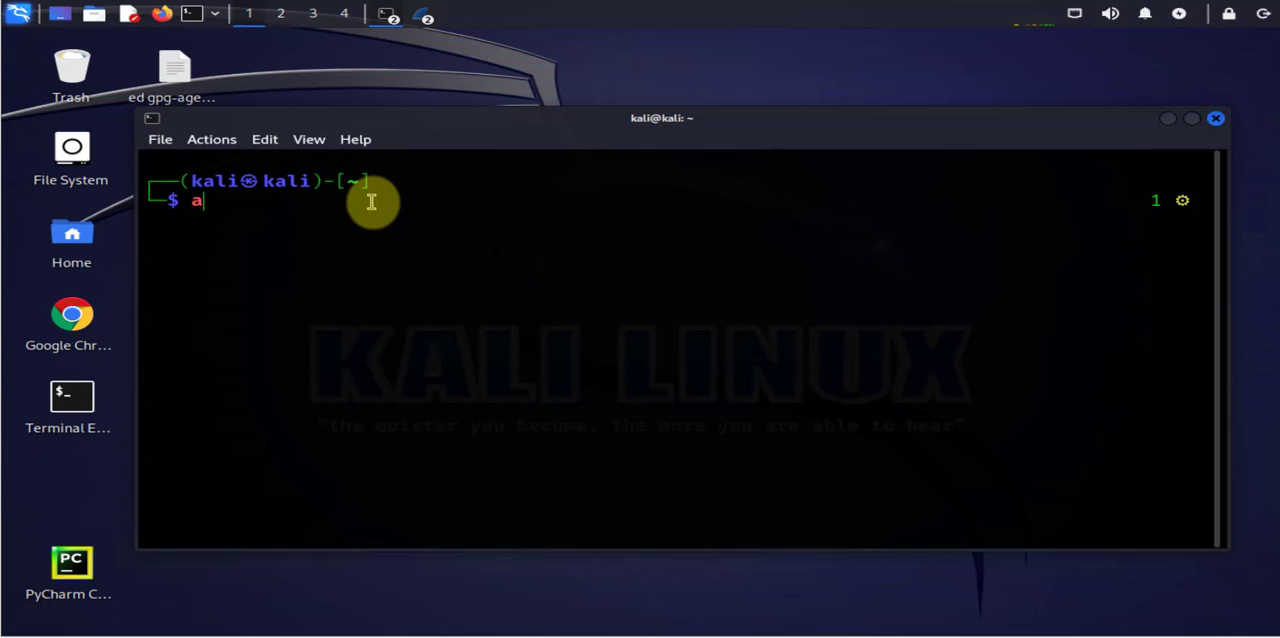
pyautogui.write('rp')
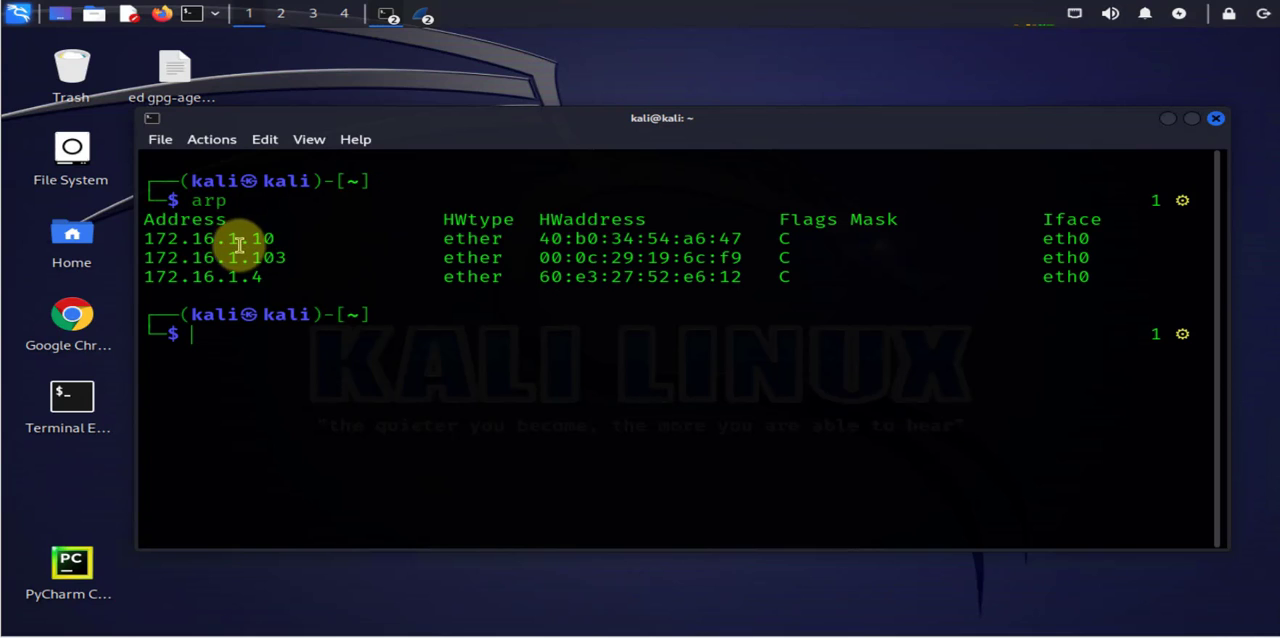
pyautogui.doubleClick(232, 238)
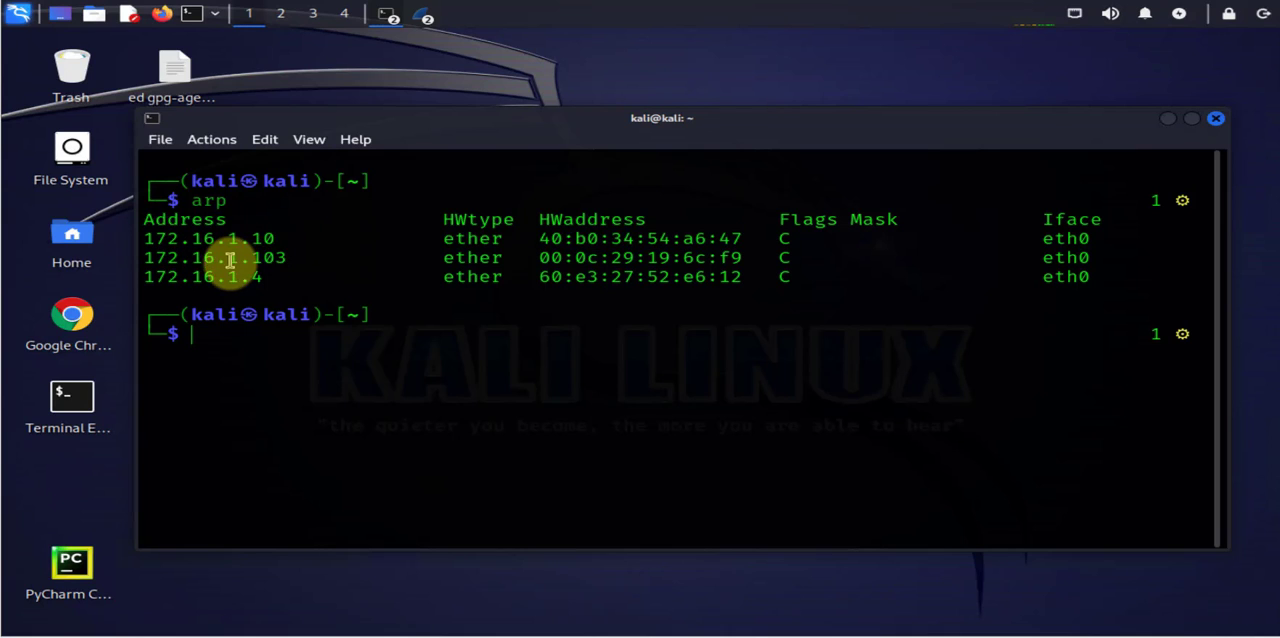
pyautogui.moveTo(176, 239)
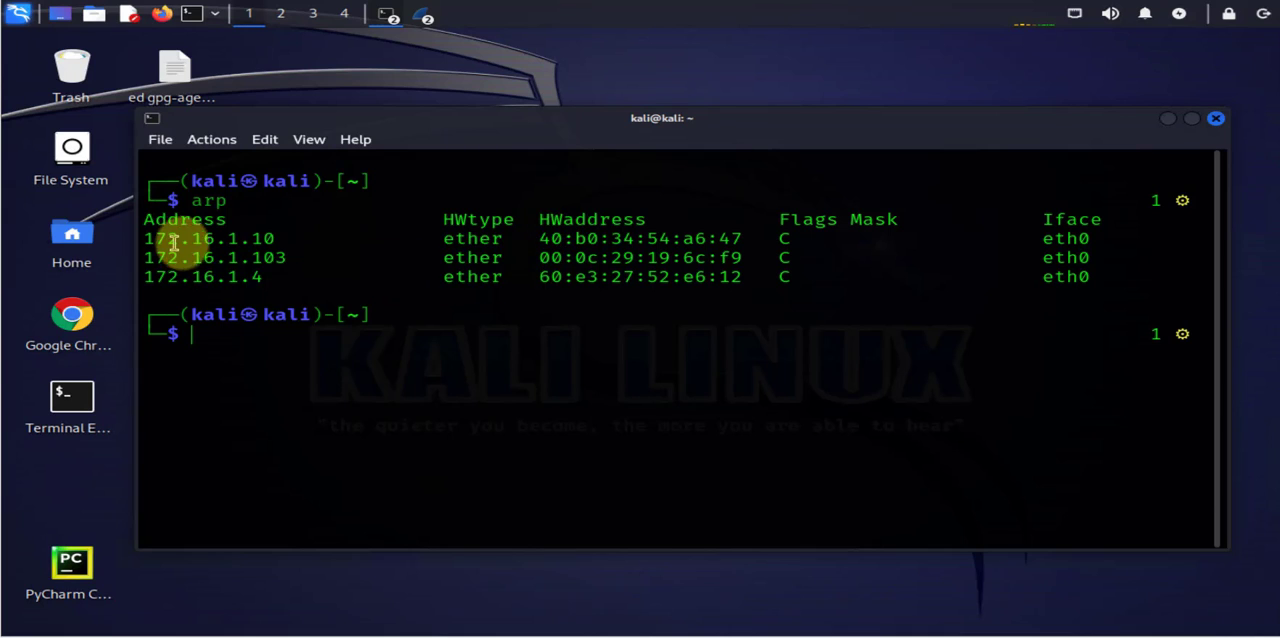
pyautogui.moveTo(366, 376)
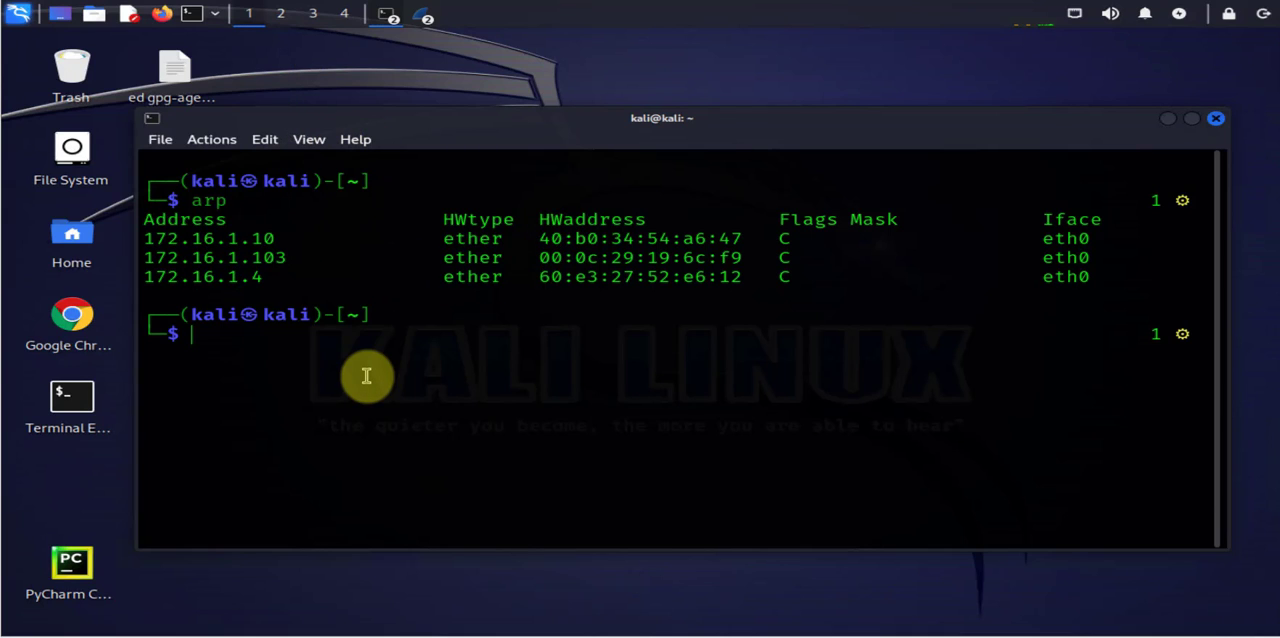
pyautogui.write('ping -c 2 google.com')
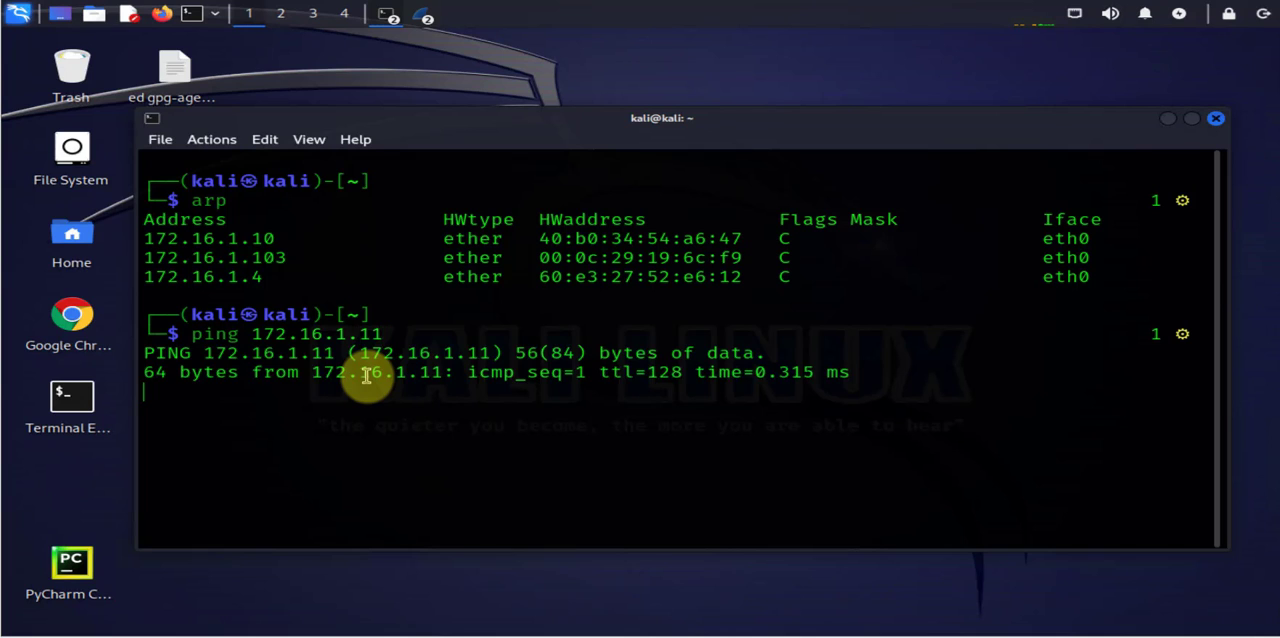
pyautogui.press('ctrl+c')
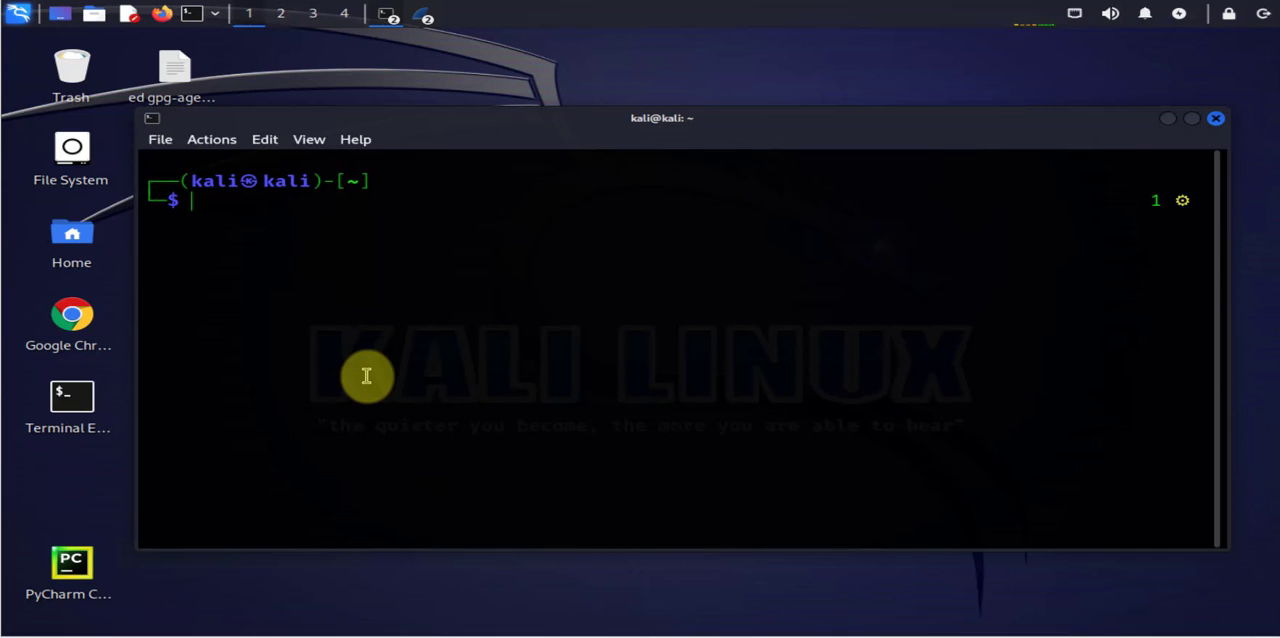
# Clear the terminal and rerun arp, highlighting the new 172.16.1.11 entry.
pyautogui.write('clear')
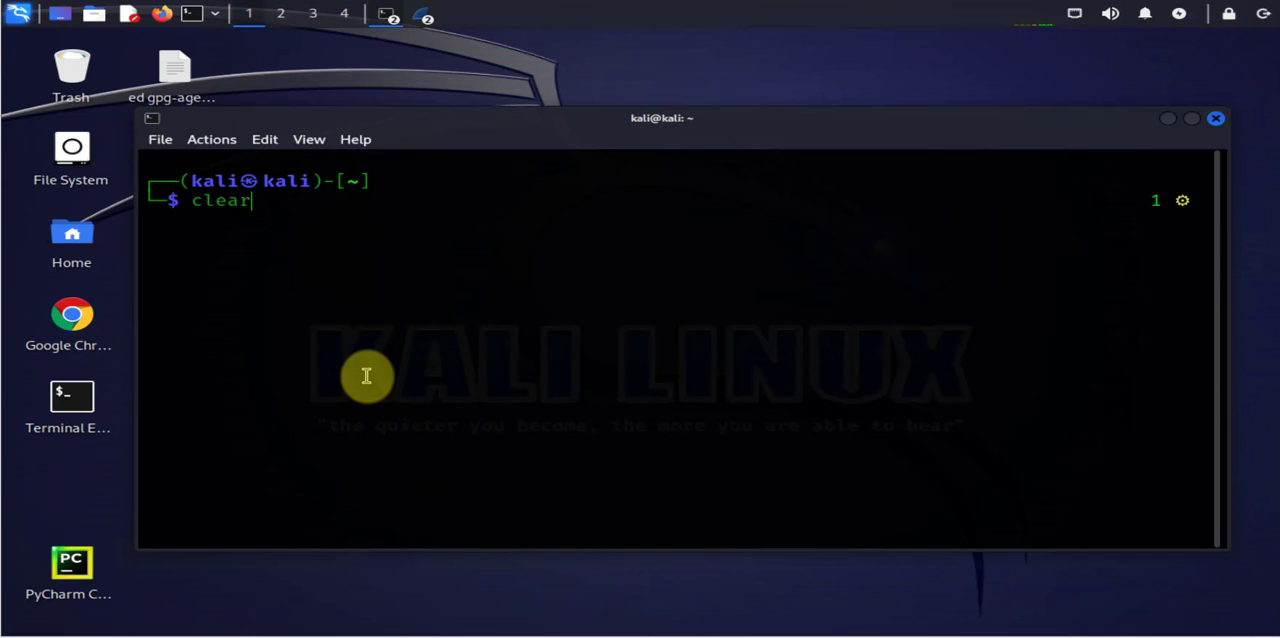
pyautogui.write('arp')
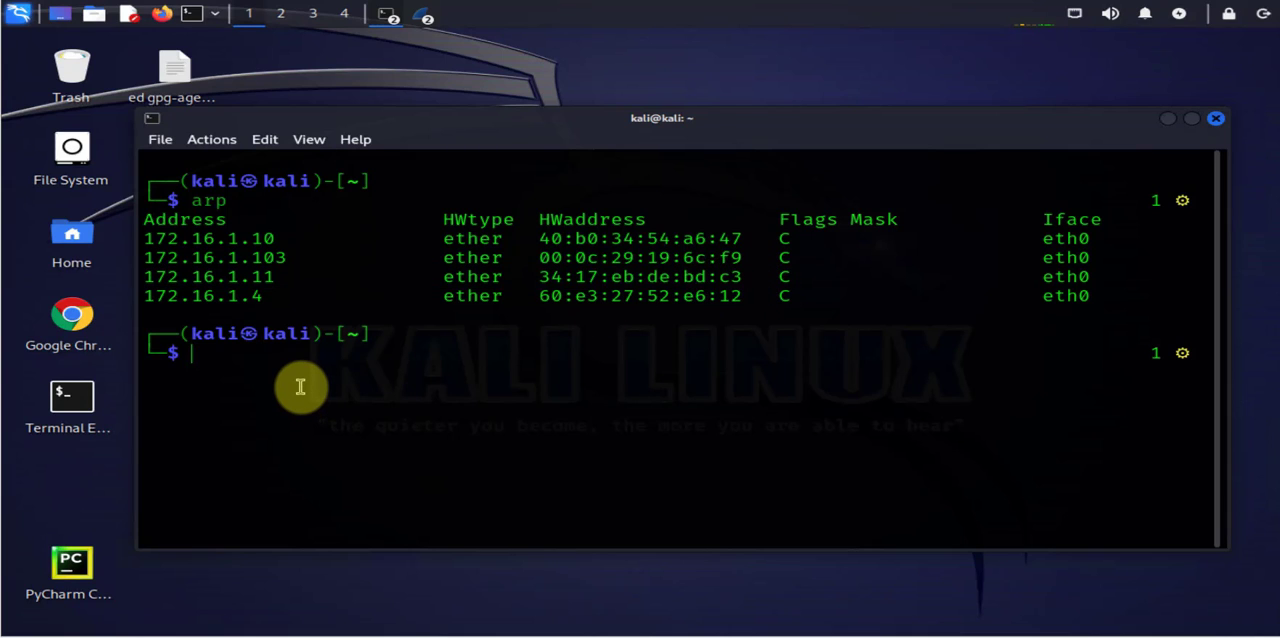
pyautogui.moveTo(228, 363)
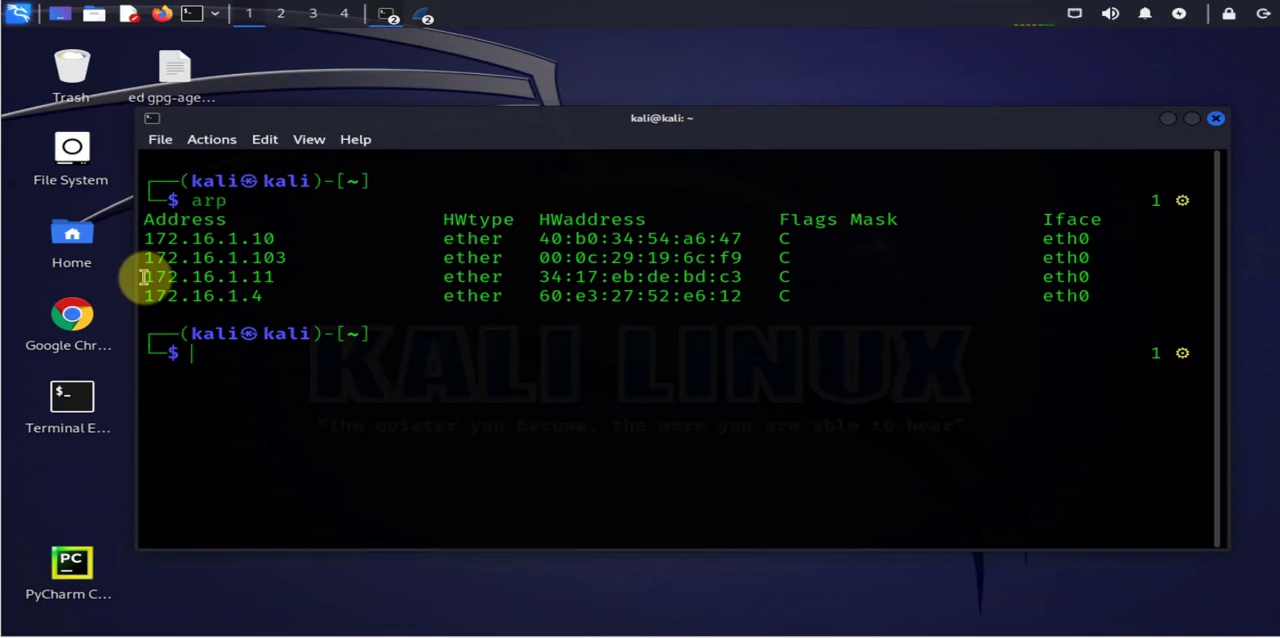
pyautogui.doubleClick(211, 277)
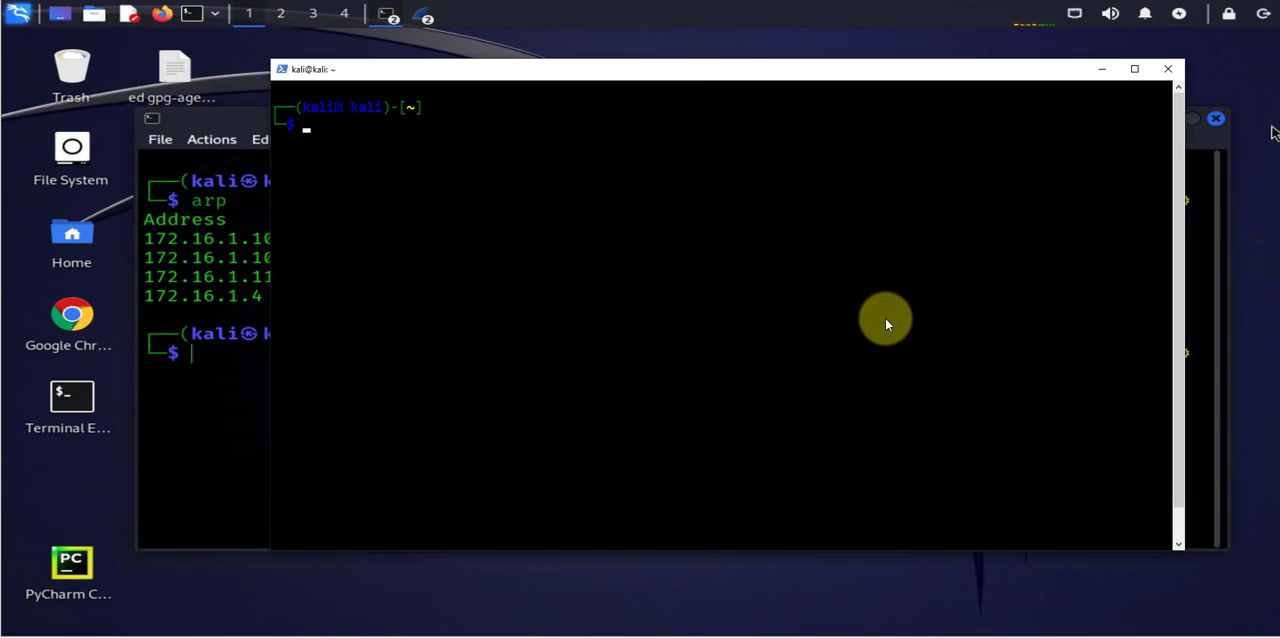
# Query the second terminal's addresses and ARP entries to compare with Kali's four neighbours.
pyautogui.write('ip add')
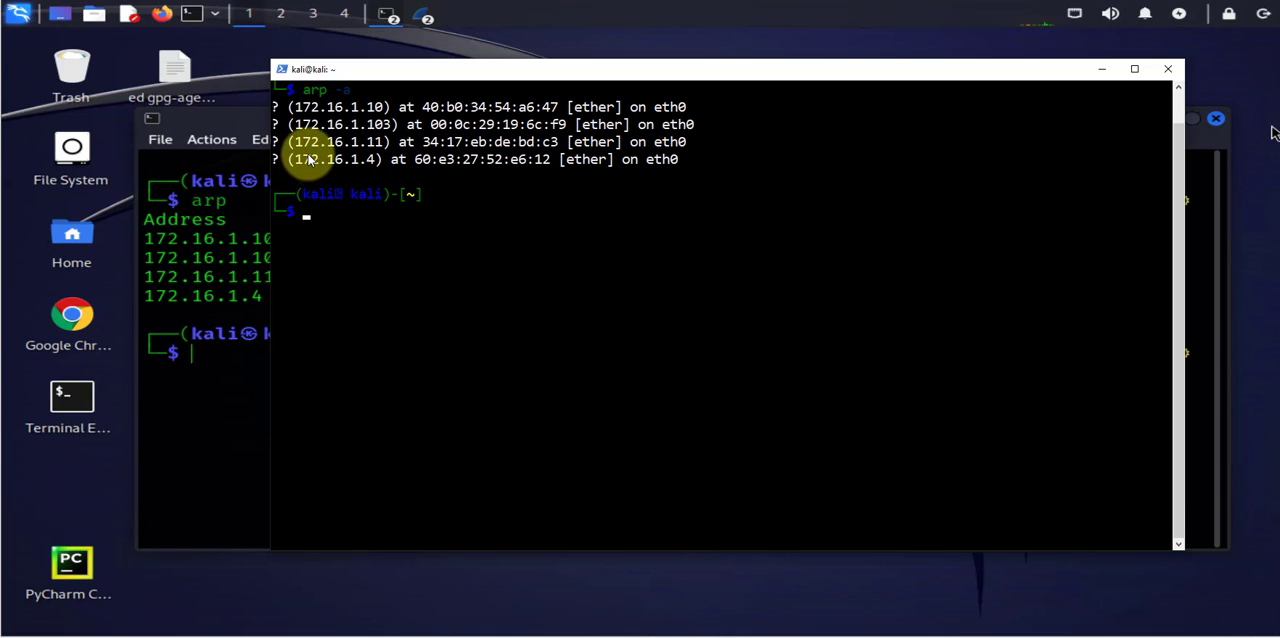
pyautogui.moveTo(365, 141)
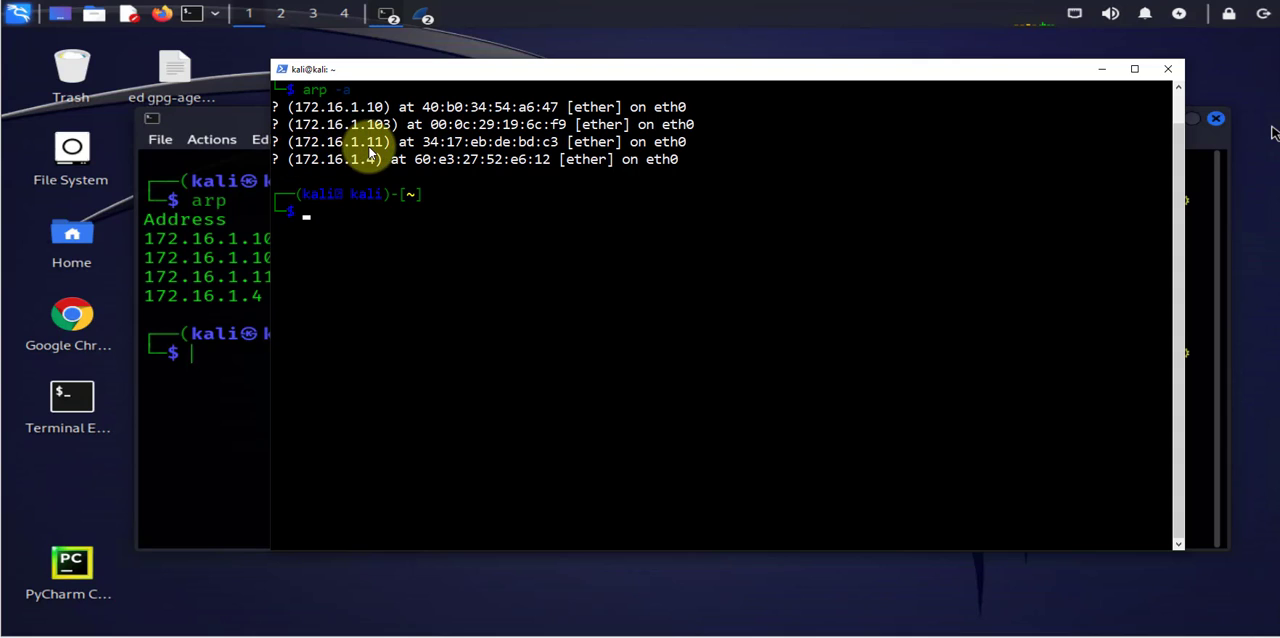
pyautogui.moveTo(545, 58)
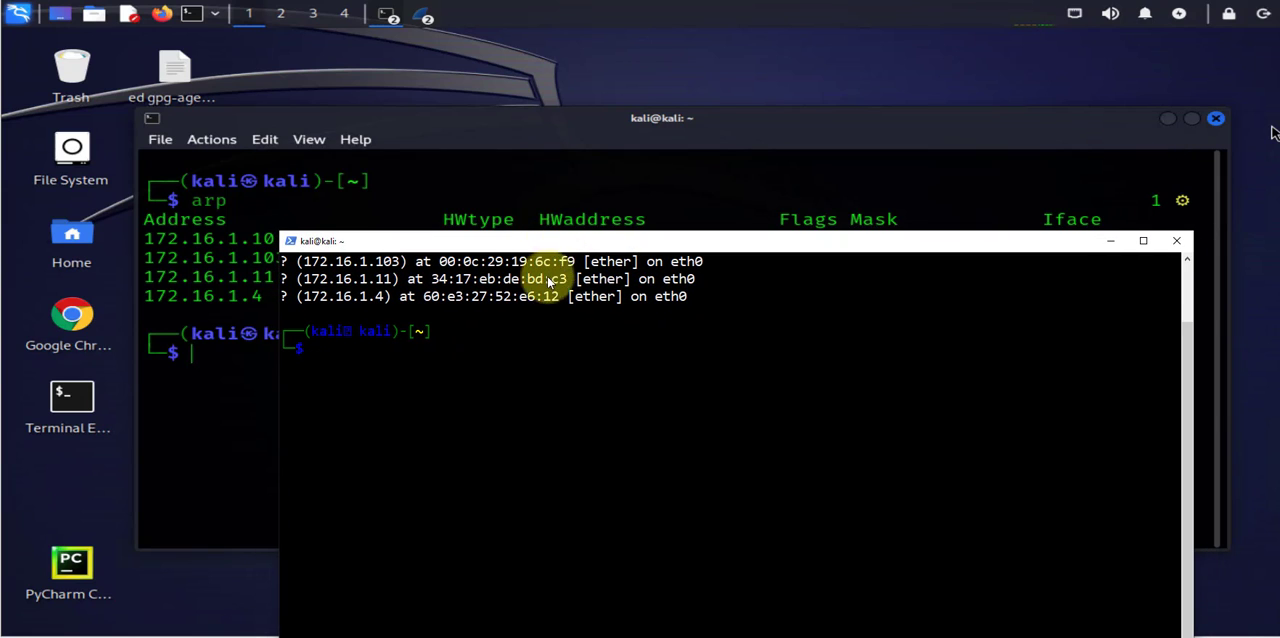
pyautogui.moveTo(535, 295)
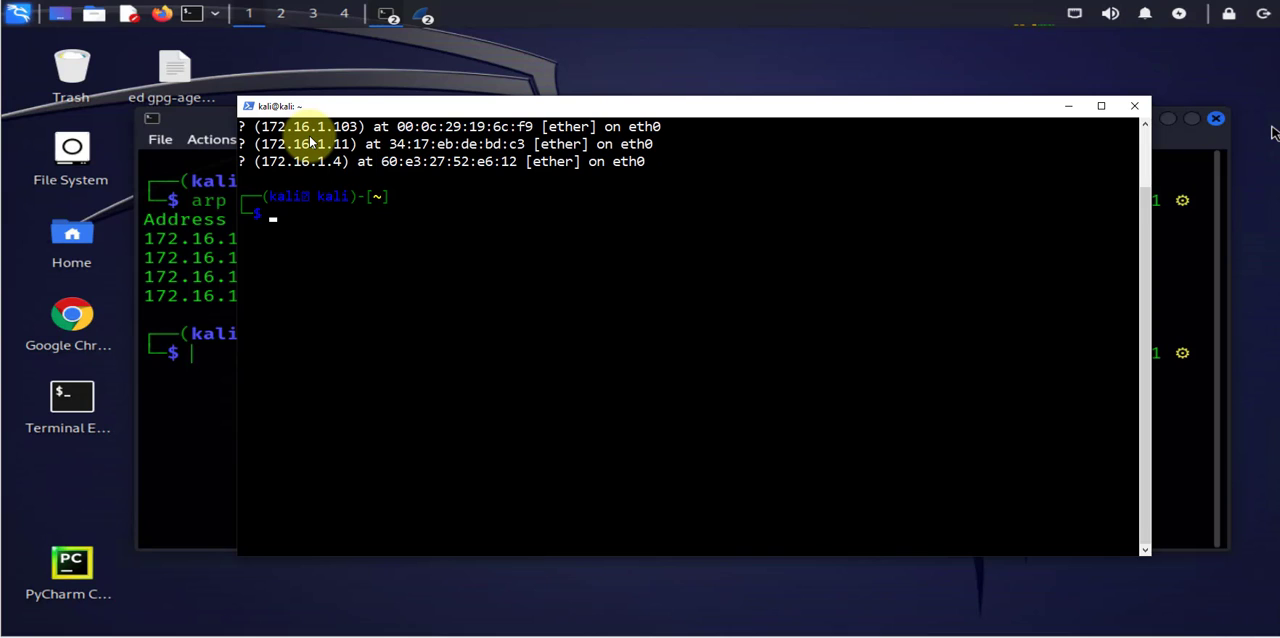
pyautogui.moveTo(450, 189)
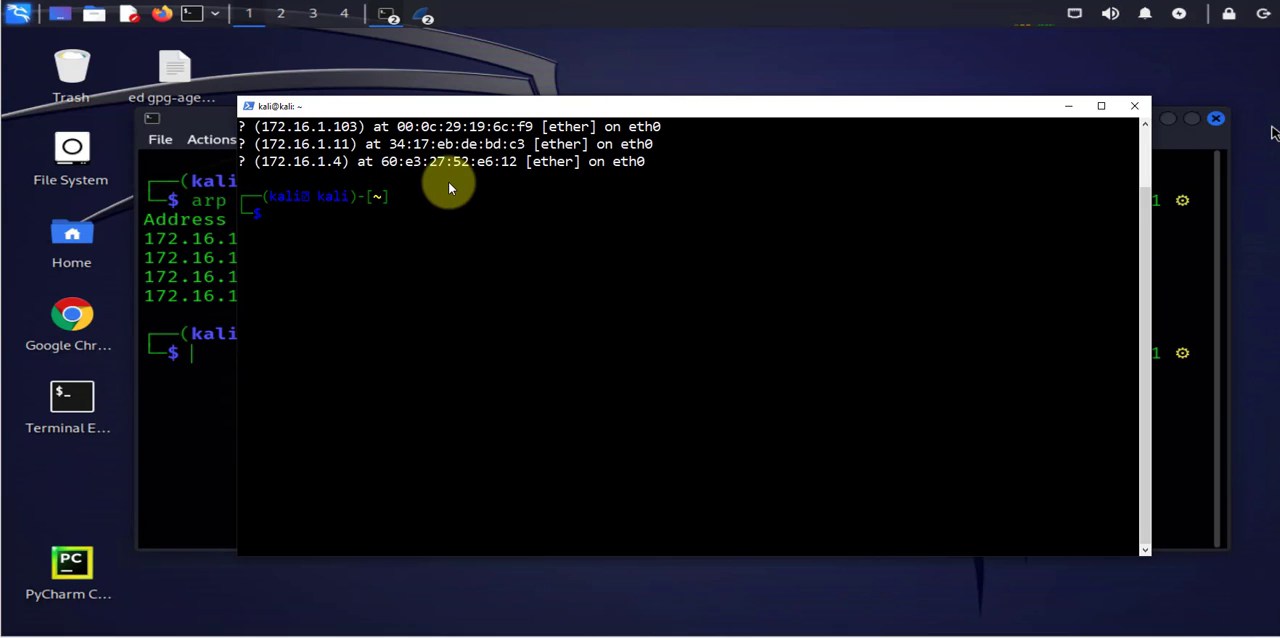
pyautogui.moveTo(487, 193)
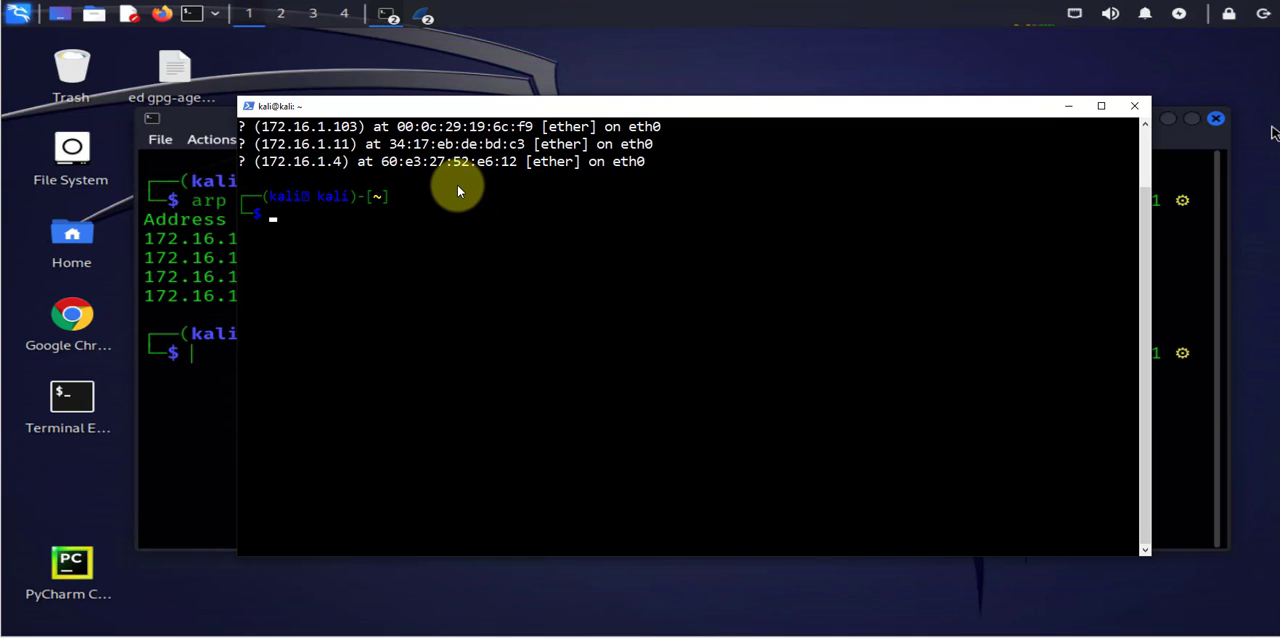
pyautogui.moveTo(443, 168)
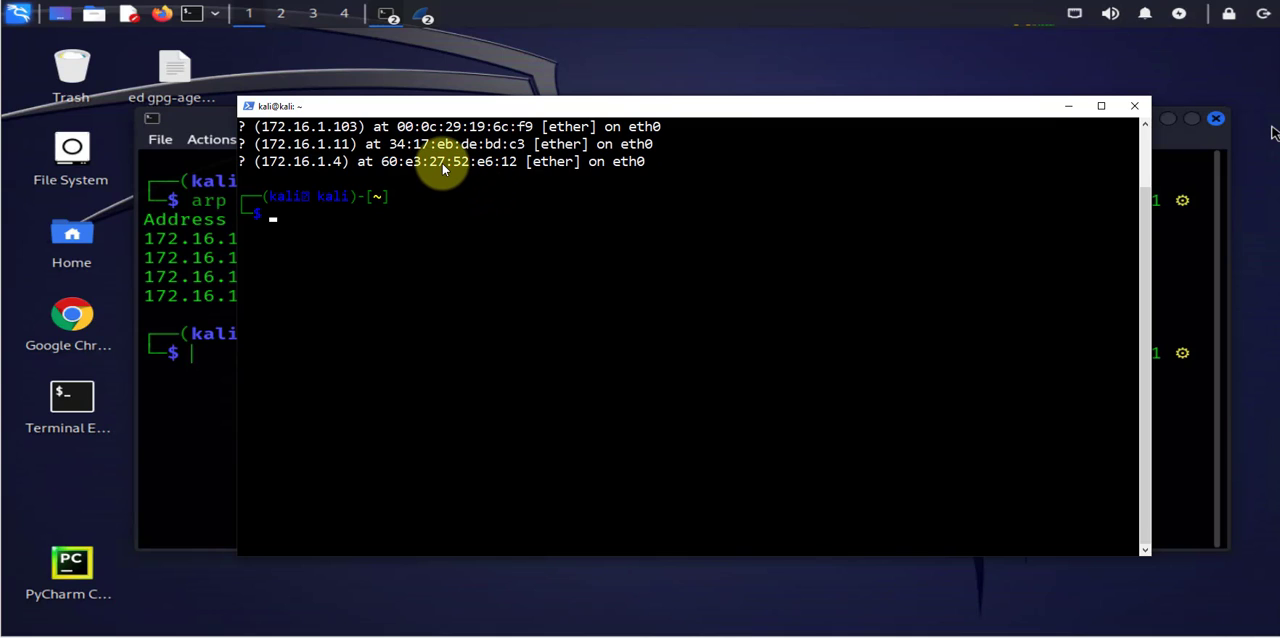